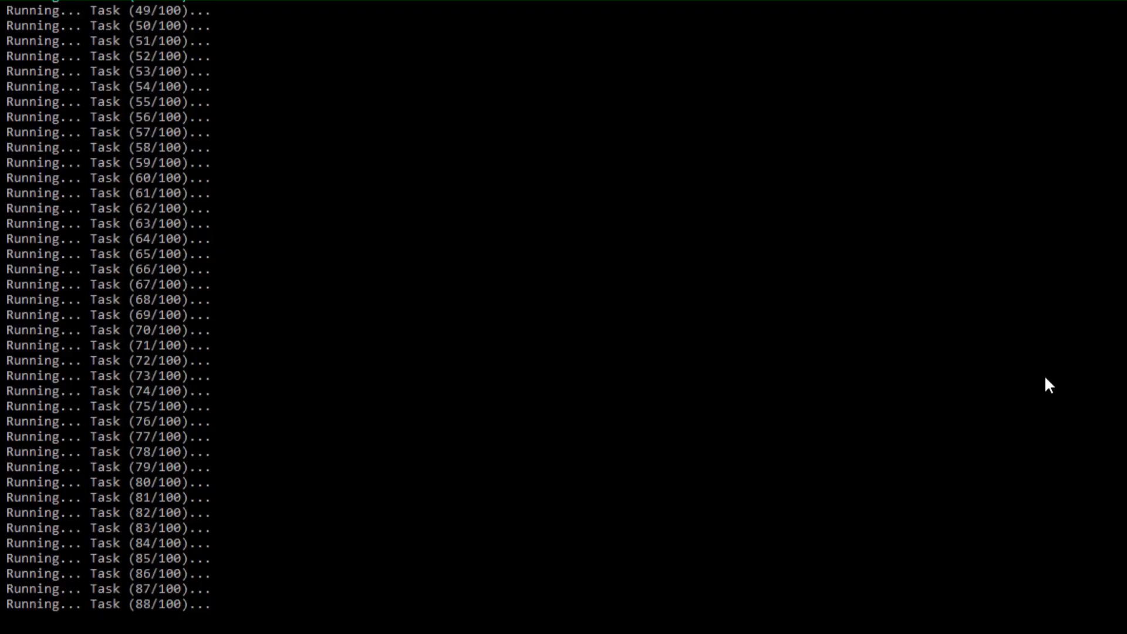
scroll(down, 3)
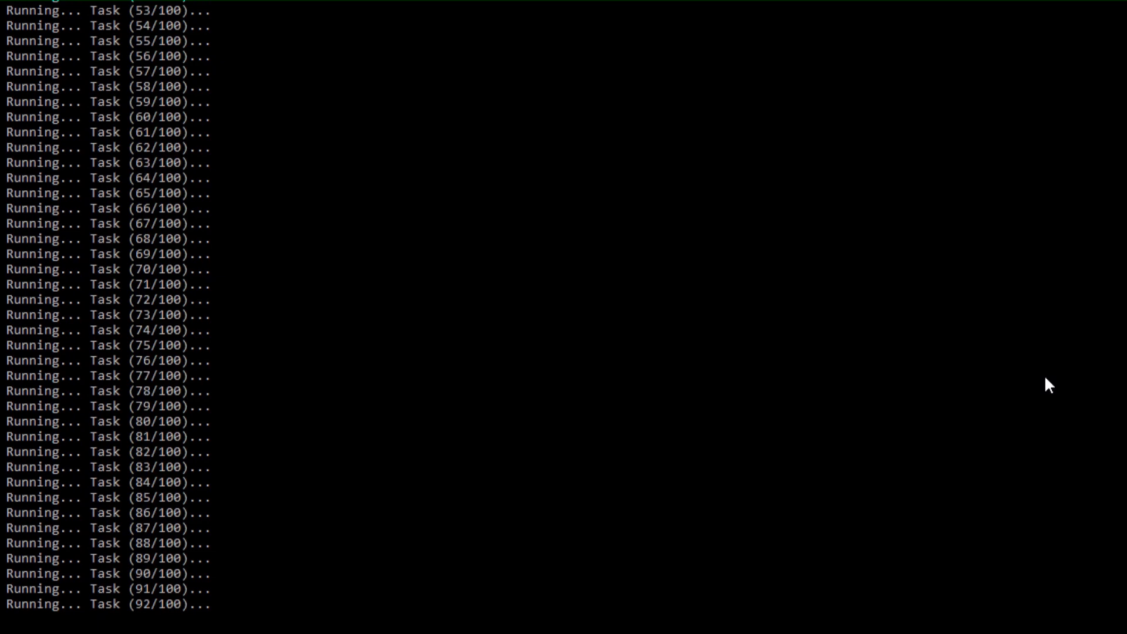
scroll(down, 3)
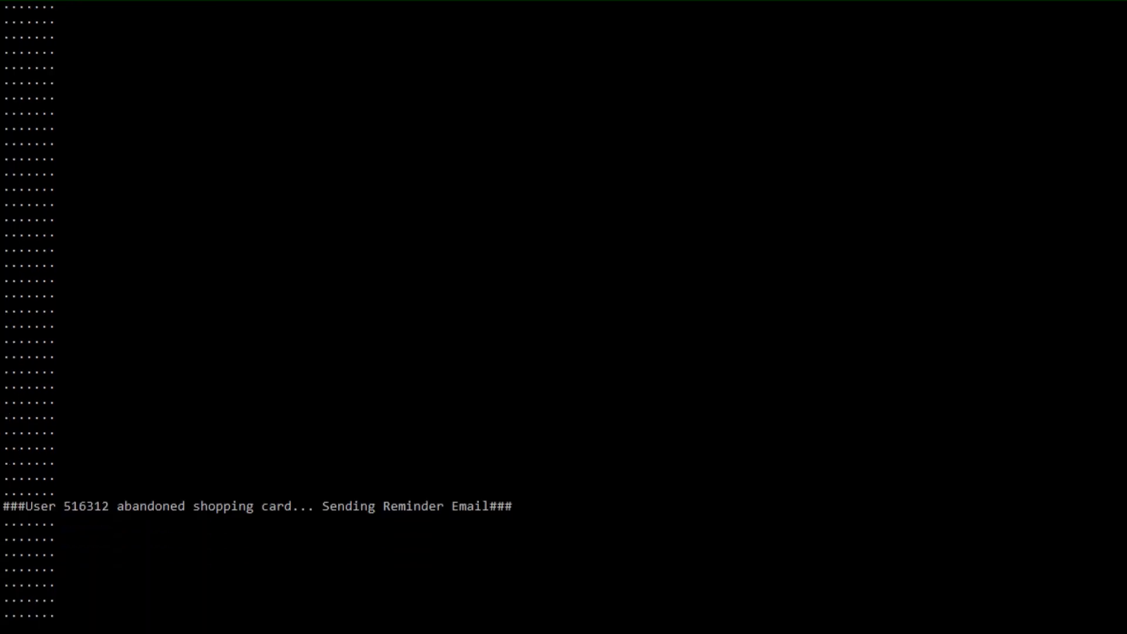
scroll(down, 3)
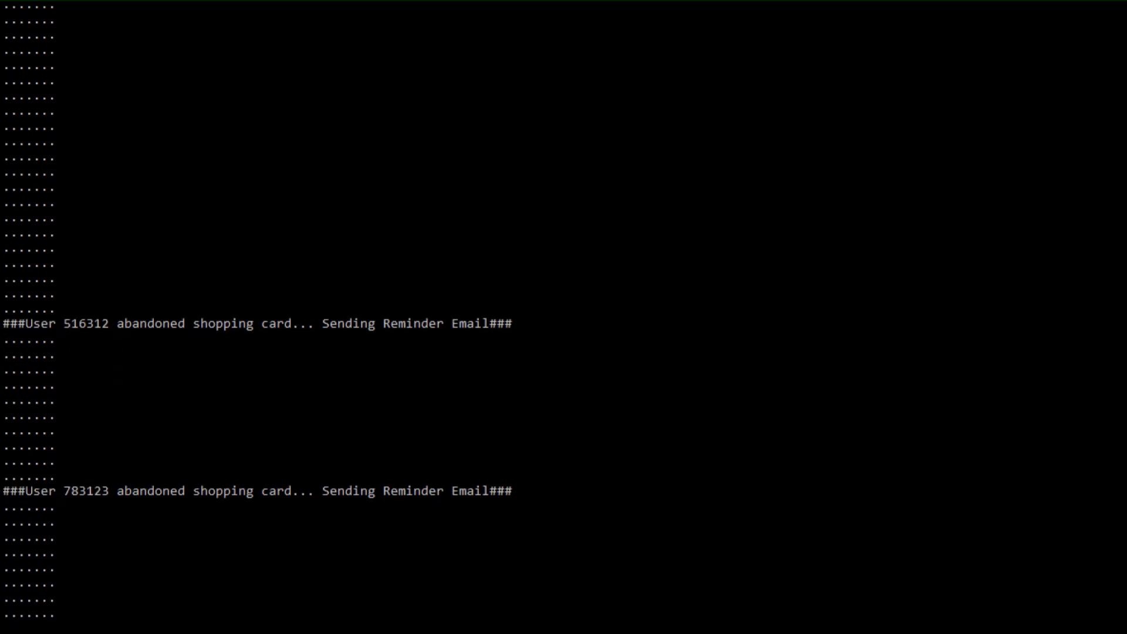
scroll(down, 3)
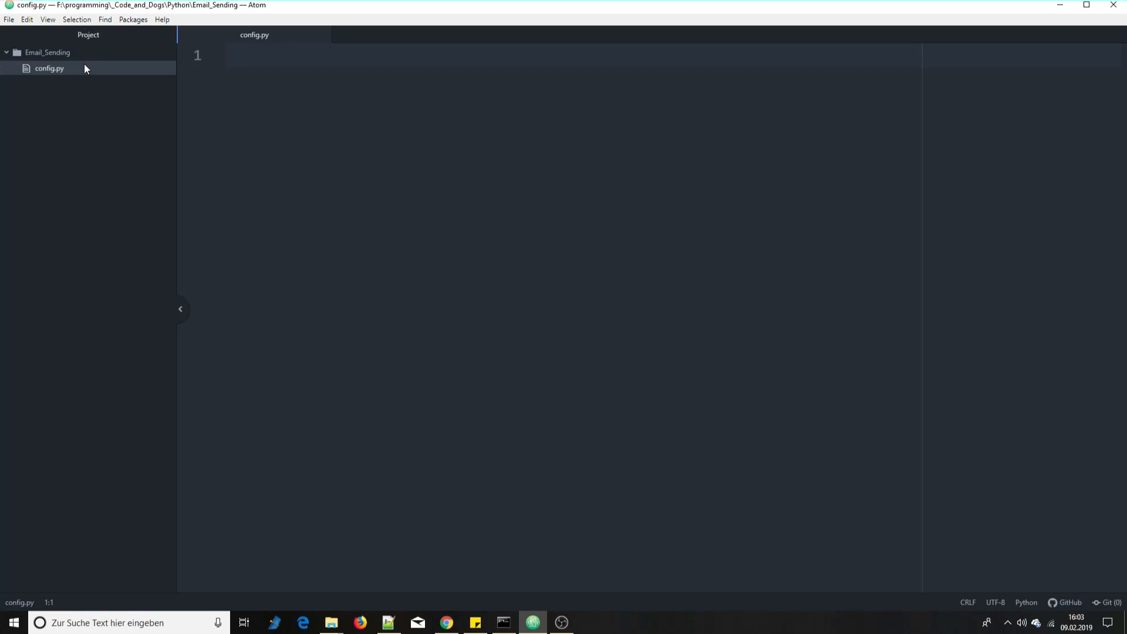
text(mai)
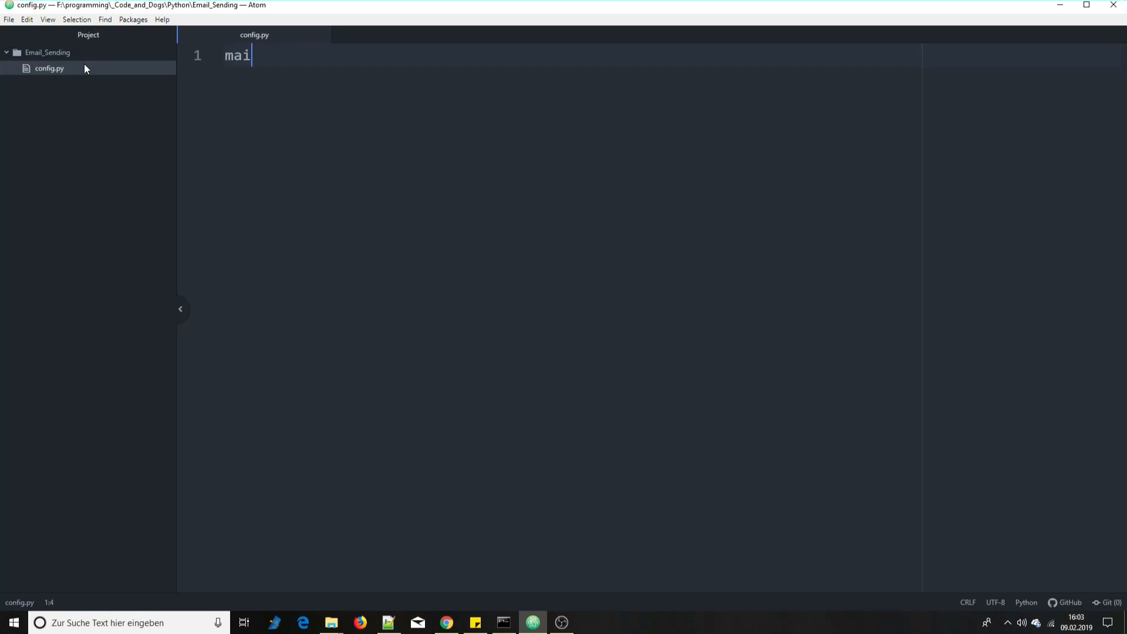
text(lToA)
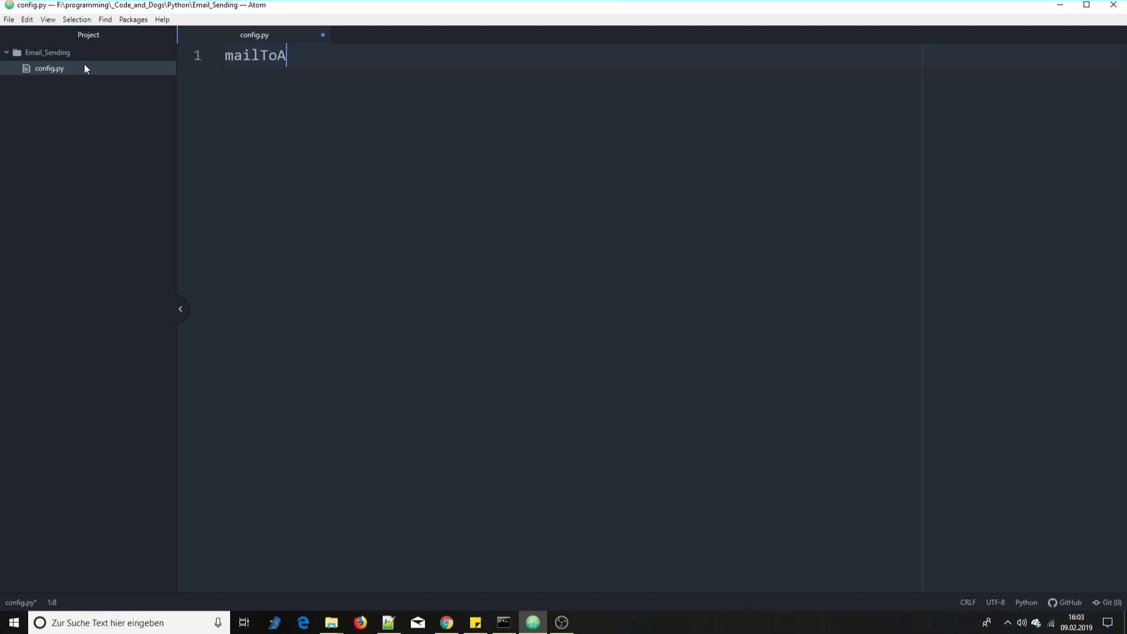
text(dress = ")
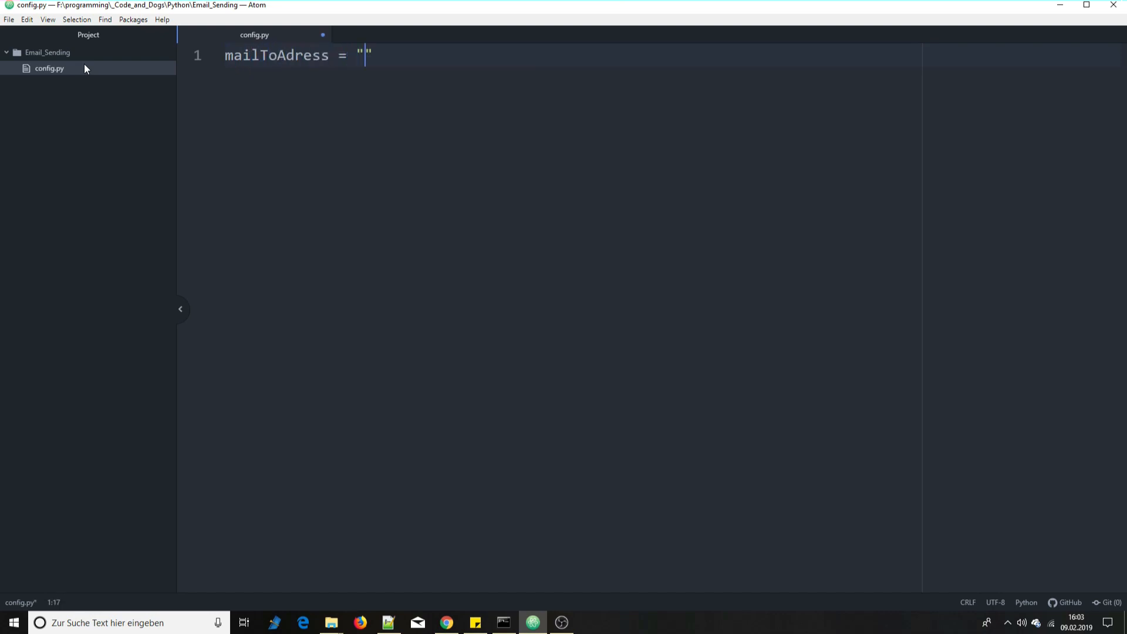
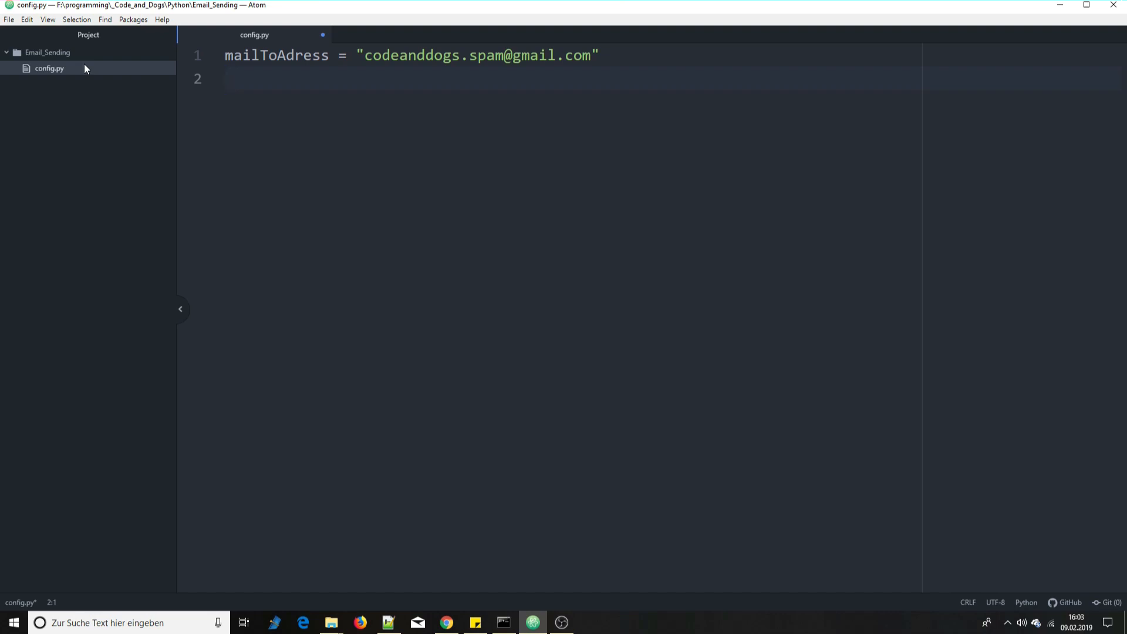
Define mailFromServer = "smtp.gmail.com:587"
text(mailFromServer = "")
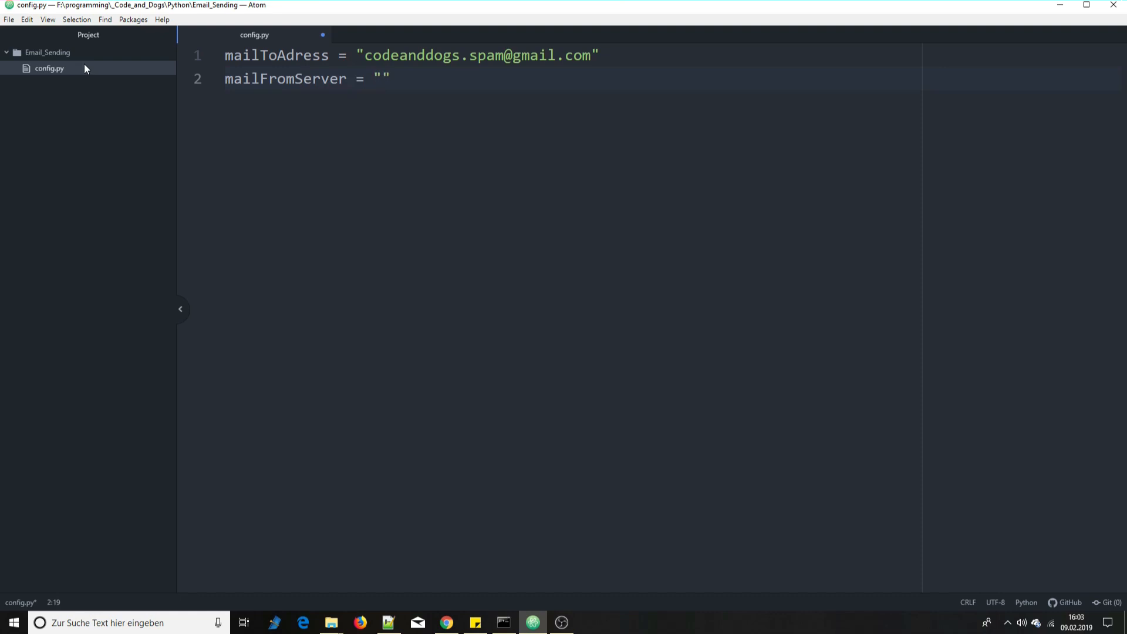
text(smtp.gma)
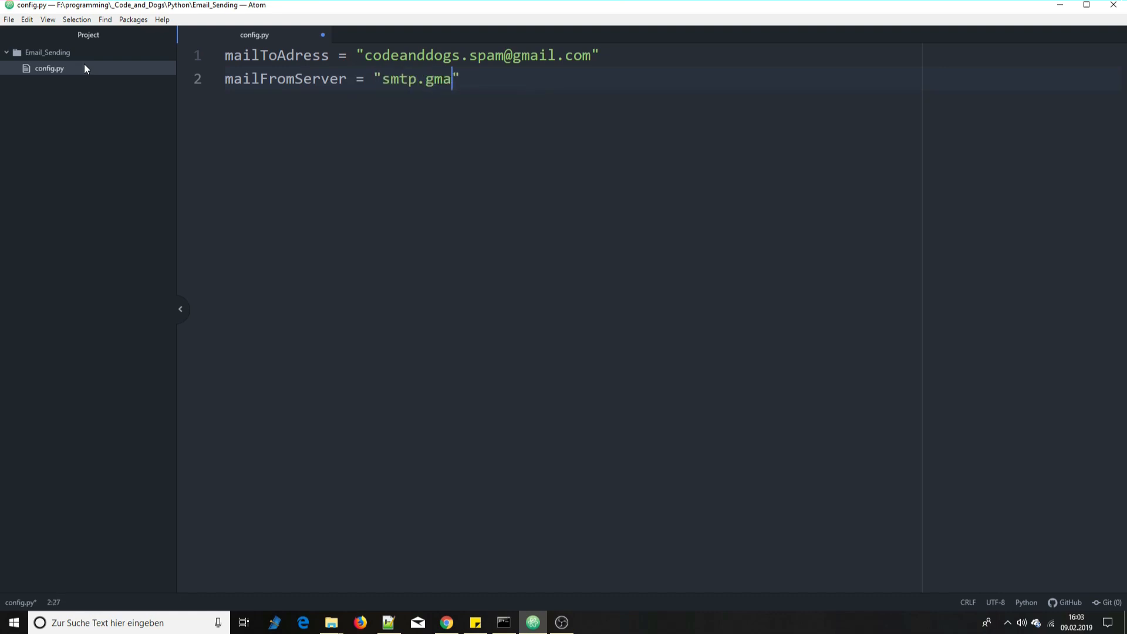
text(il.com:)
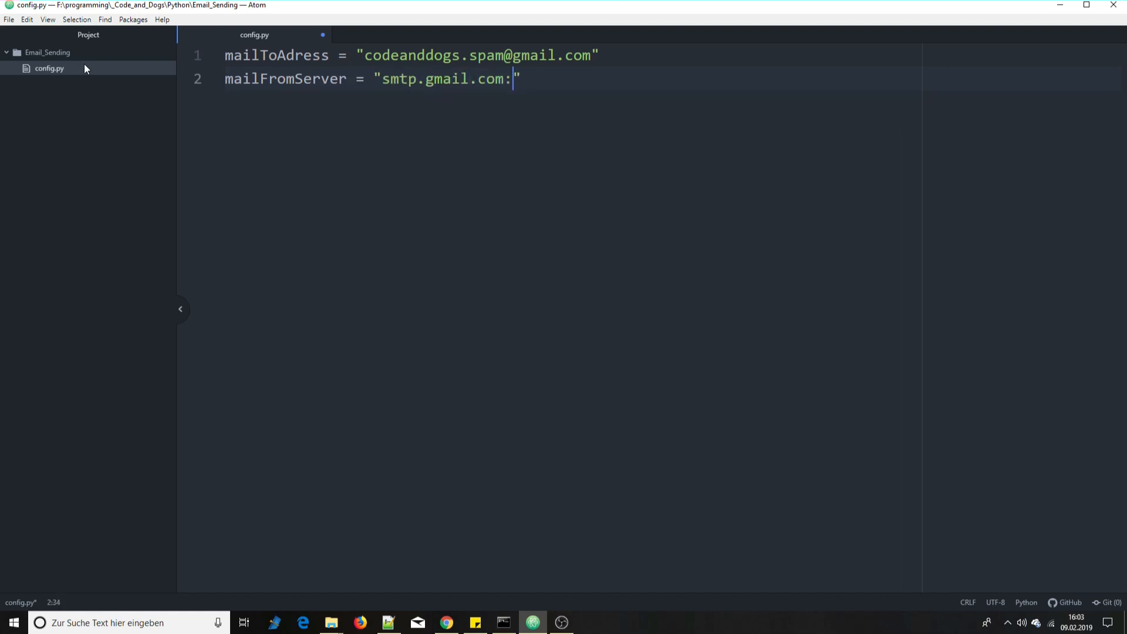
text(587)
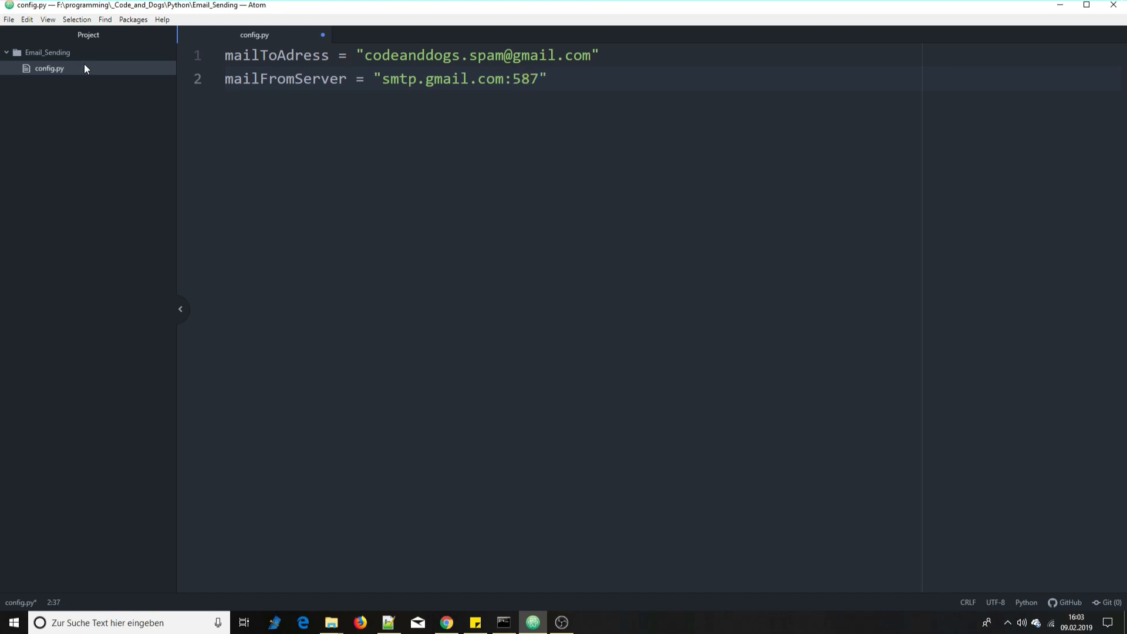
text(mailFromAdress =)
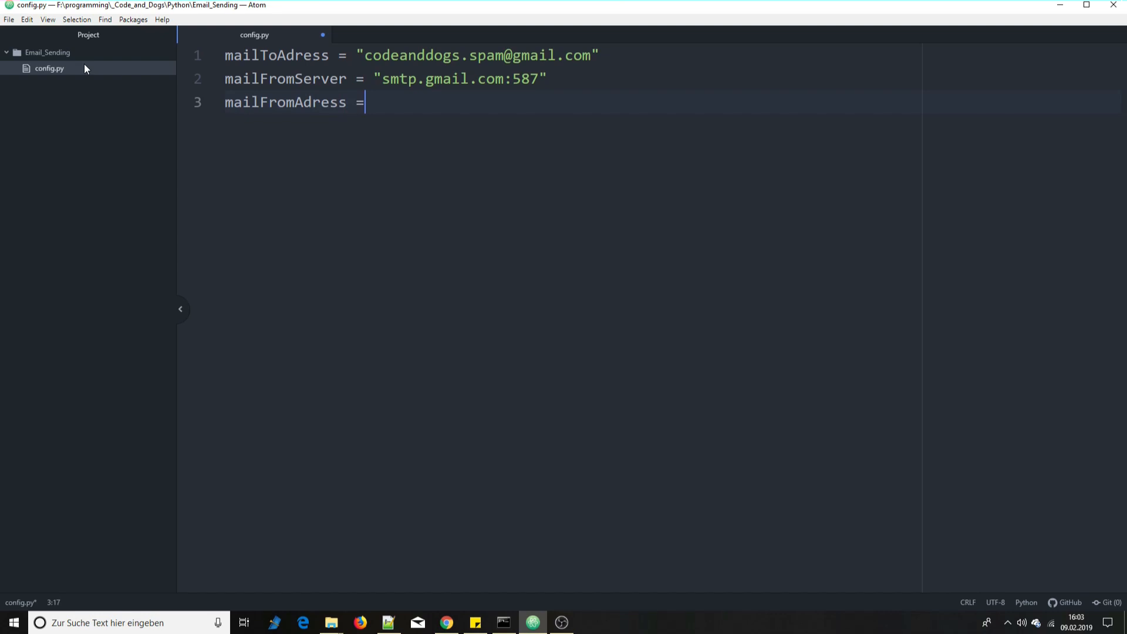
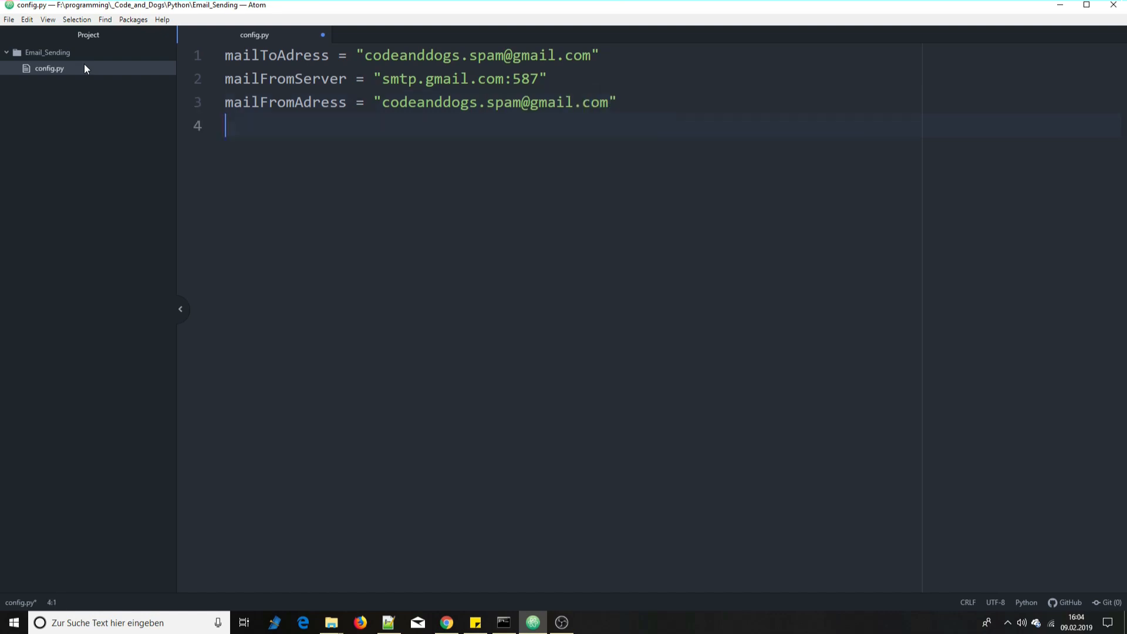
Add a mailFromPassword = "password here" placeholder and save config.py
text(mailFrom)
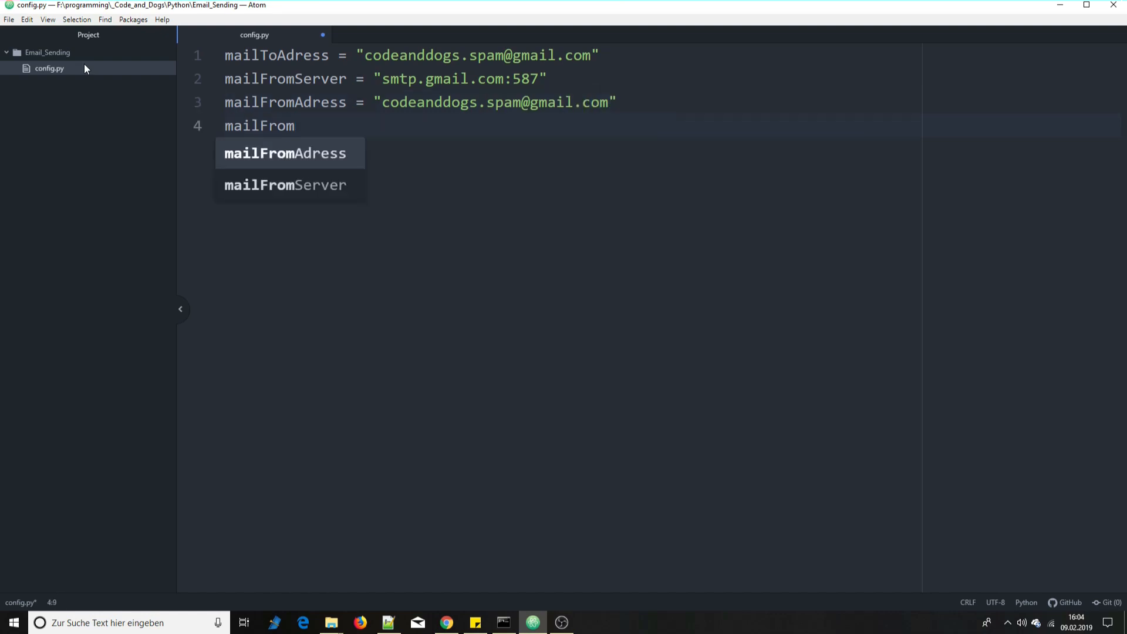
text(Password = "Enter your pass")
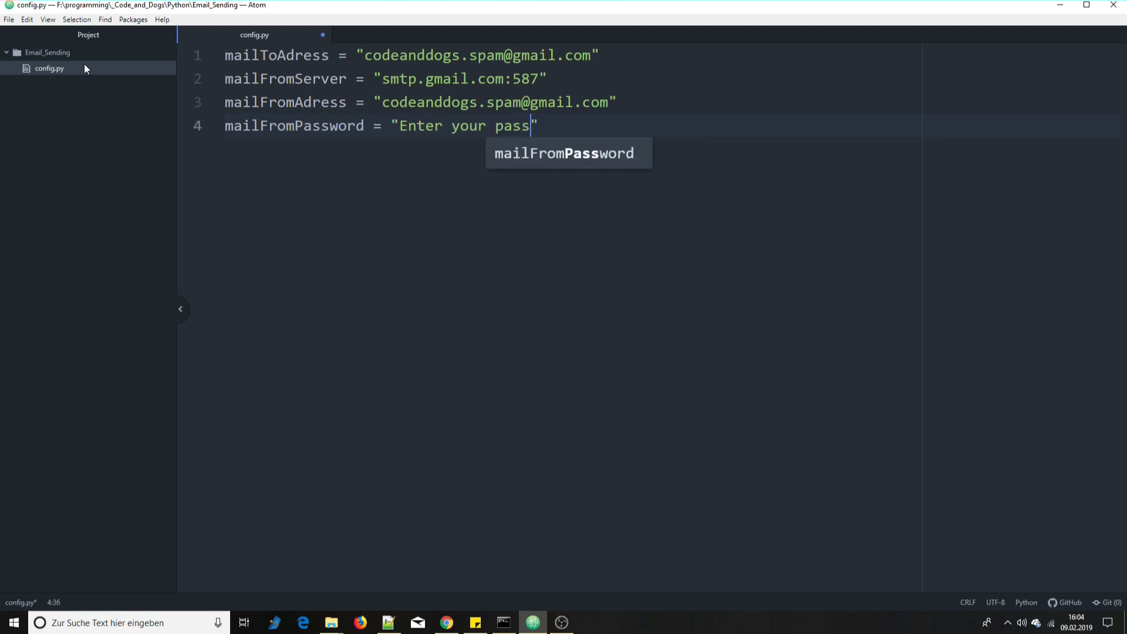
text(word here)
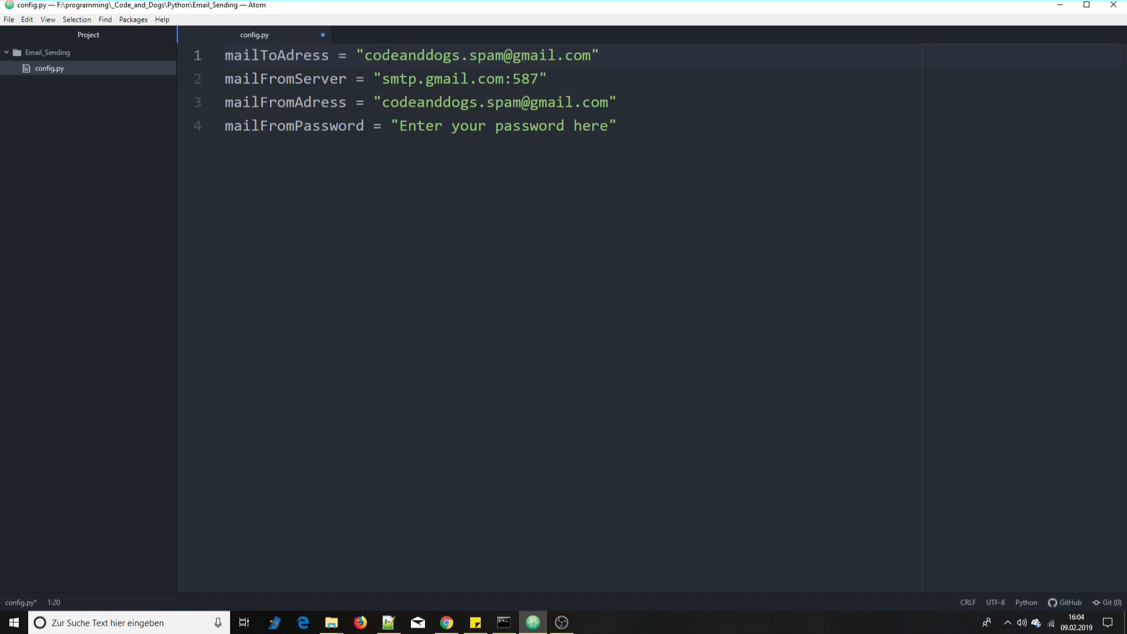
click(392, 55)
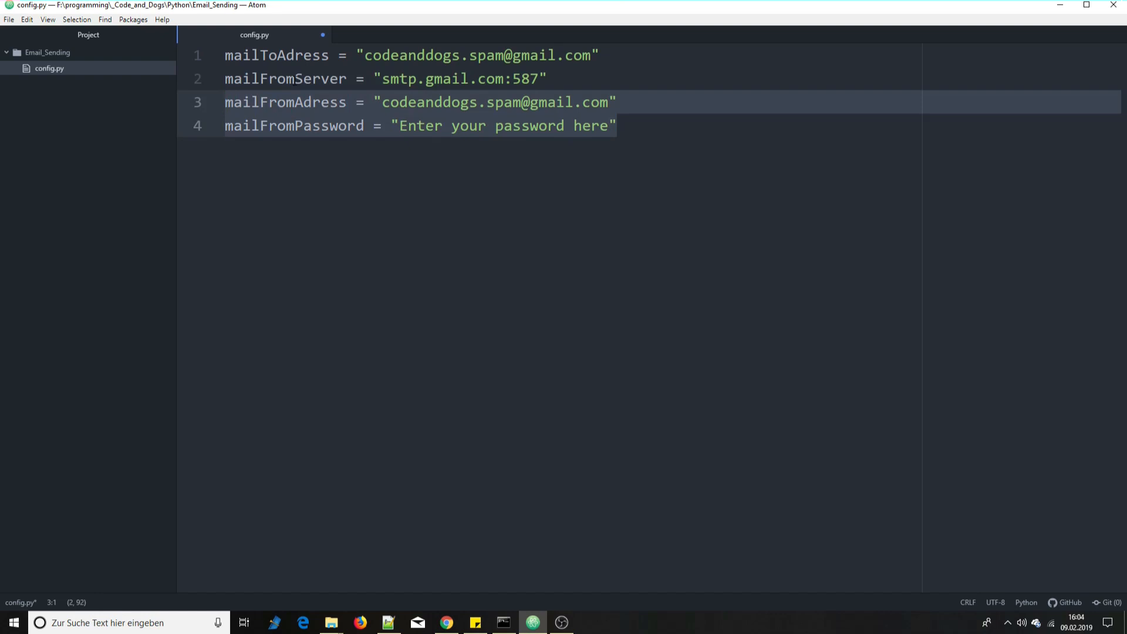
click(530, 78)
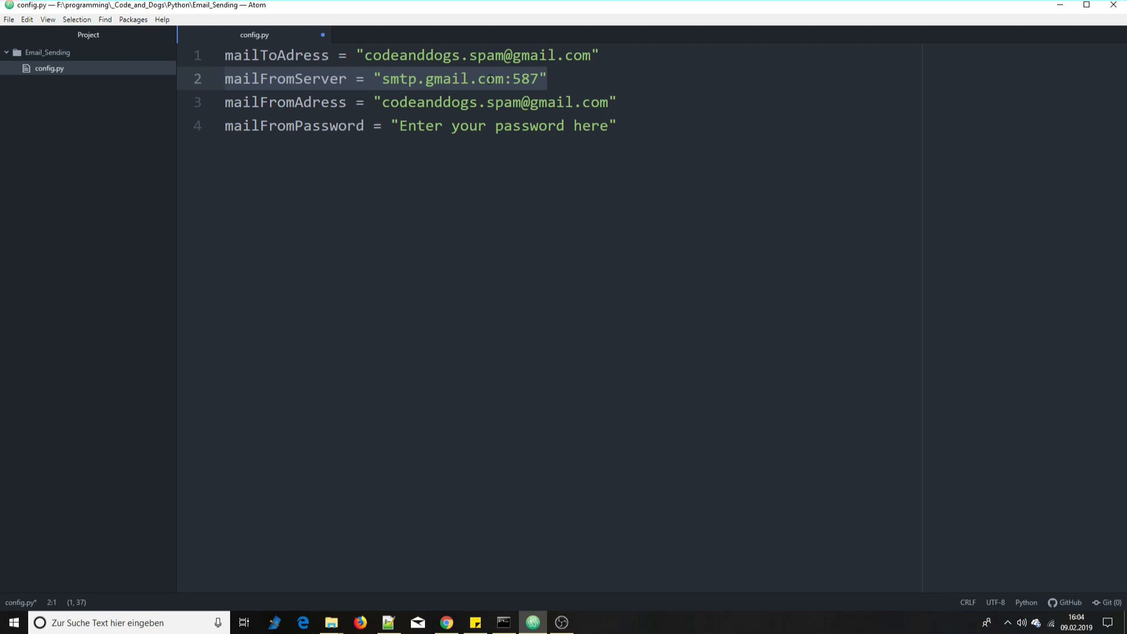
click(617, 126)
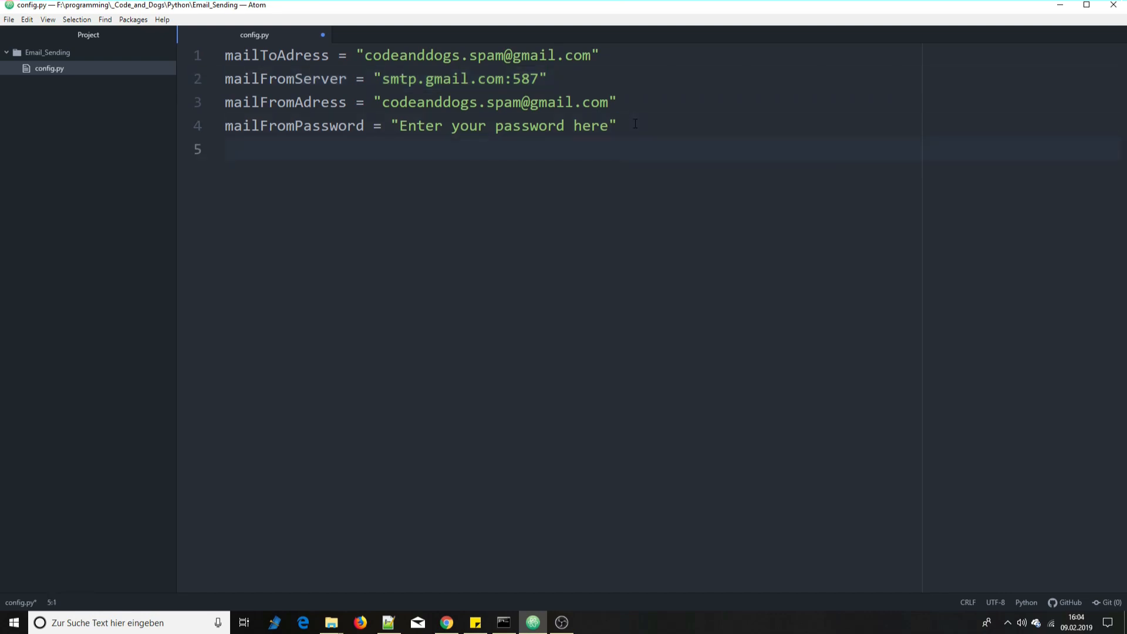
key(ctrl+s)
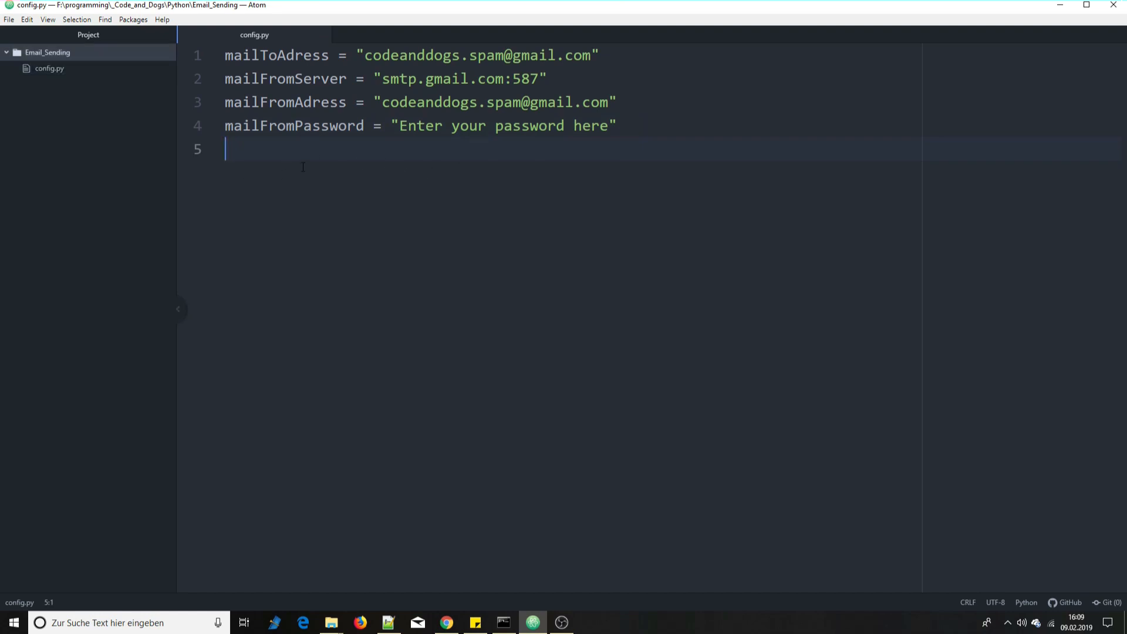
Create a new sendMail.py file in the Email_Sending project folder
right_click(47, 51)
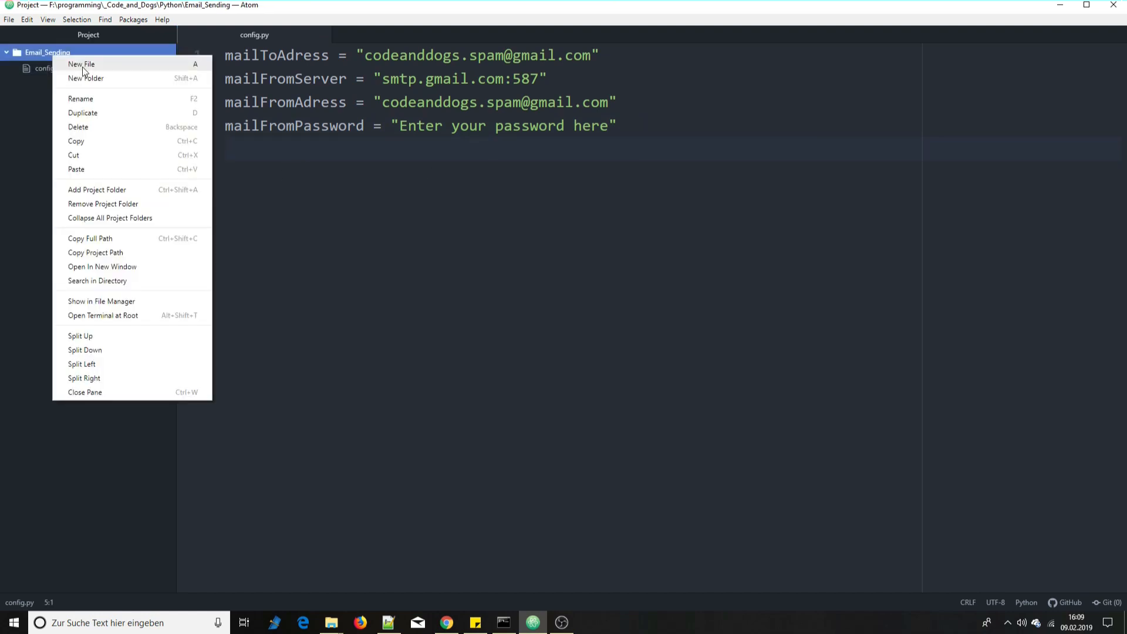
click(81, 63)
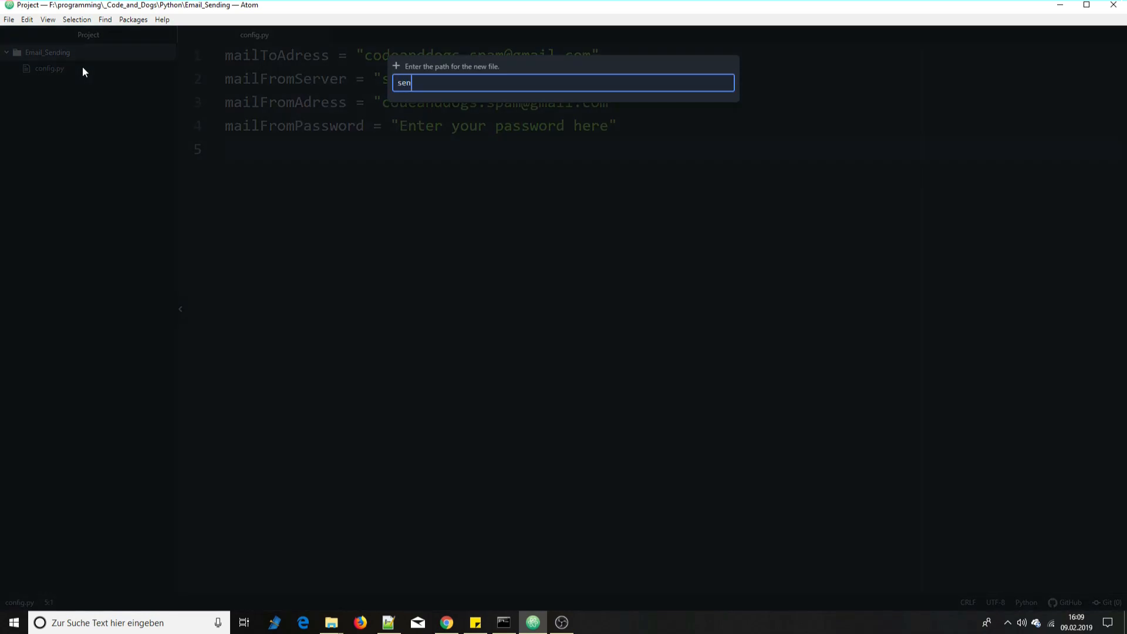
key(Return)
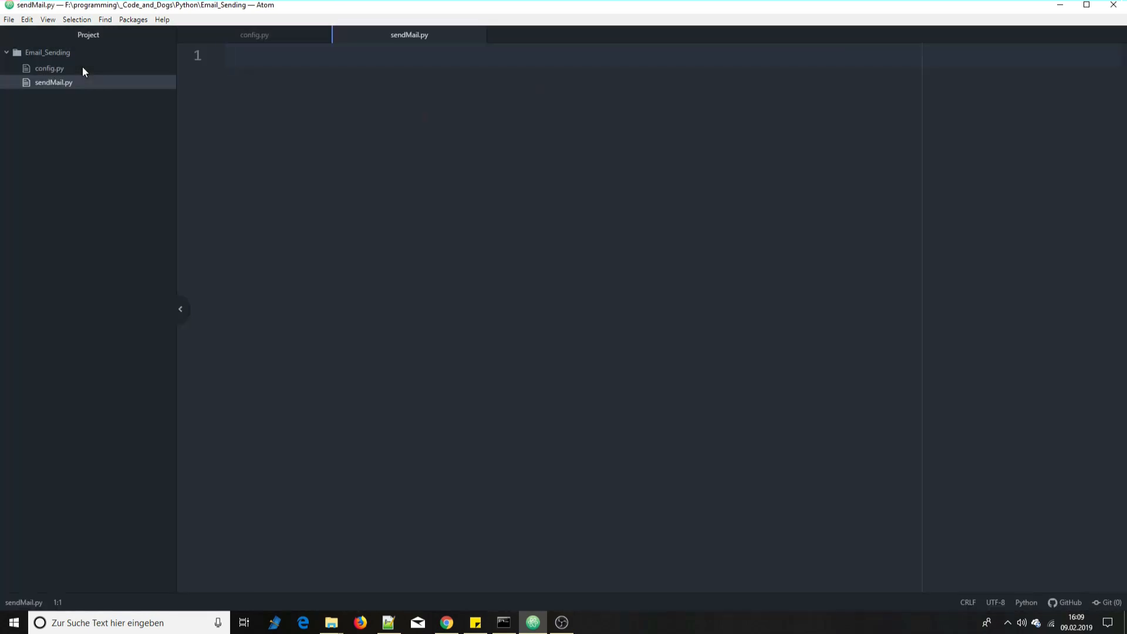
Import config and smtplib at the top of sendMail.py
text(import confi)
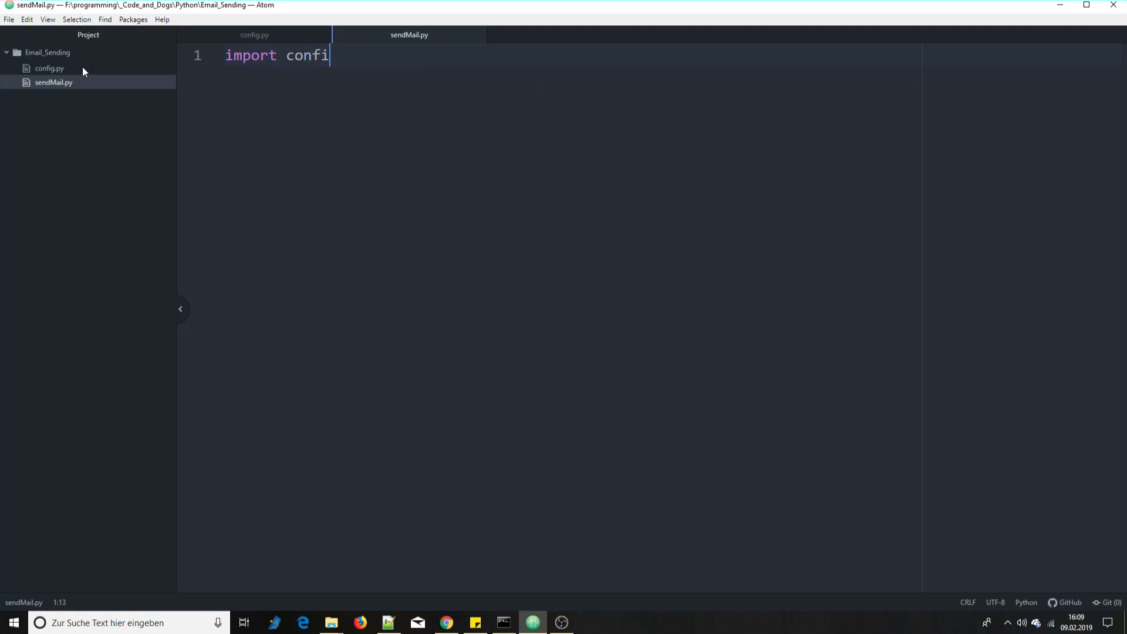
text(g)
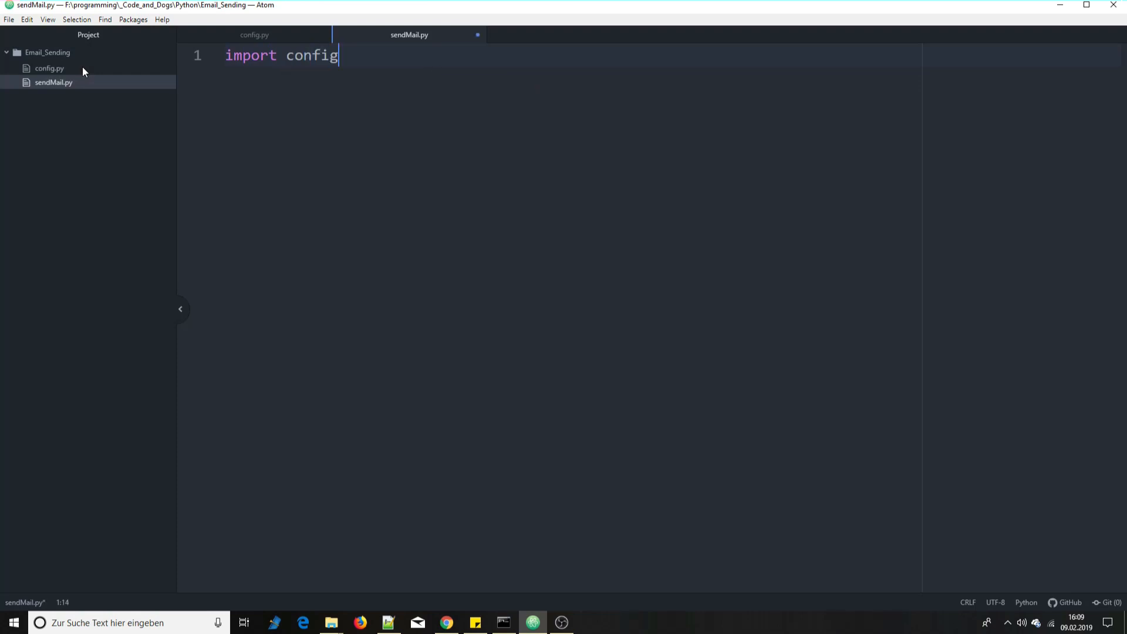
text(import)
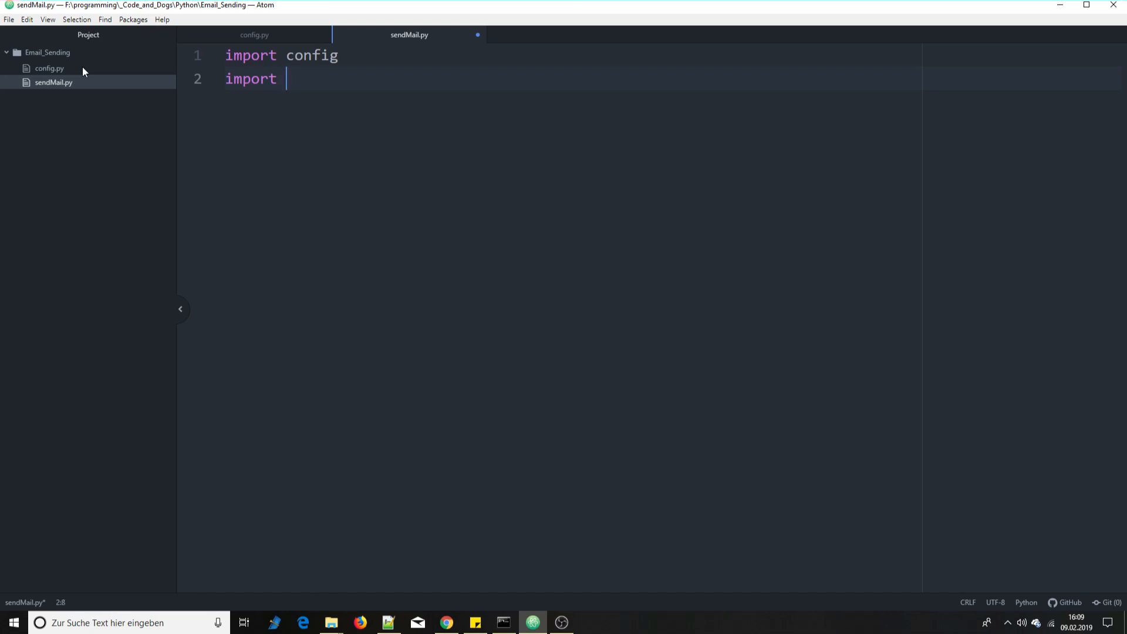
text(smtplib)
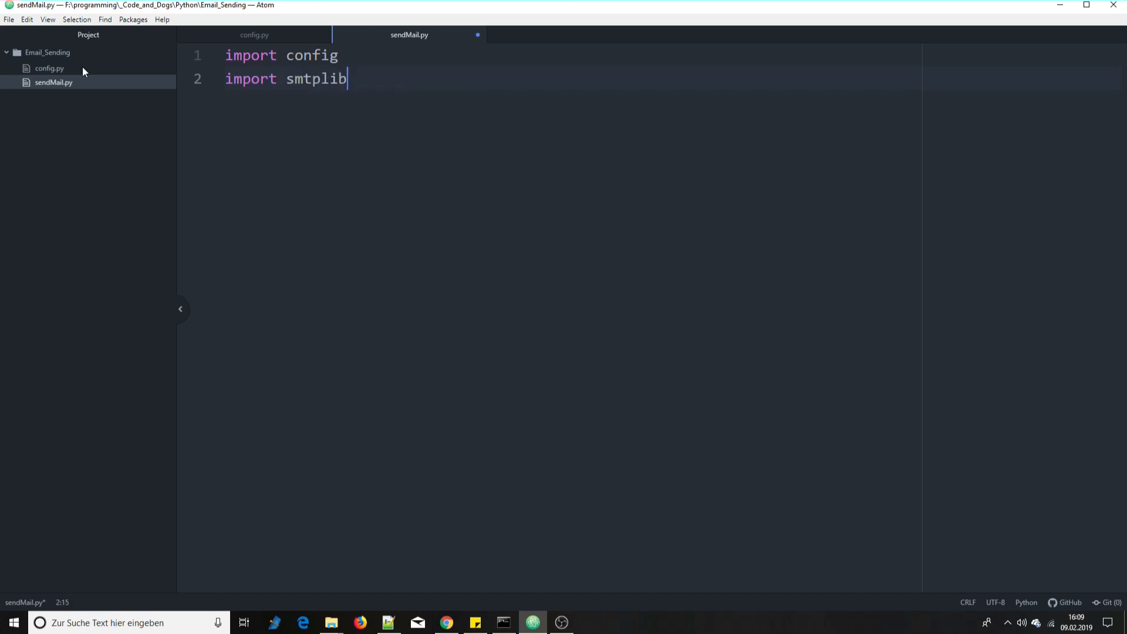
key(enter)
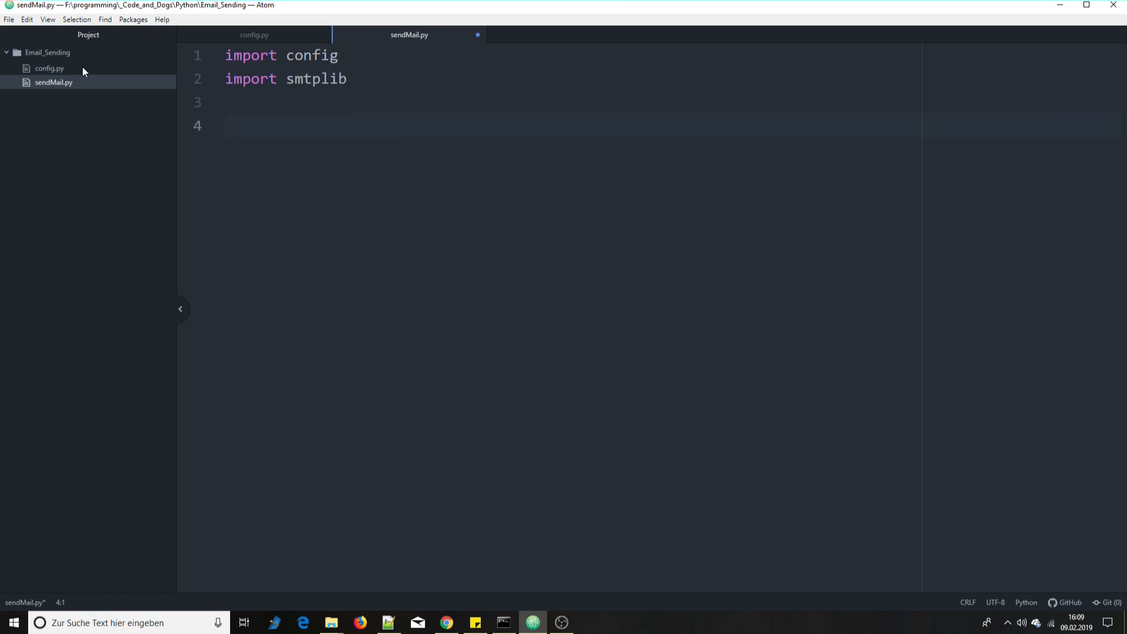
Define message = "Hi fellows, this mail is sent from Python"
text(message =)
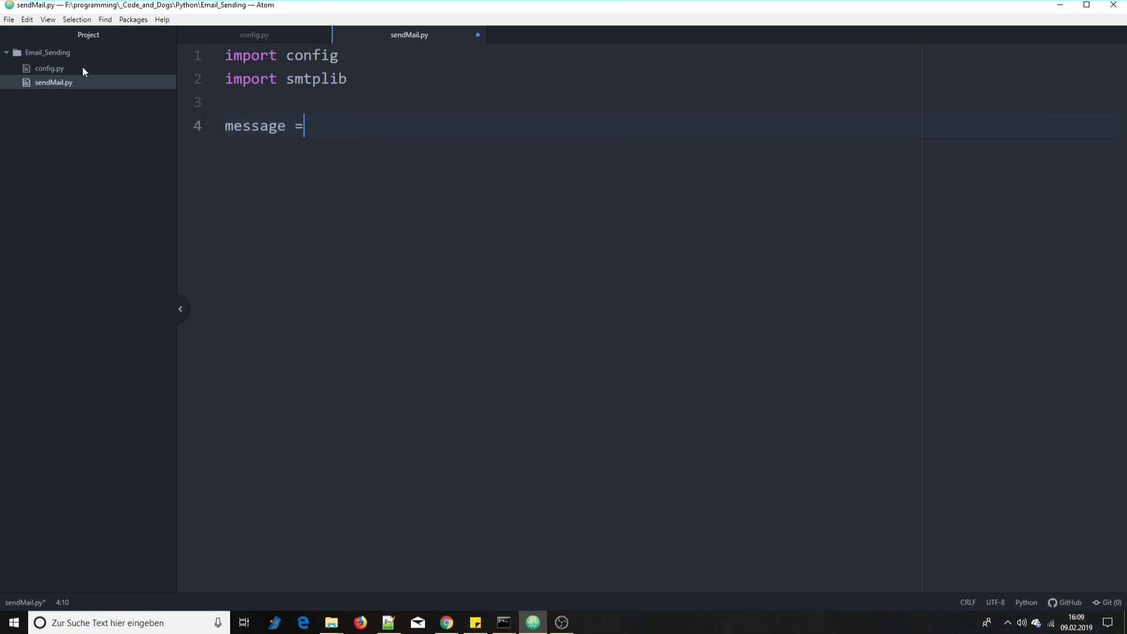
text("")
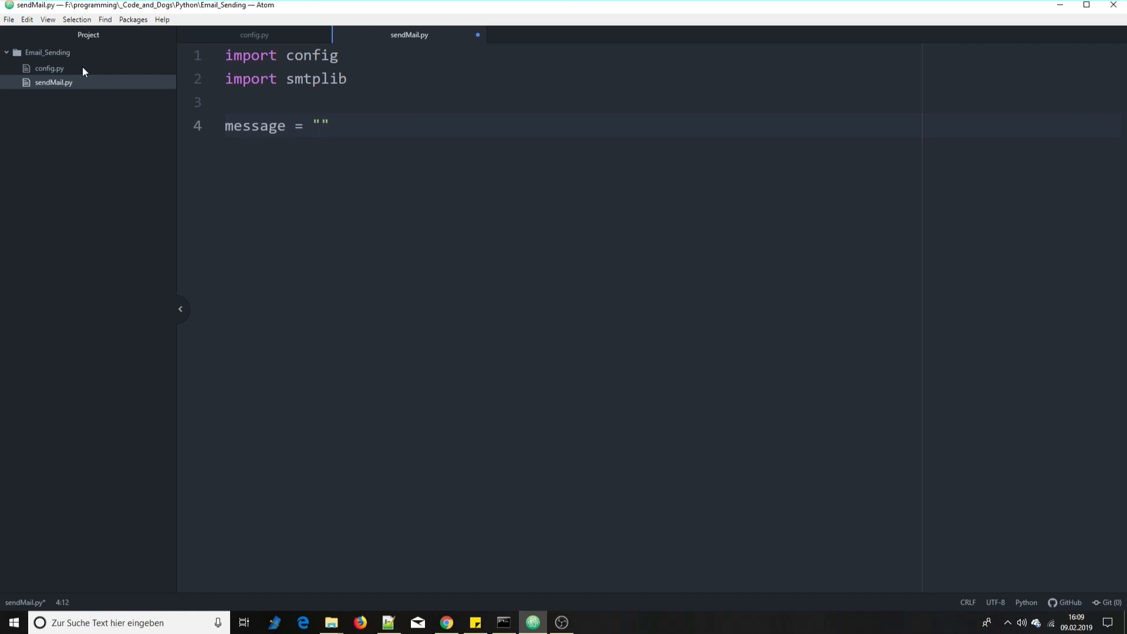
text(Hi f)
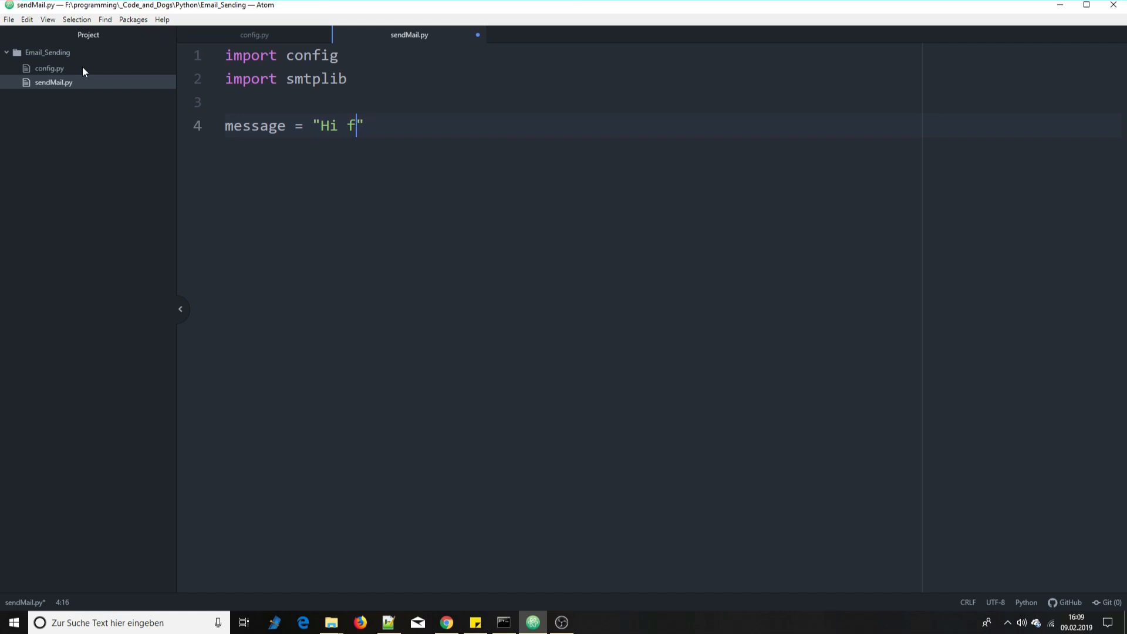
text(ellow)
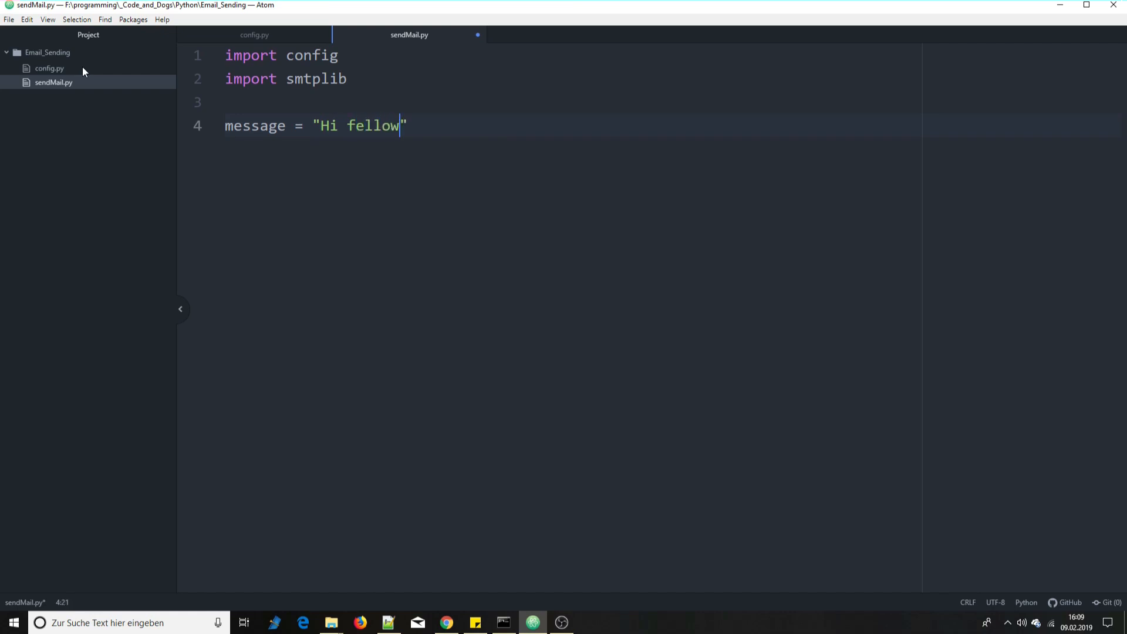
text(s, this mail is)
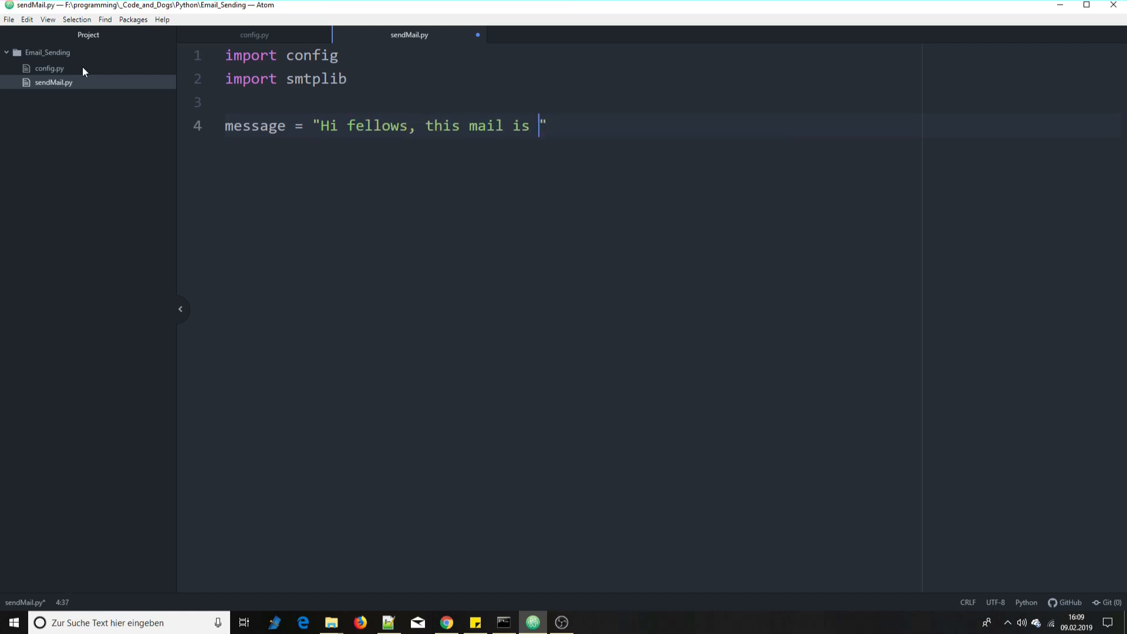
text(sent from Python)
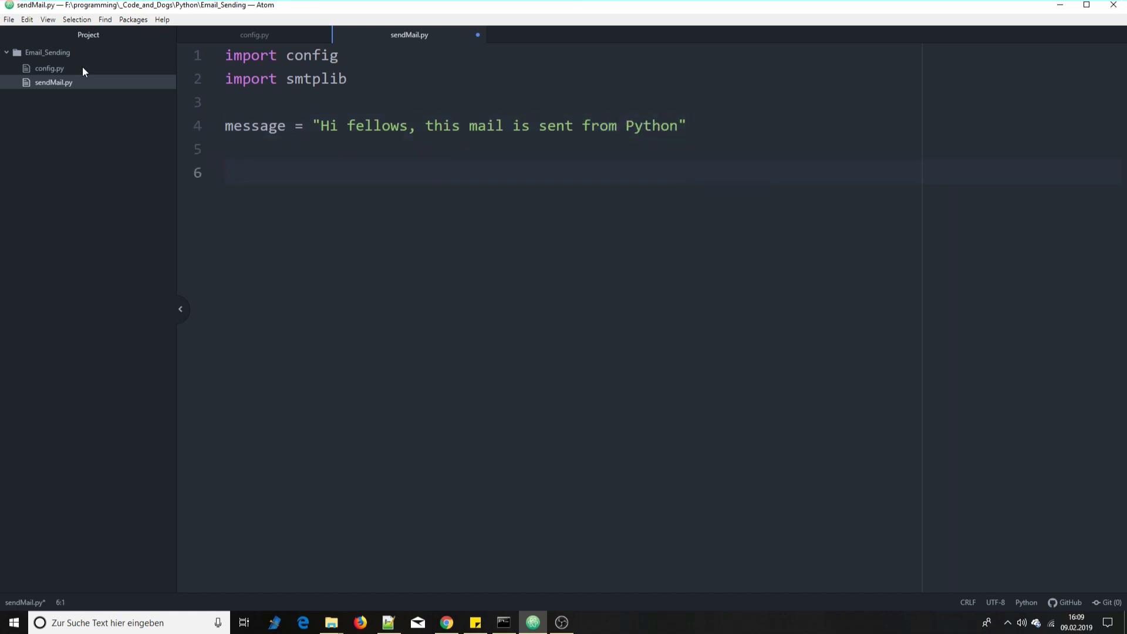
Call server.sendmail(config.mailFromAdress, config.mailToAdress, message)
text(server.send)
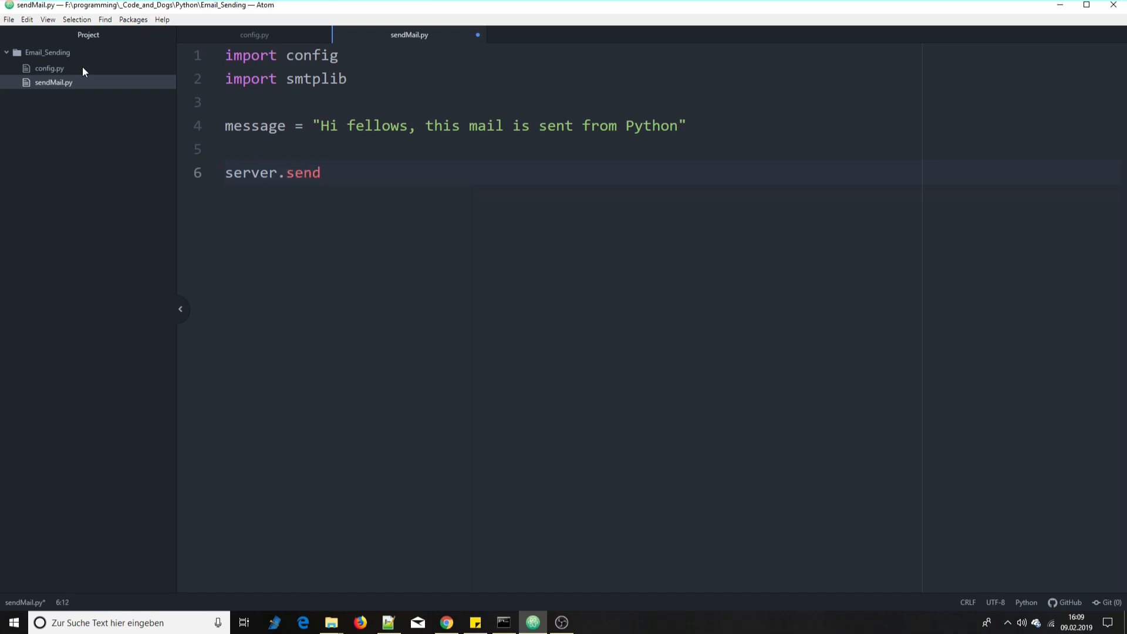
text(mail())
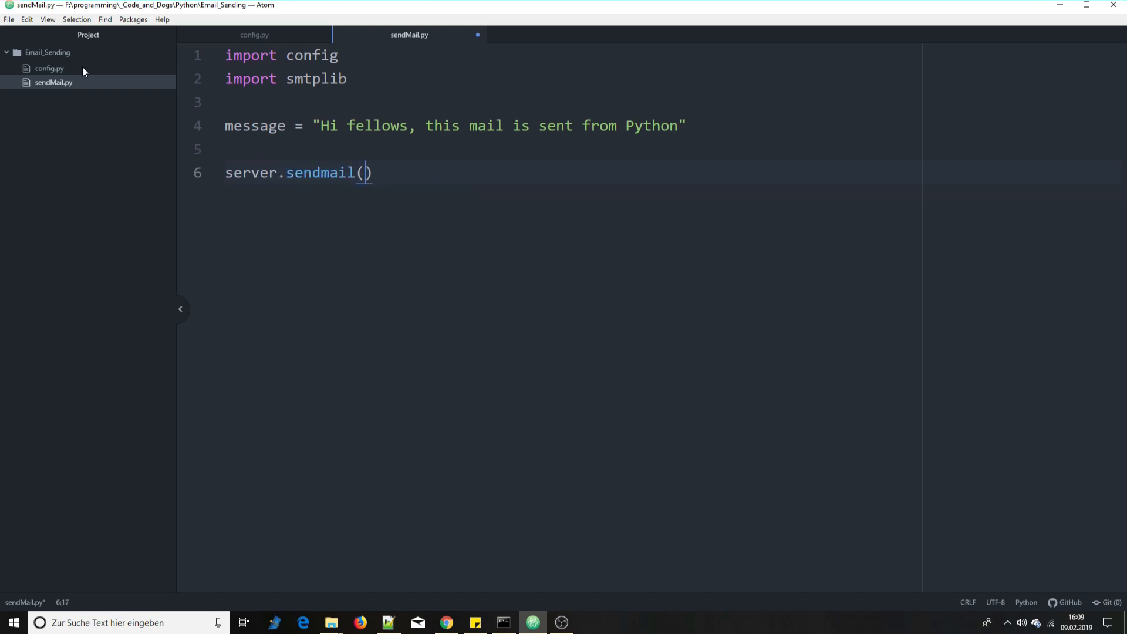
text(conf)
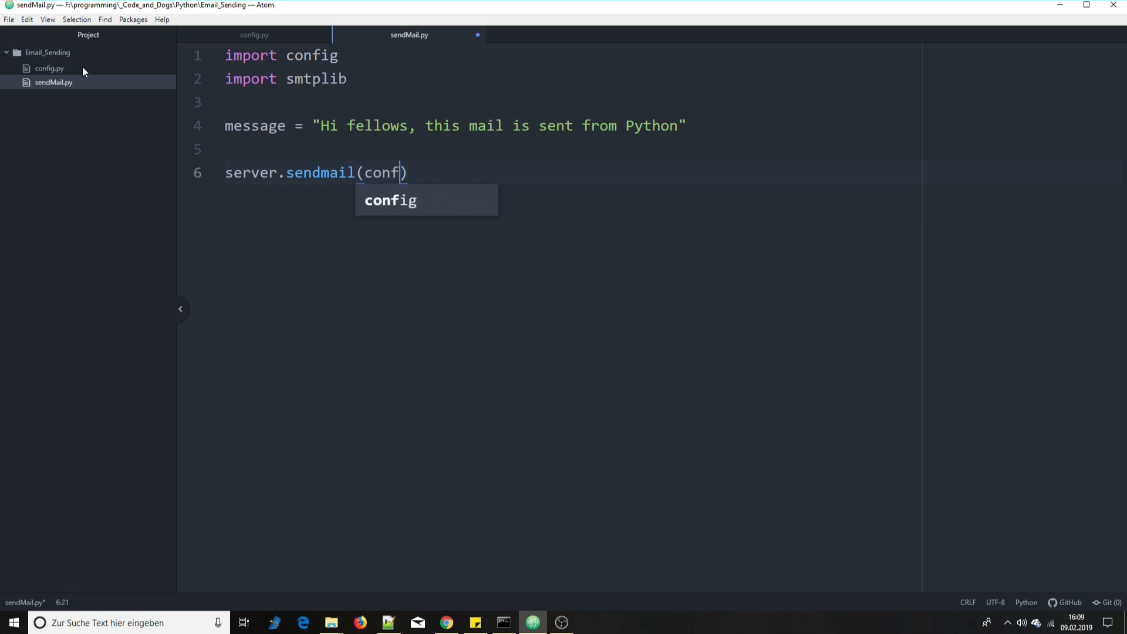
text(.MailFromAdress, m)
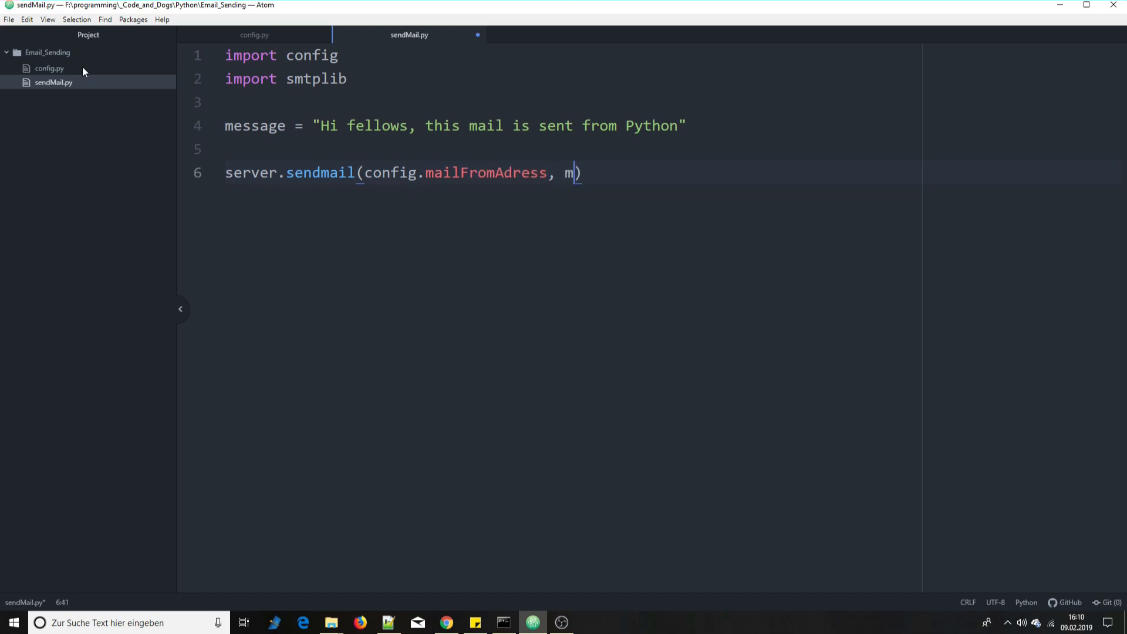
text(onfig.)
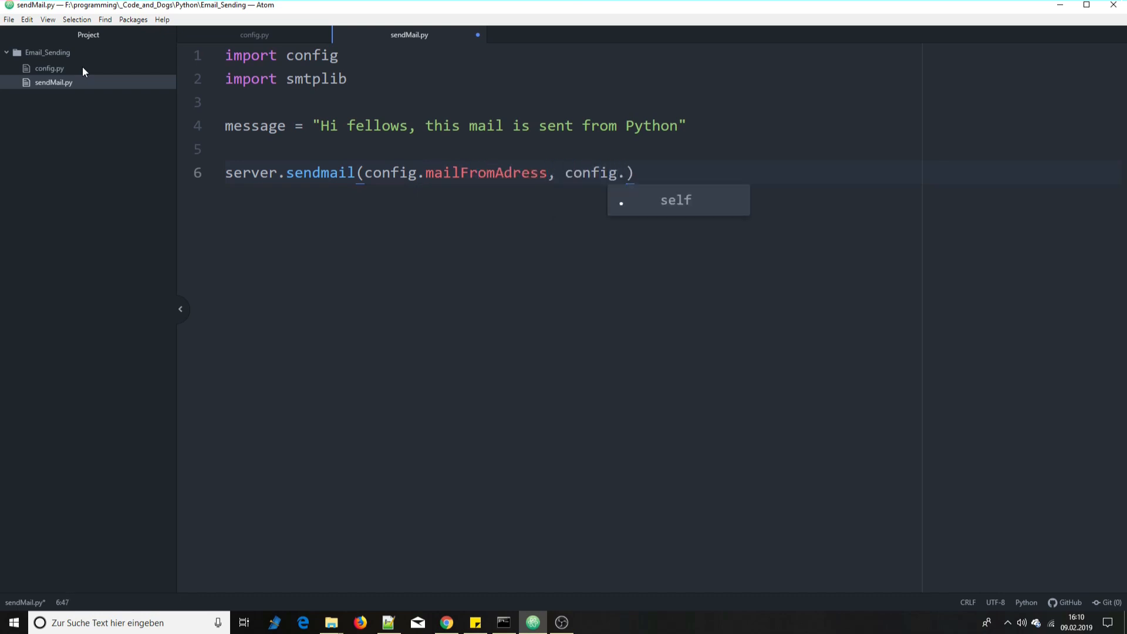
text(mailToAdress, message)
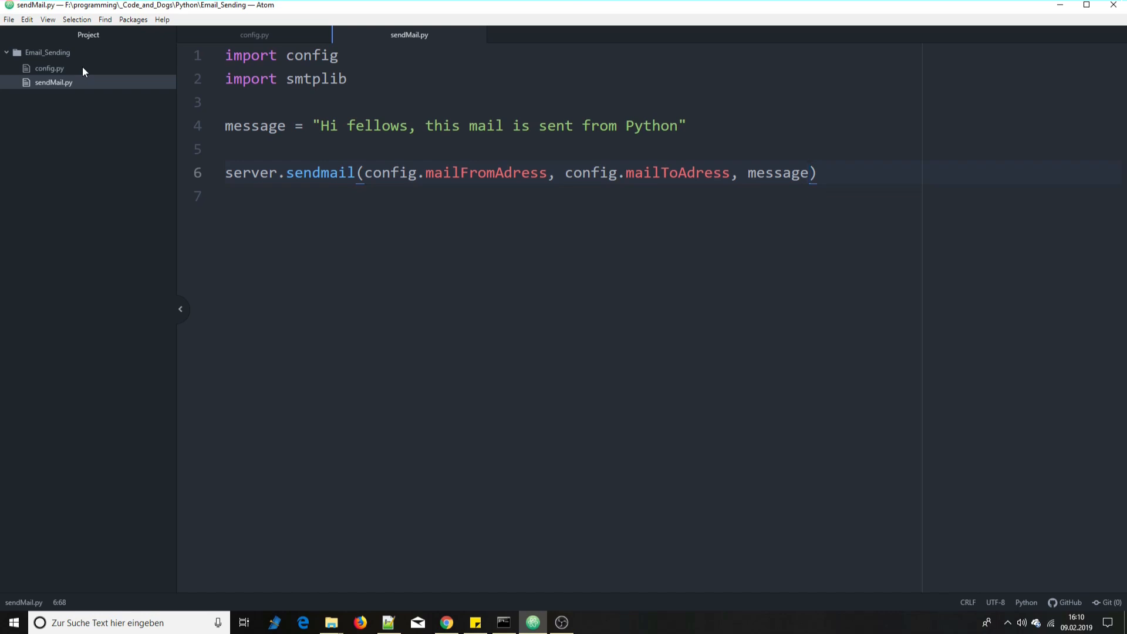
click(693, 126)
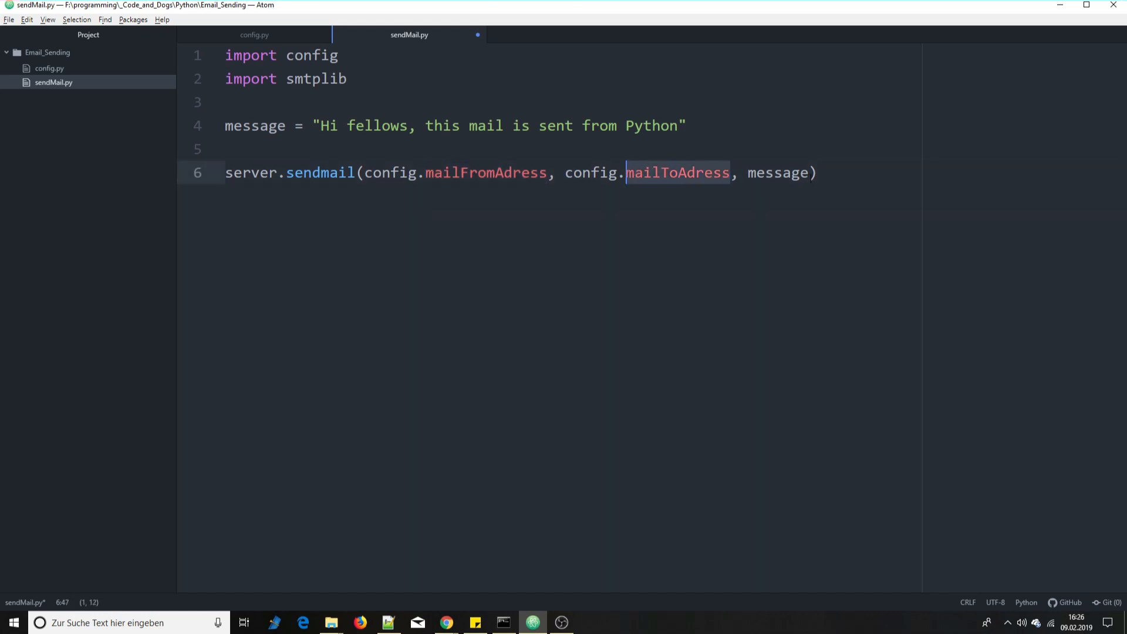
click(225, 126)
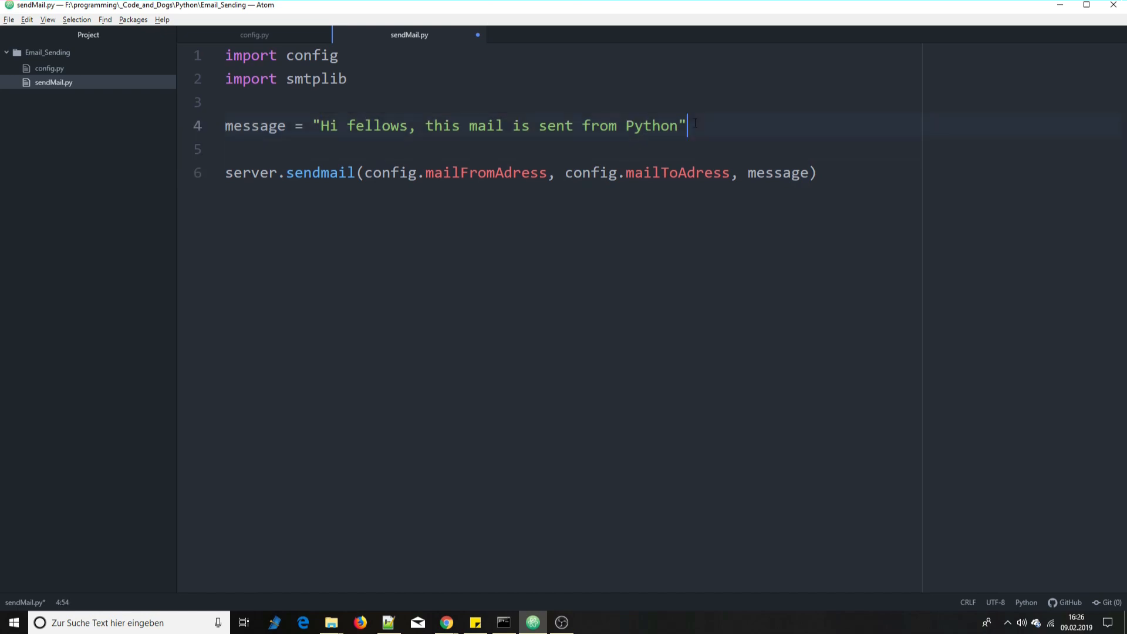
Insert server = smtplib.SMTP(config.mailFromServer) above the sendmail call
click(225, 173)
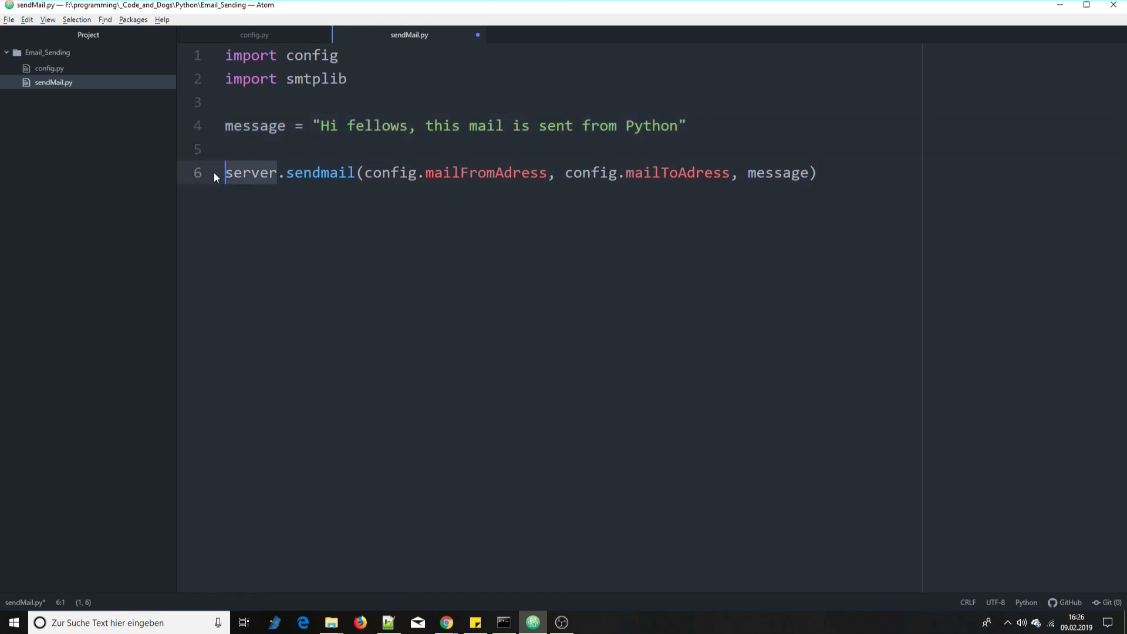
click(732, 125)
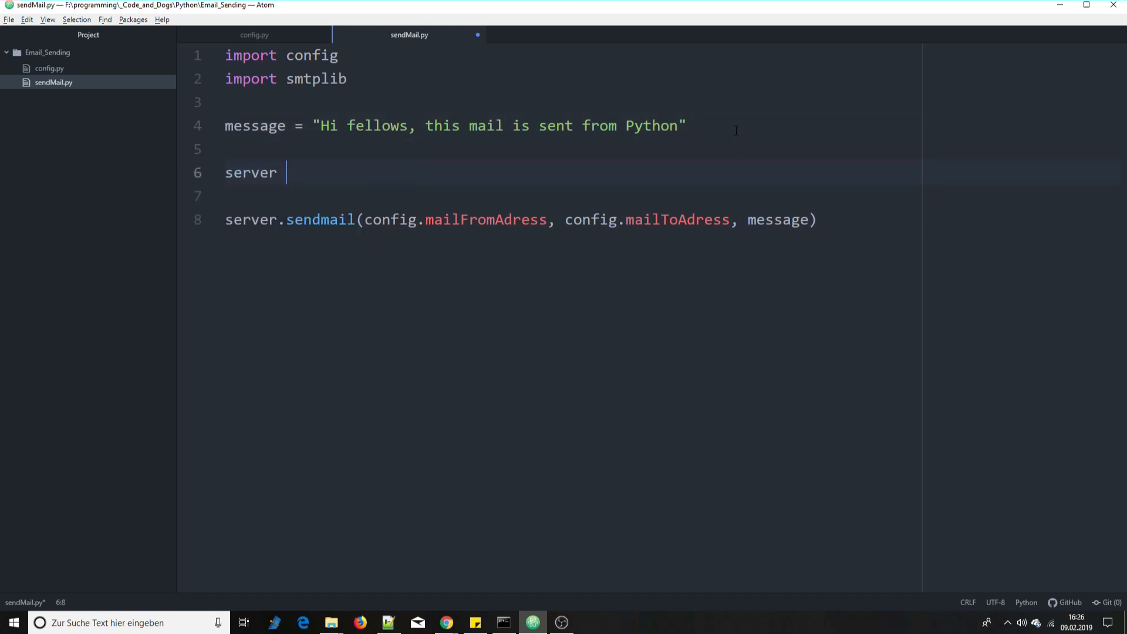
text(=)
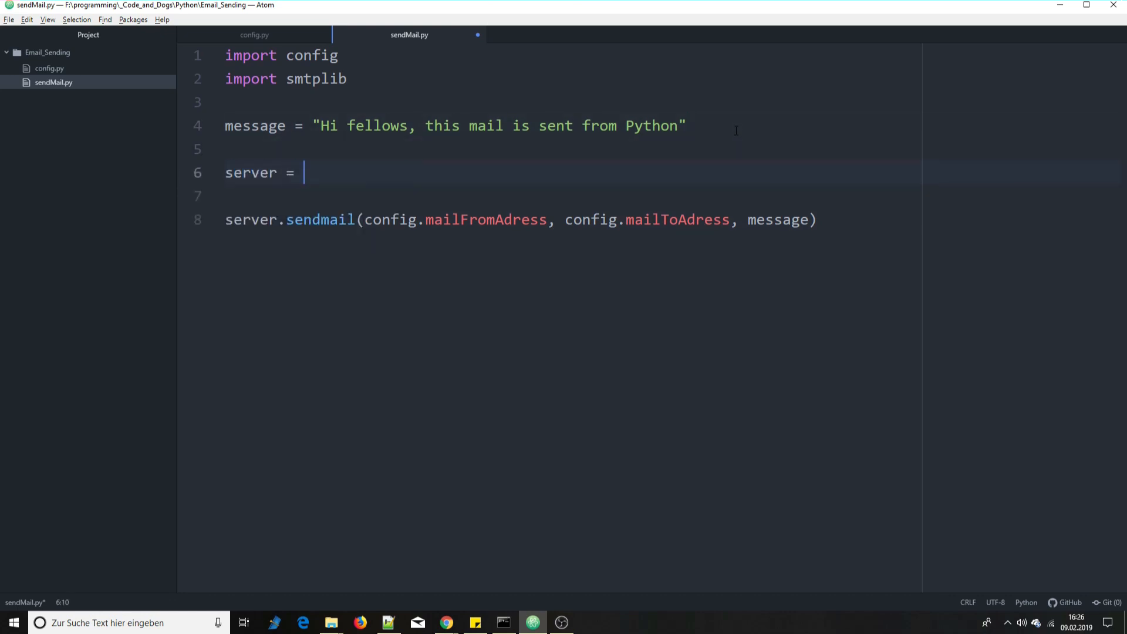
text(smtplib.SMTP()
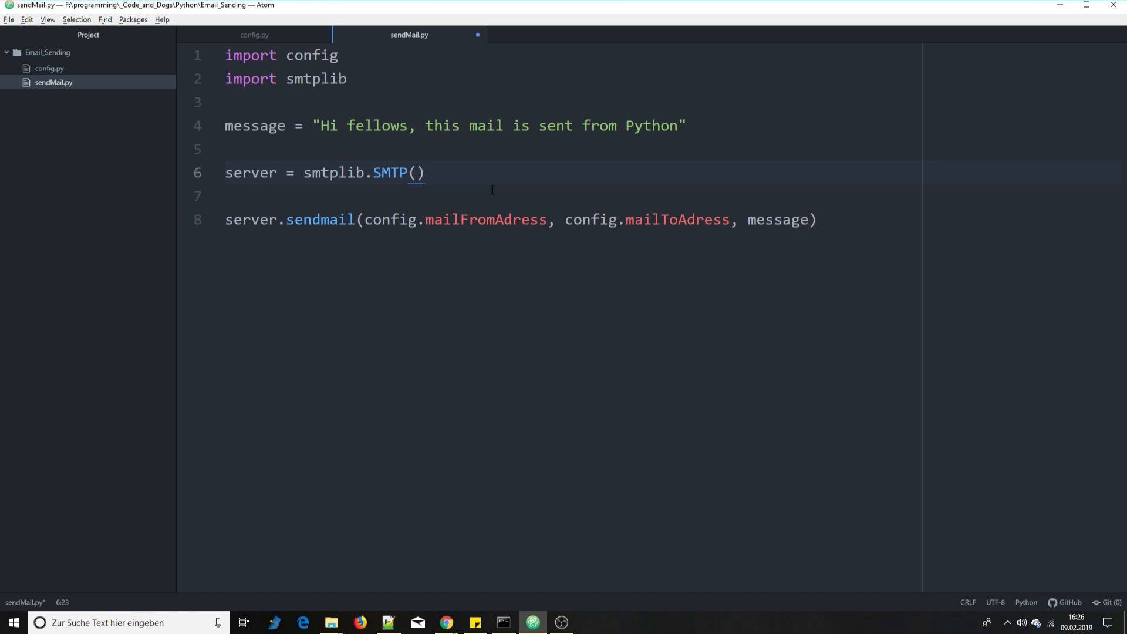
text(config)
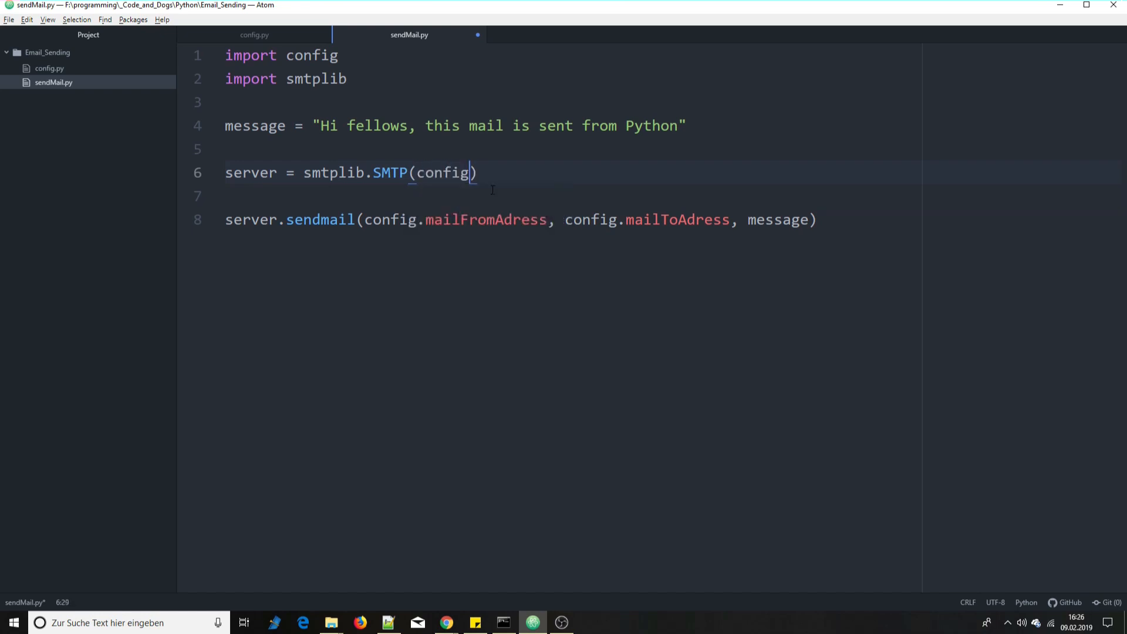
text(mailFromServer)
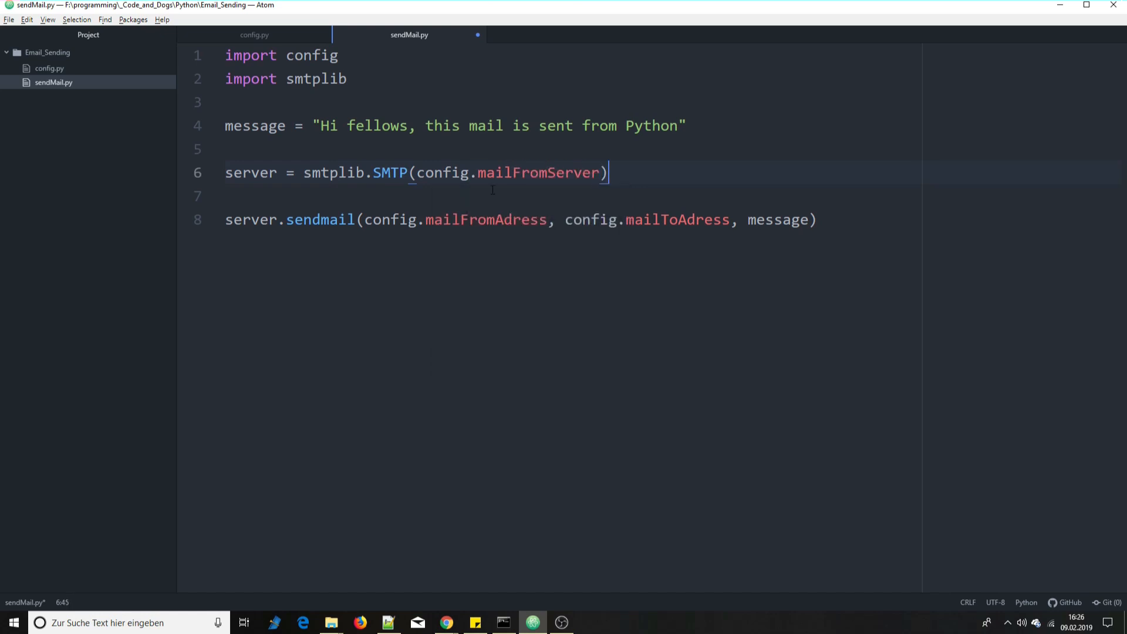
text(s)
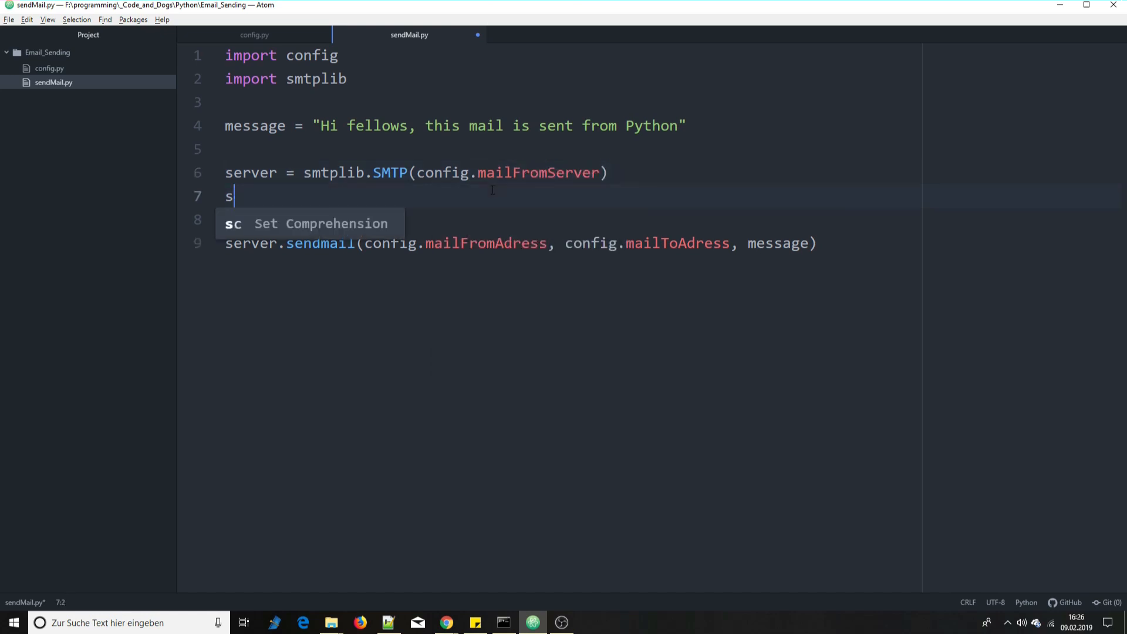
Add server.starttls() and server.login(config.mailFromAdress, config.mailFromPassword) before sending
text(erver.)
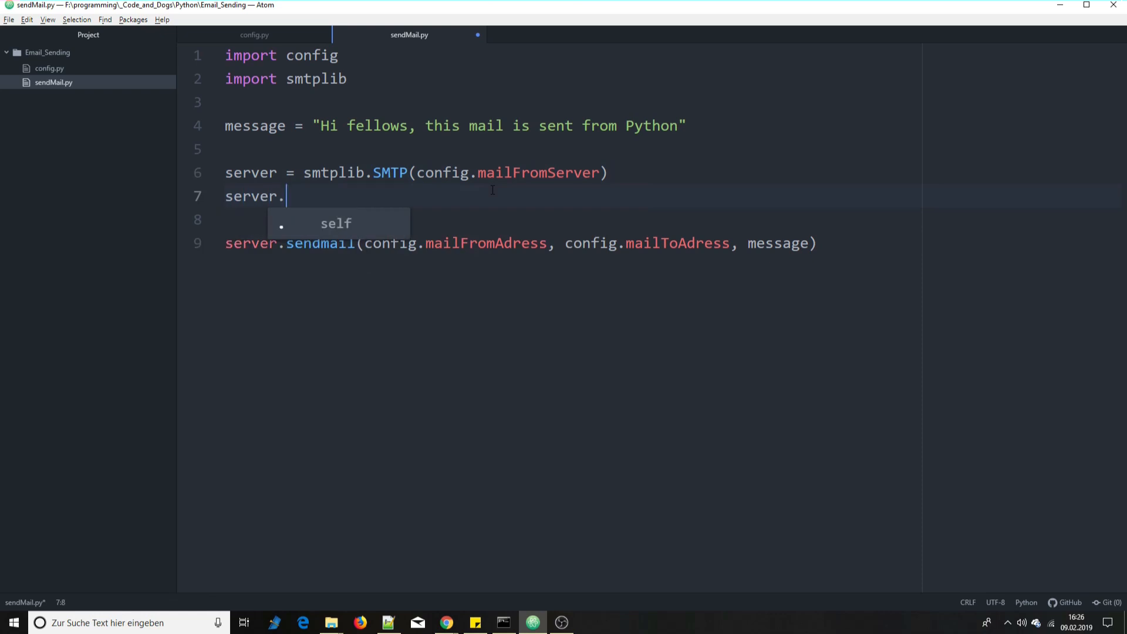
text(starttls())
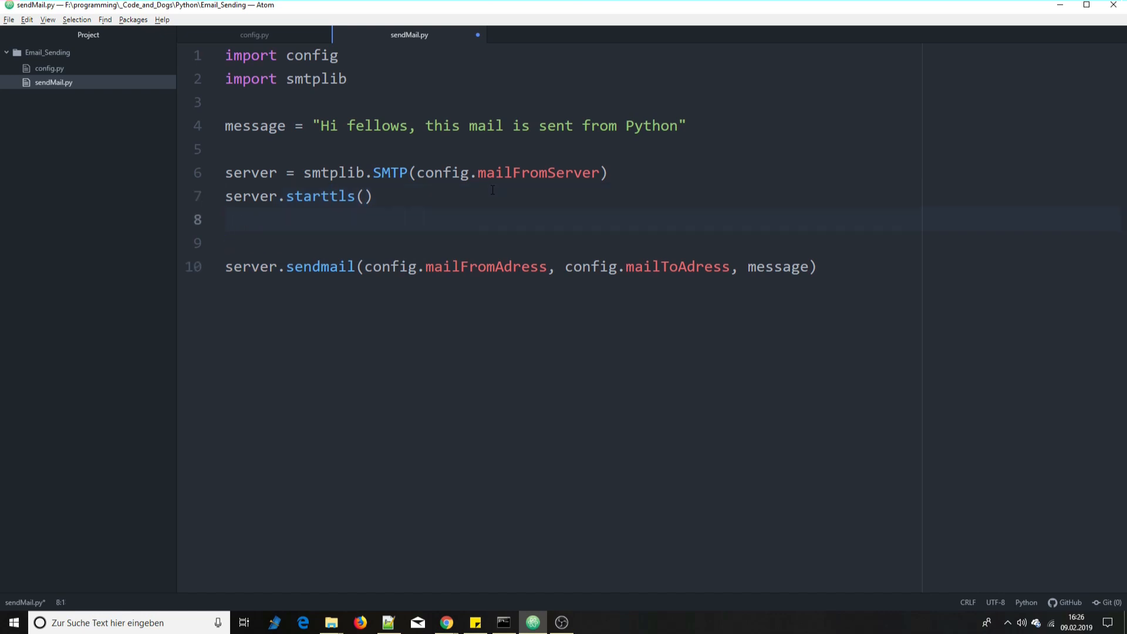
text(ser)
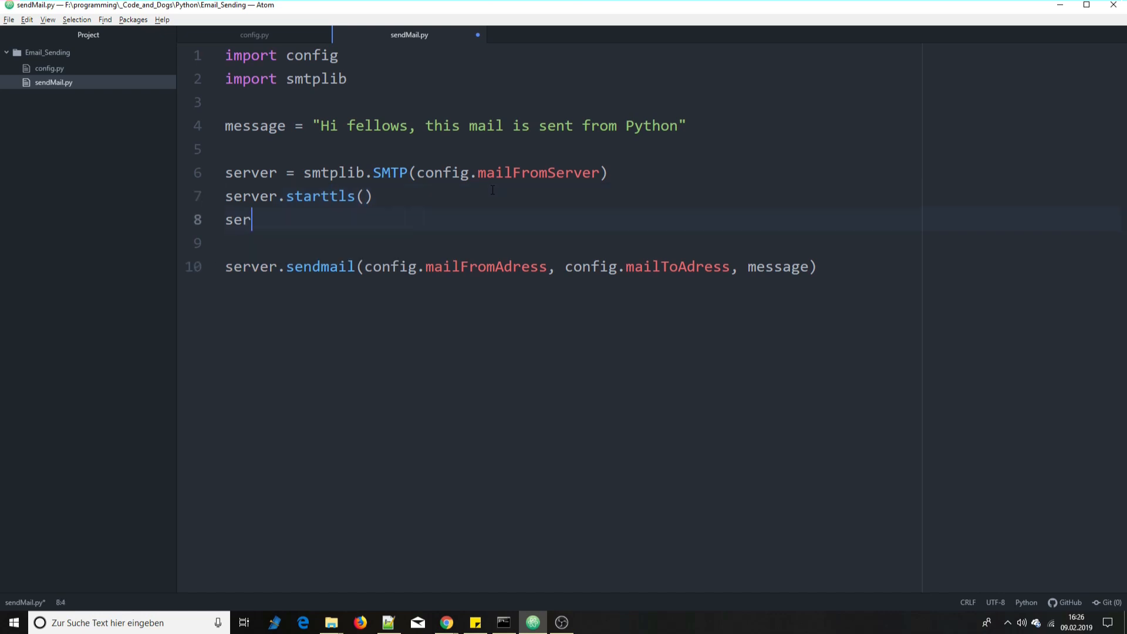
text(ver.)
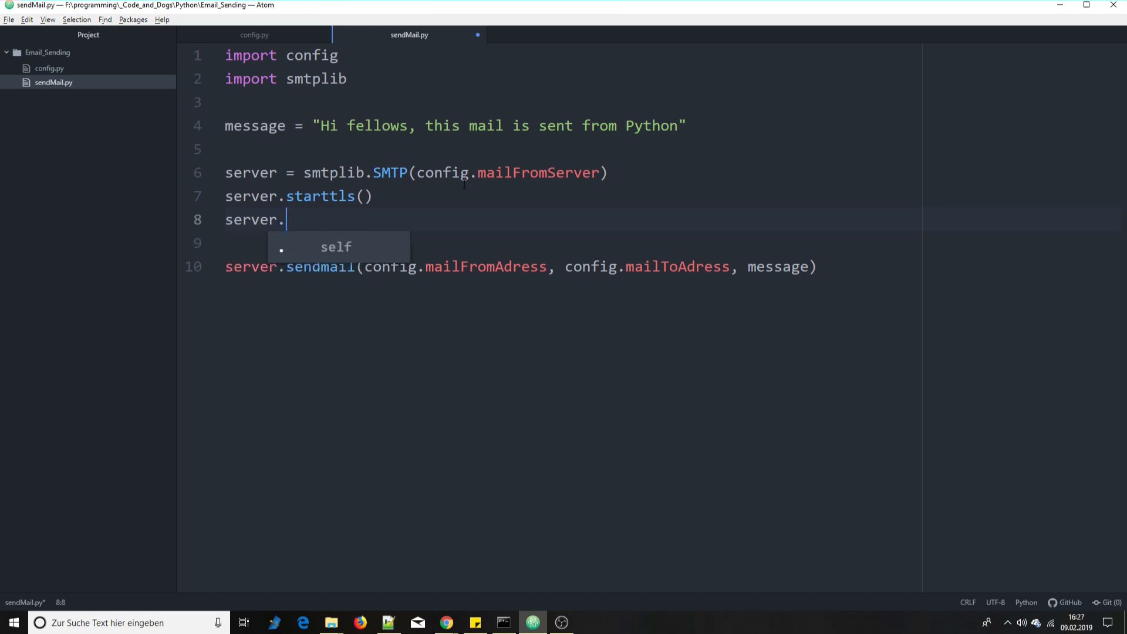
text(login())
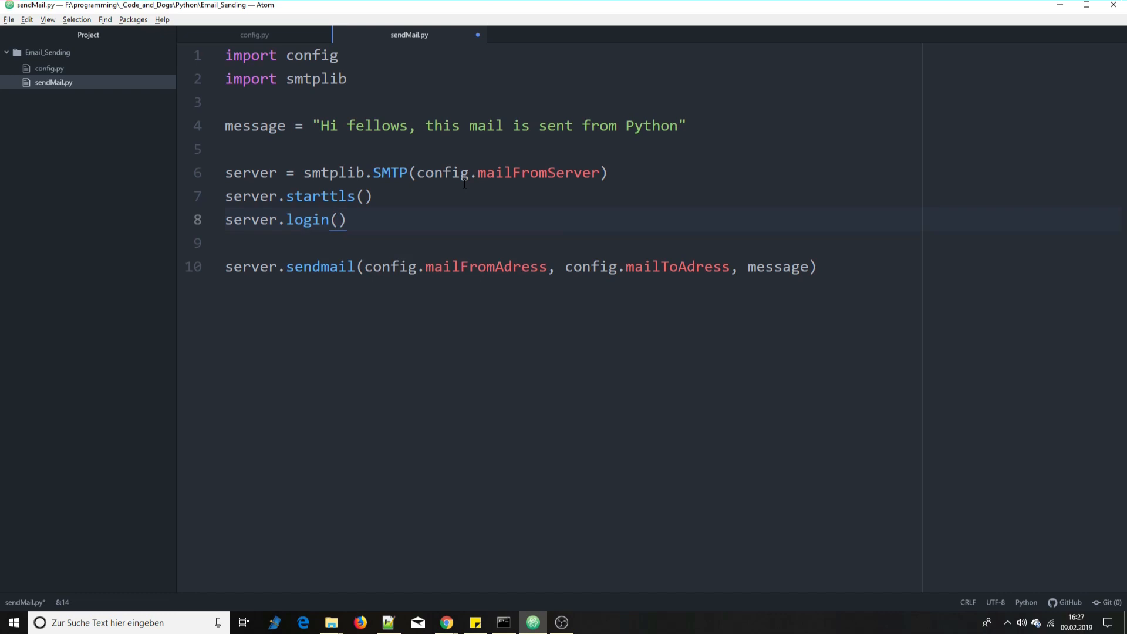
click(335, 220)
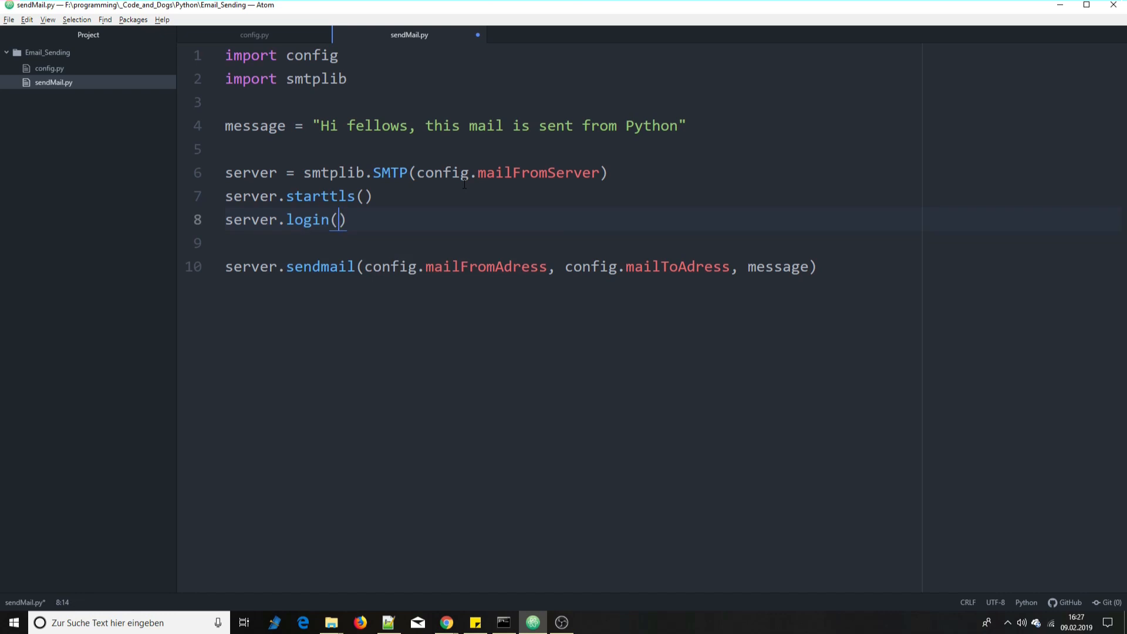
text(config.m)
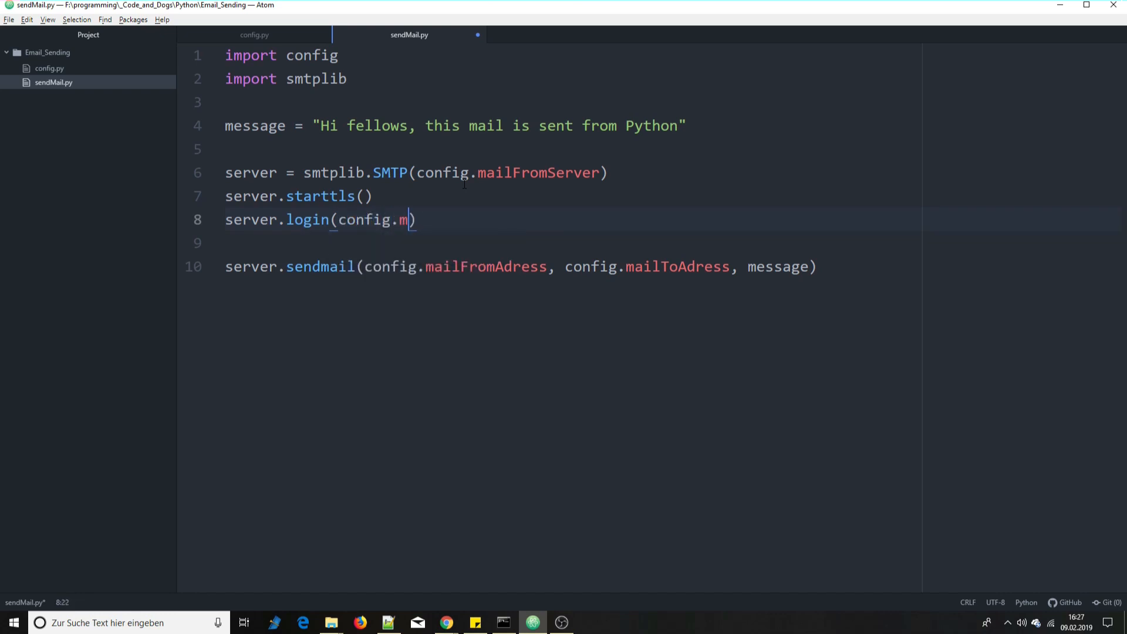
text(ailFromAdress, config.m)
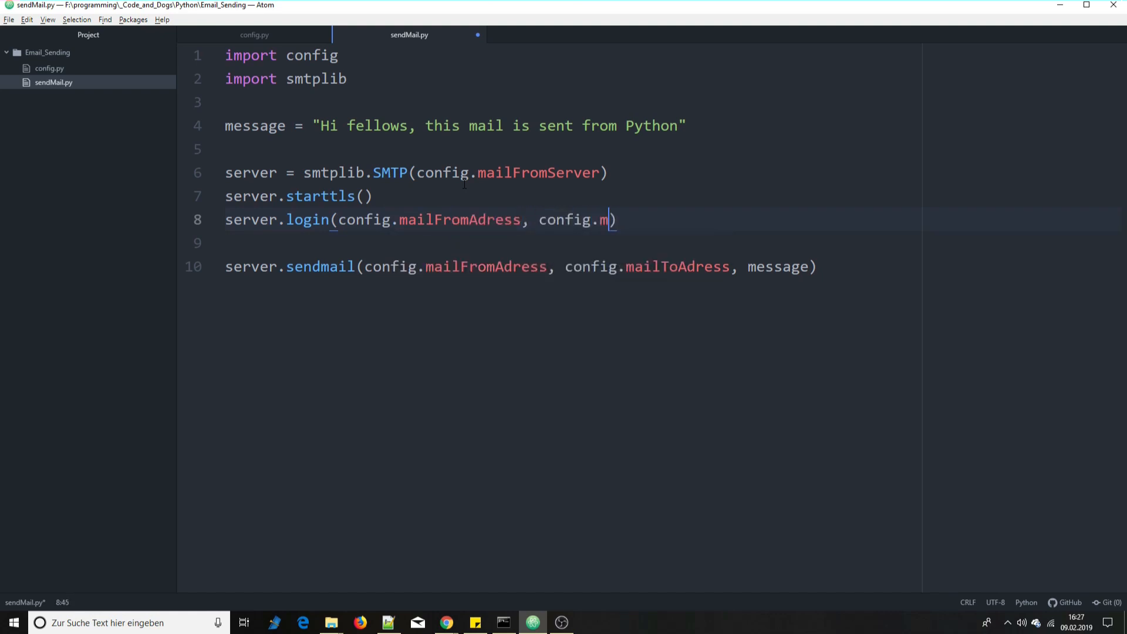
text(ailFromPassword)
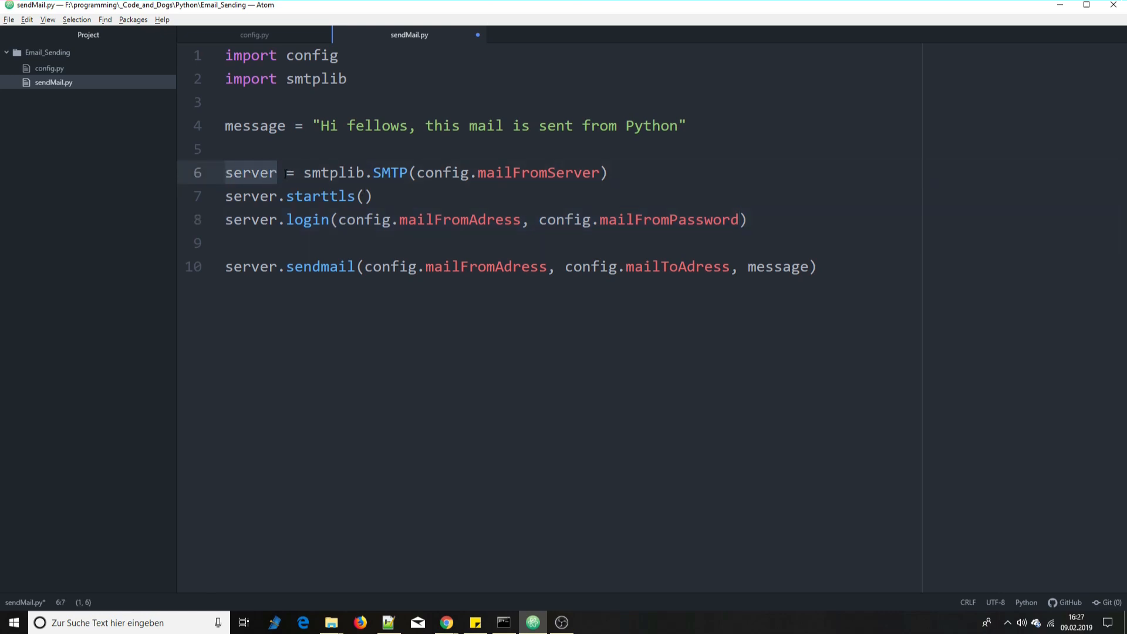
End the script with server.quit(), save it, and bring up the Gmail inbox
click(305, 173)
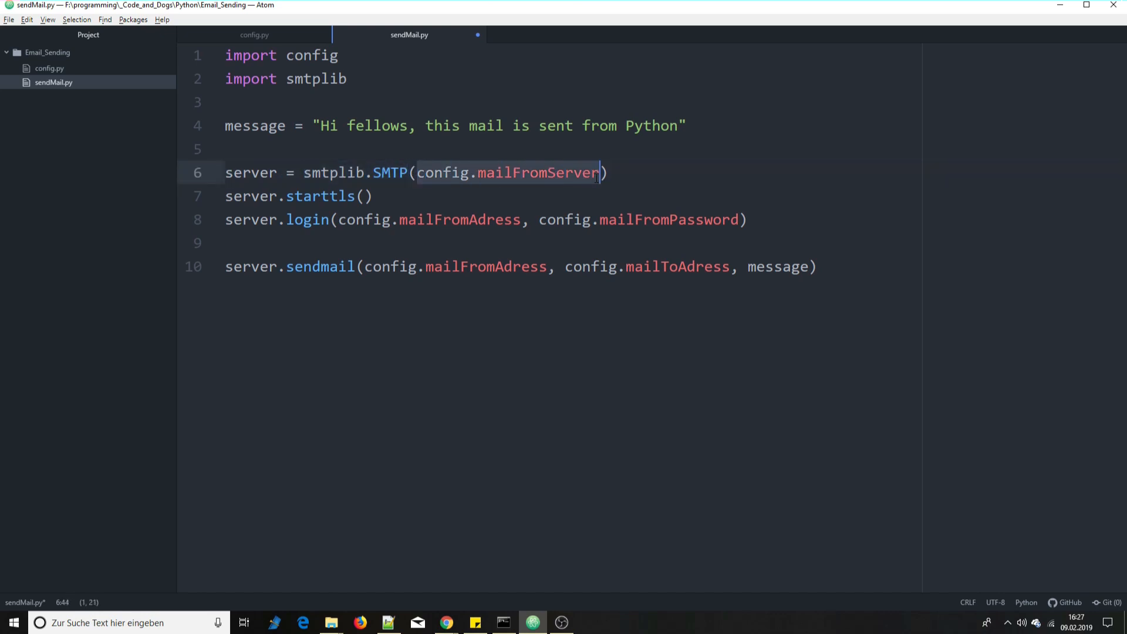
click(258, 196)
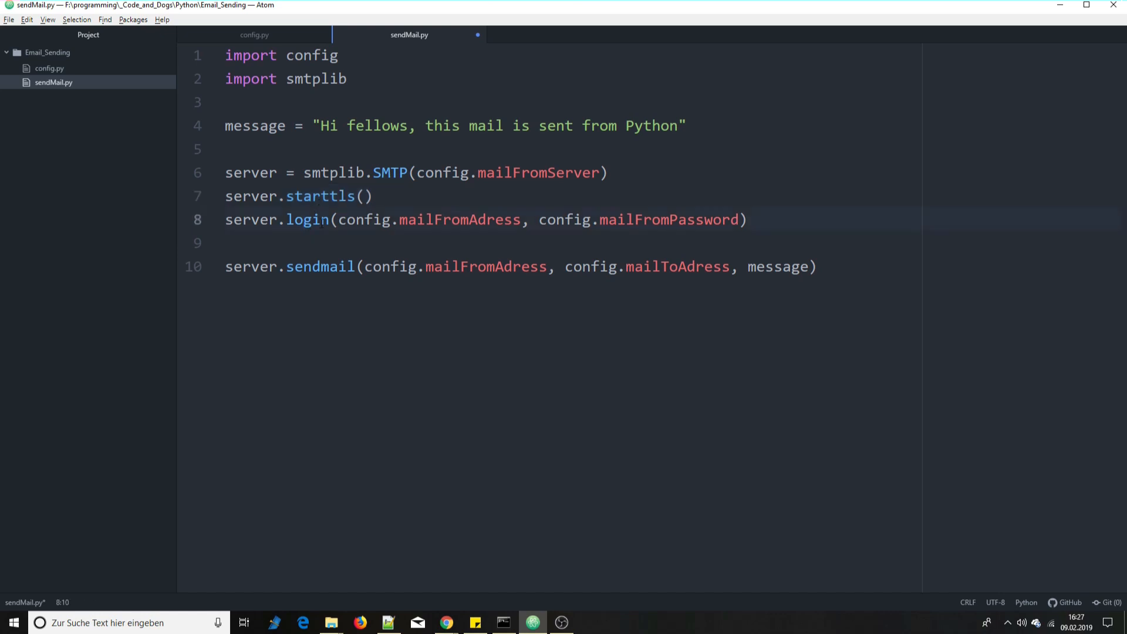
click(230, 243)
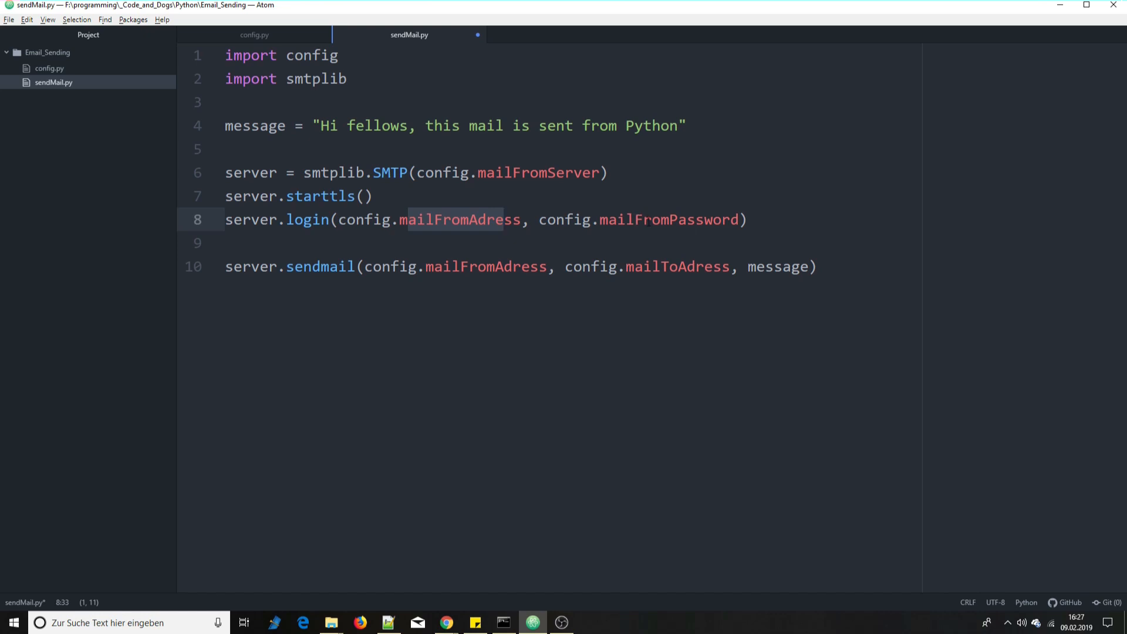
text(server.quit()
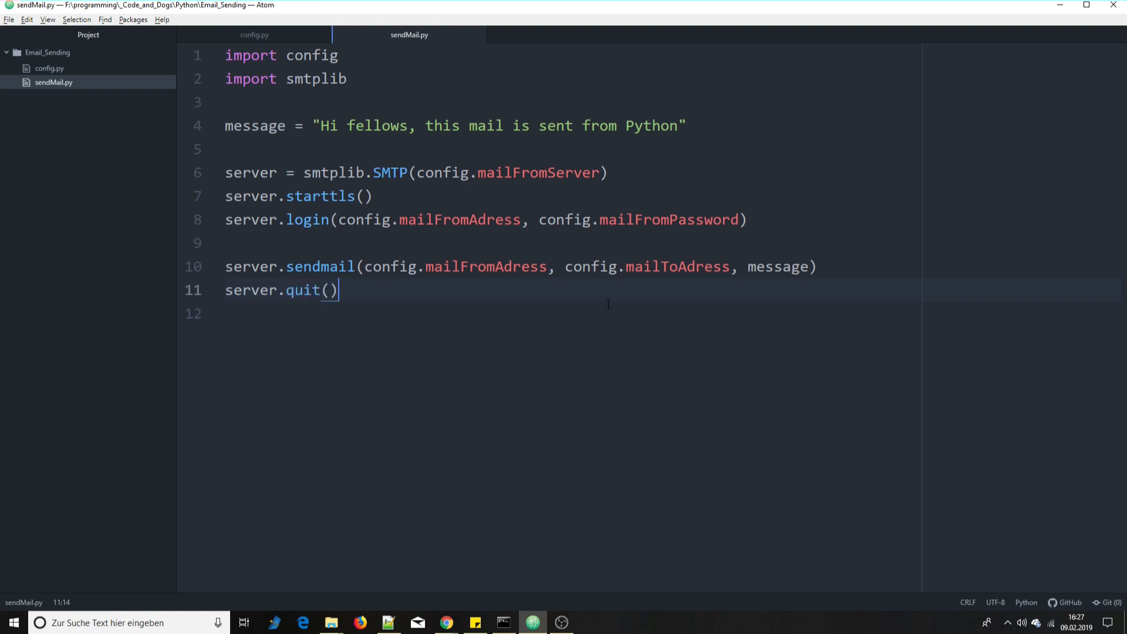
mouse_move(504, 314)
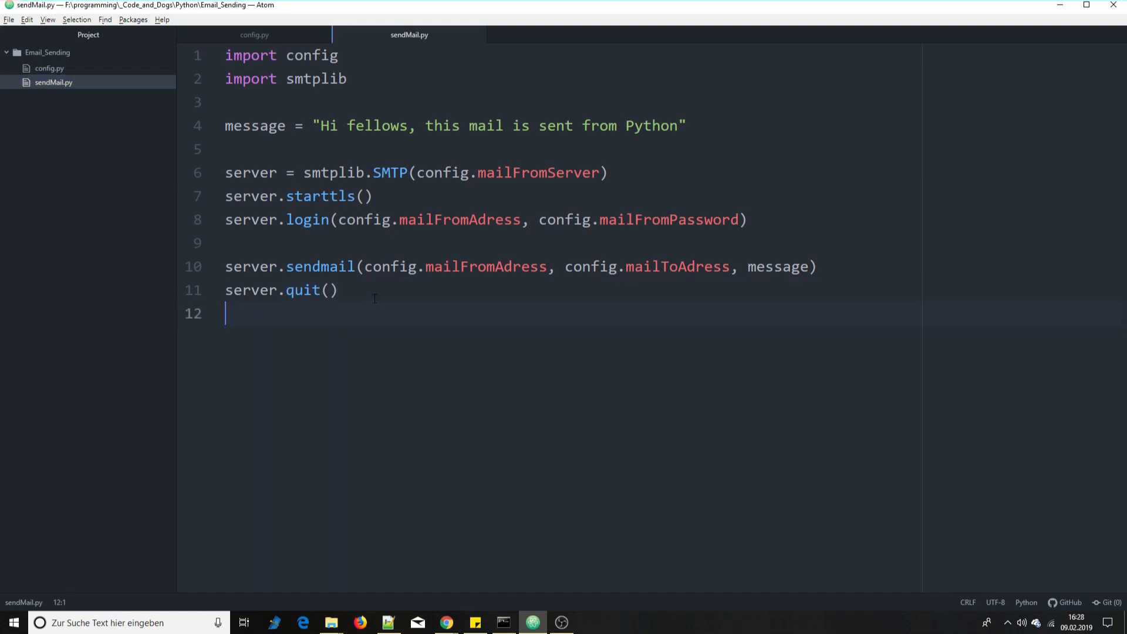
click(334, 290)
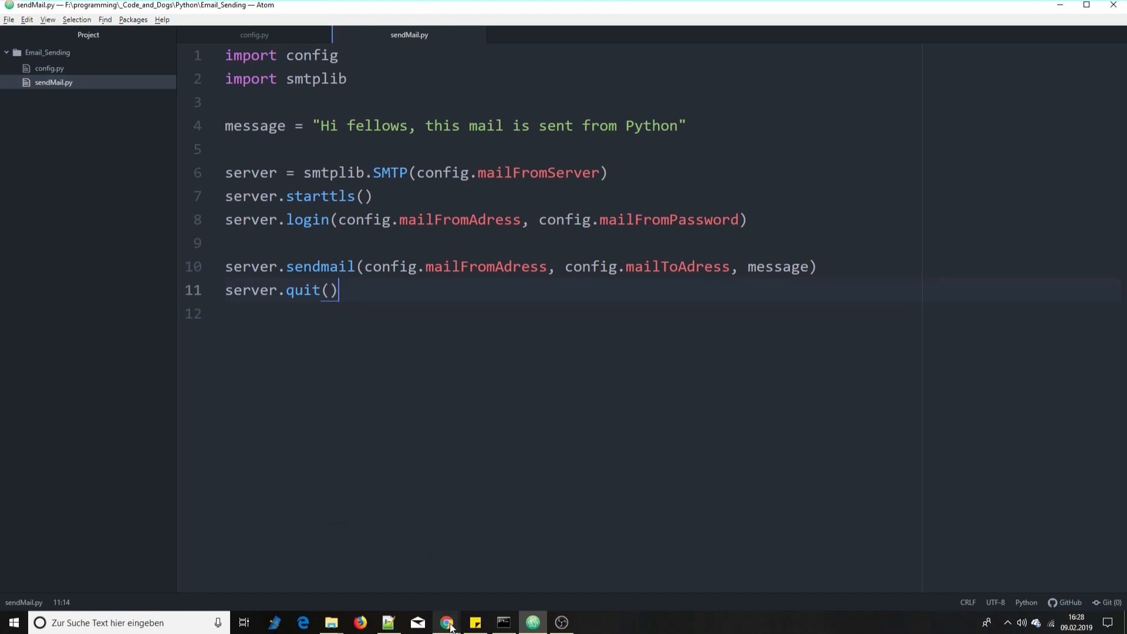
click(446, 622)
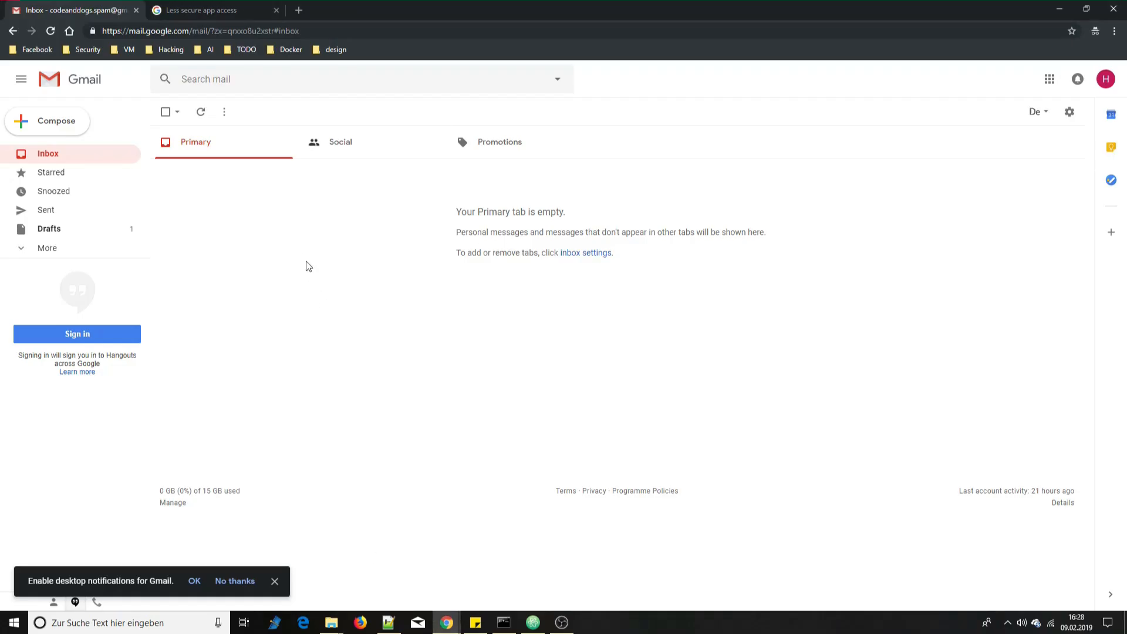
mouse_move(435, 301)
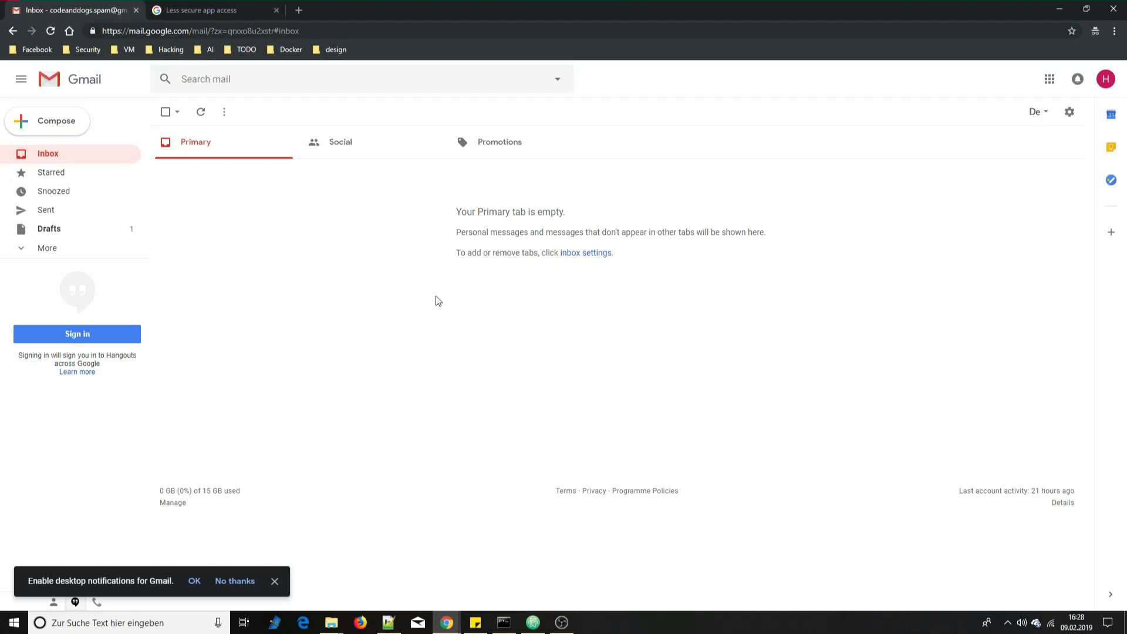
mouse_move(508, 626)
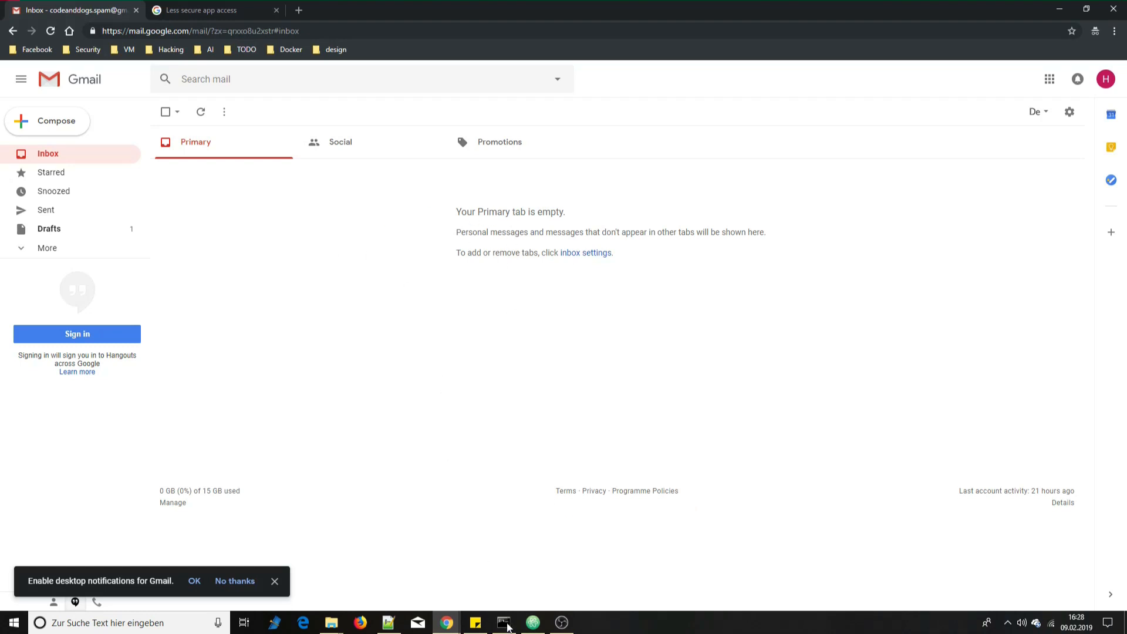
Run sendmail.py from the Email_Sending folder in Command Prompt
click(504, 623)
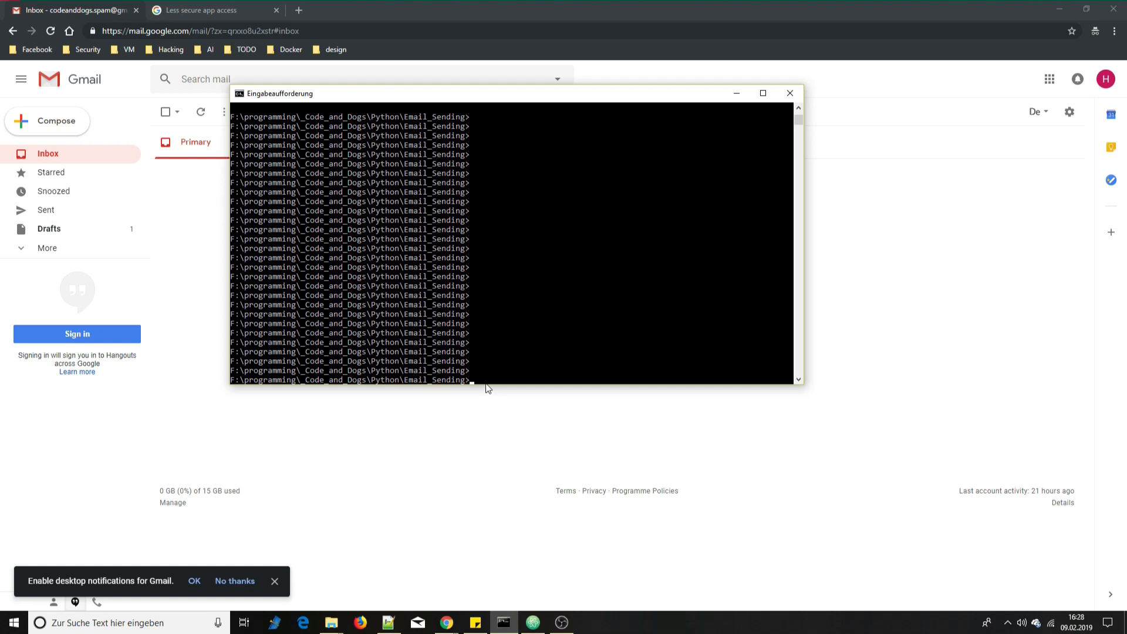
text(sendmail.py)
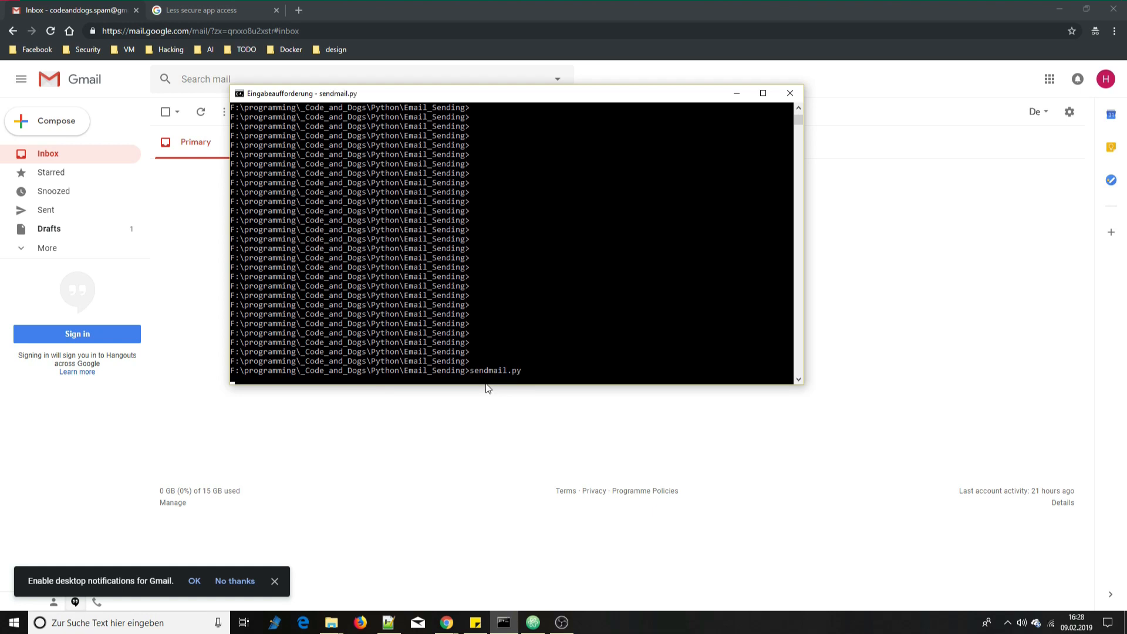
key(Return)
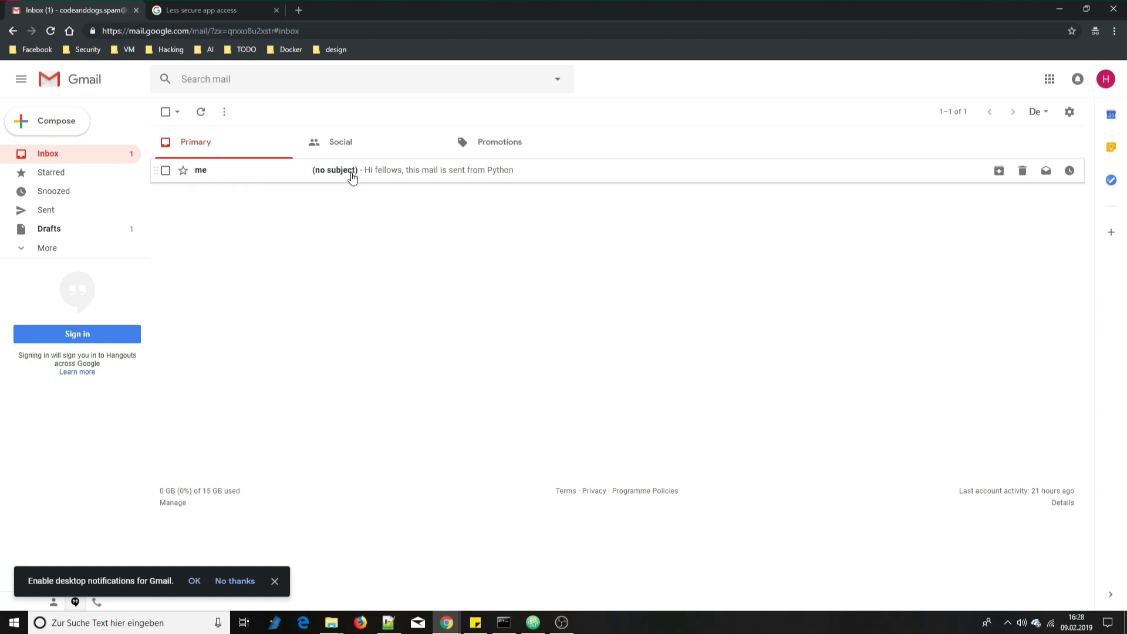
mouse_move(328, 186)
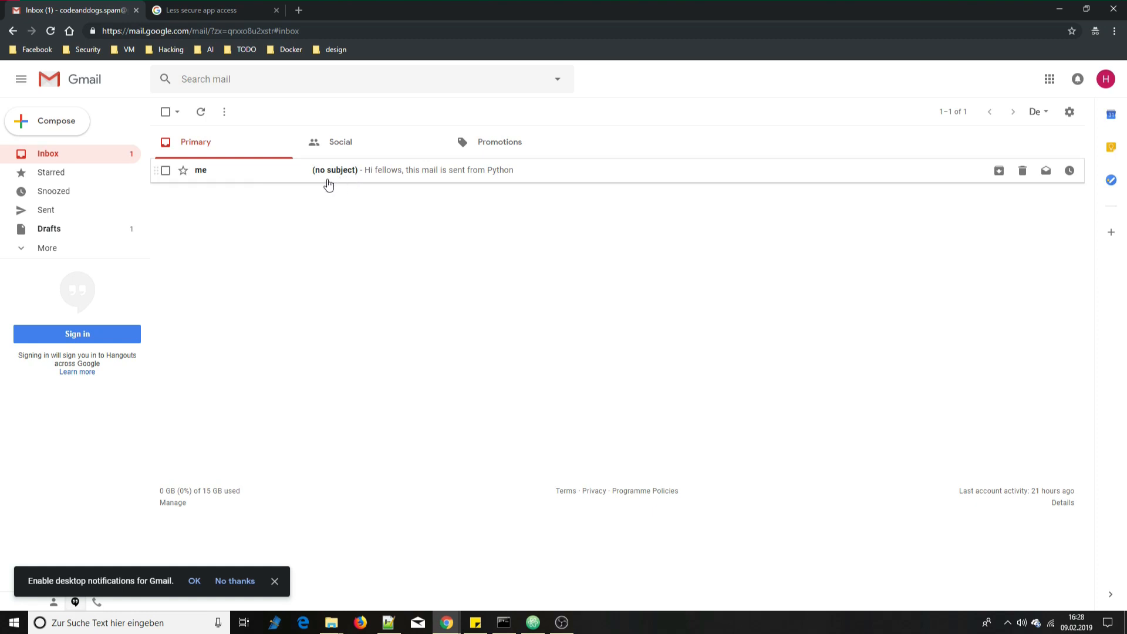
mouse_move(332, 177)
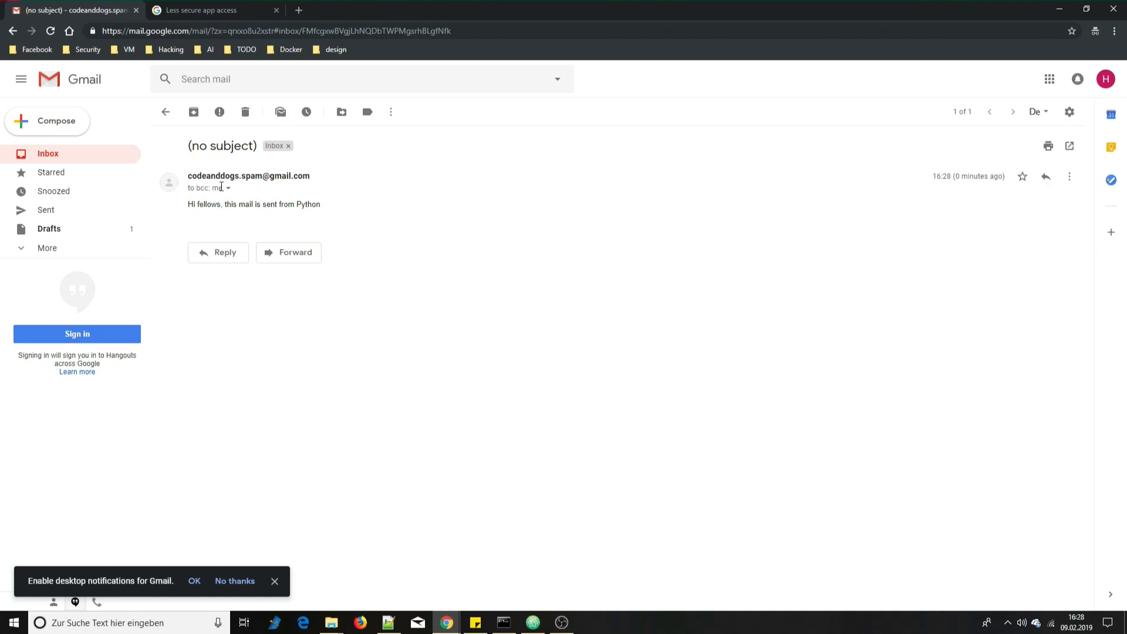
click(228, 187)
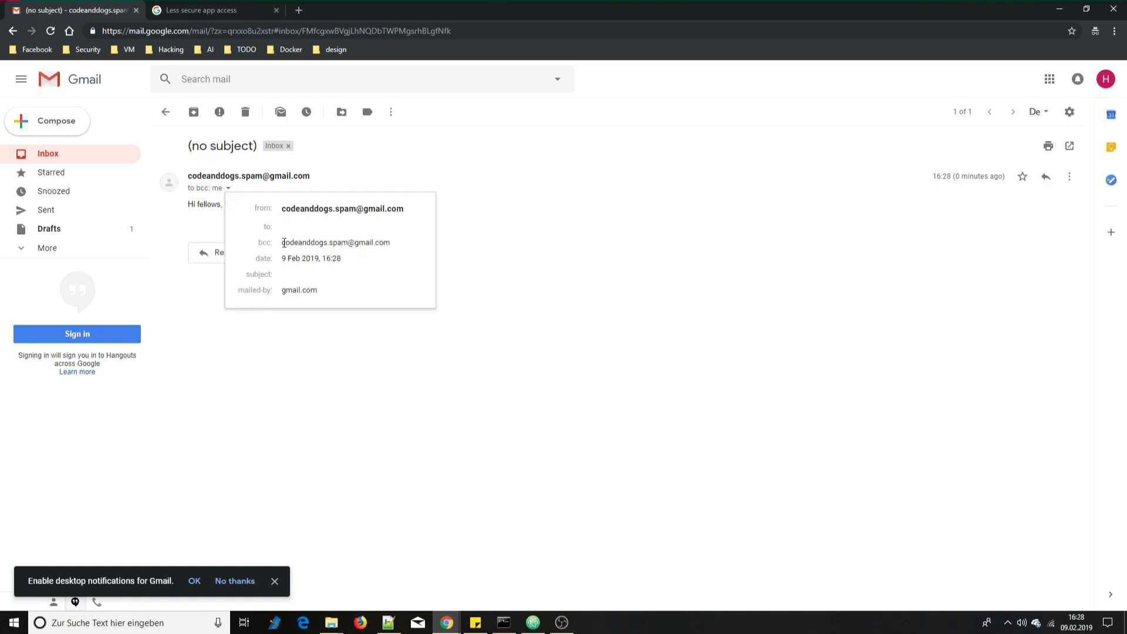
double_click(335, 242)
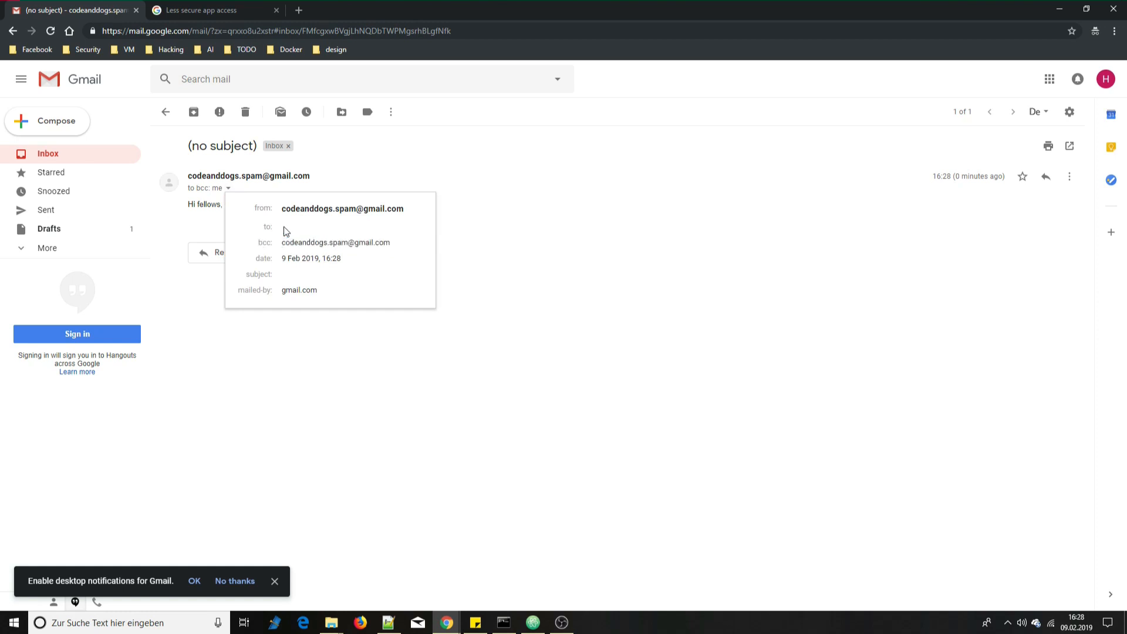
mouse_move(252, 216)
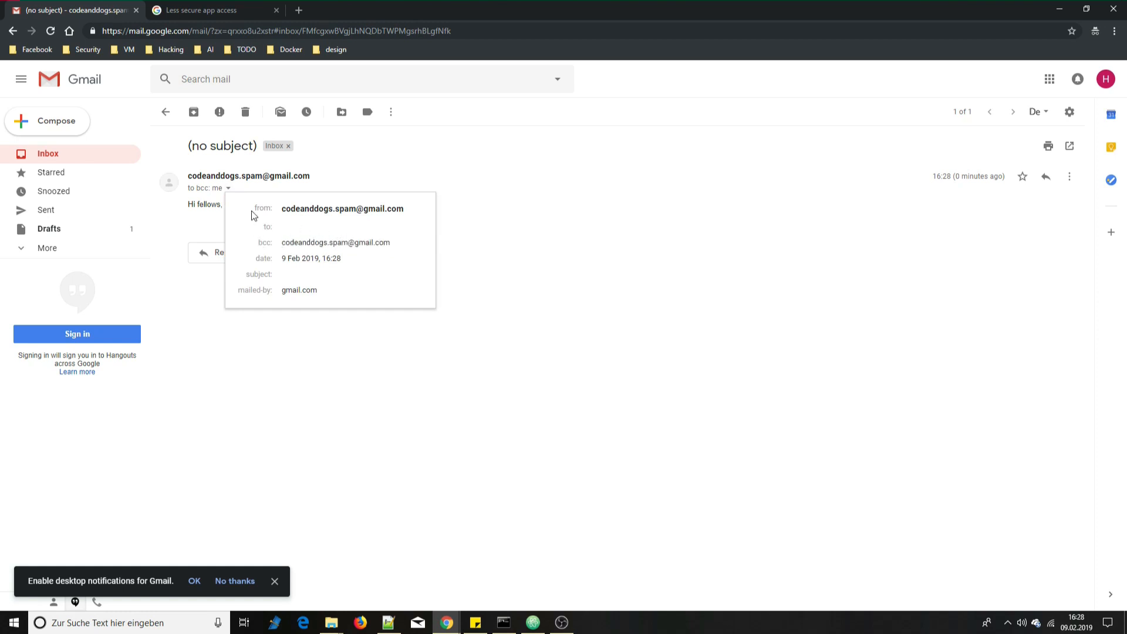
mouse_move(325, 277)
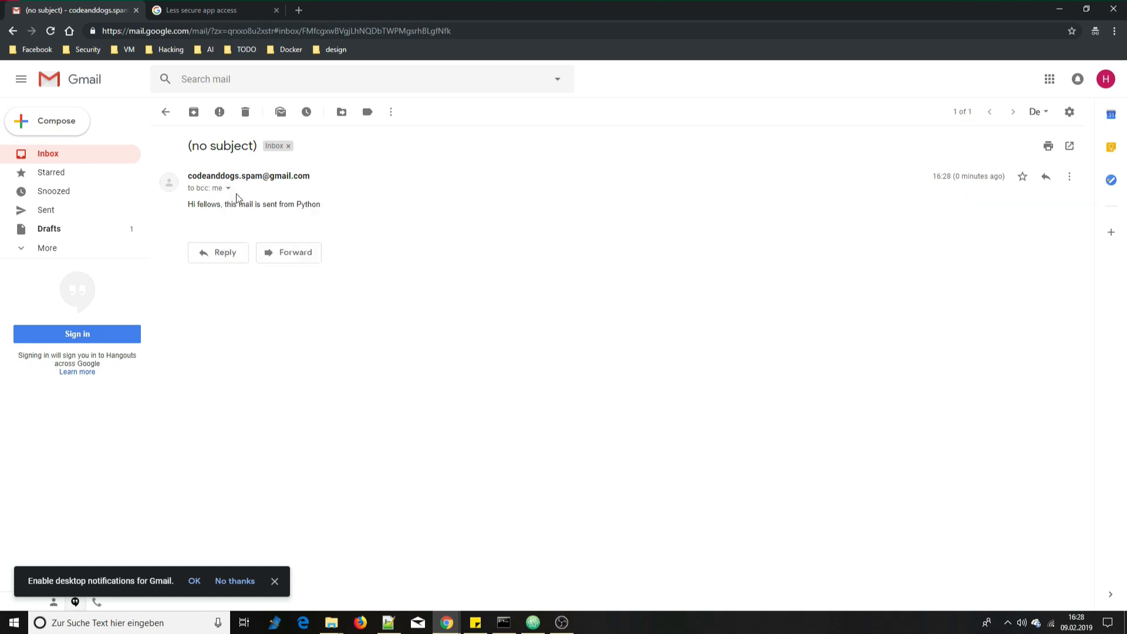
mouse_move(251, 213)
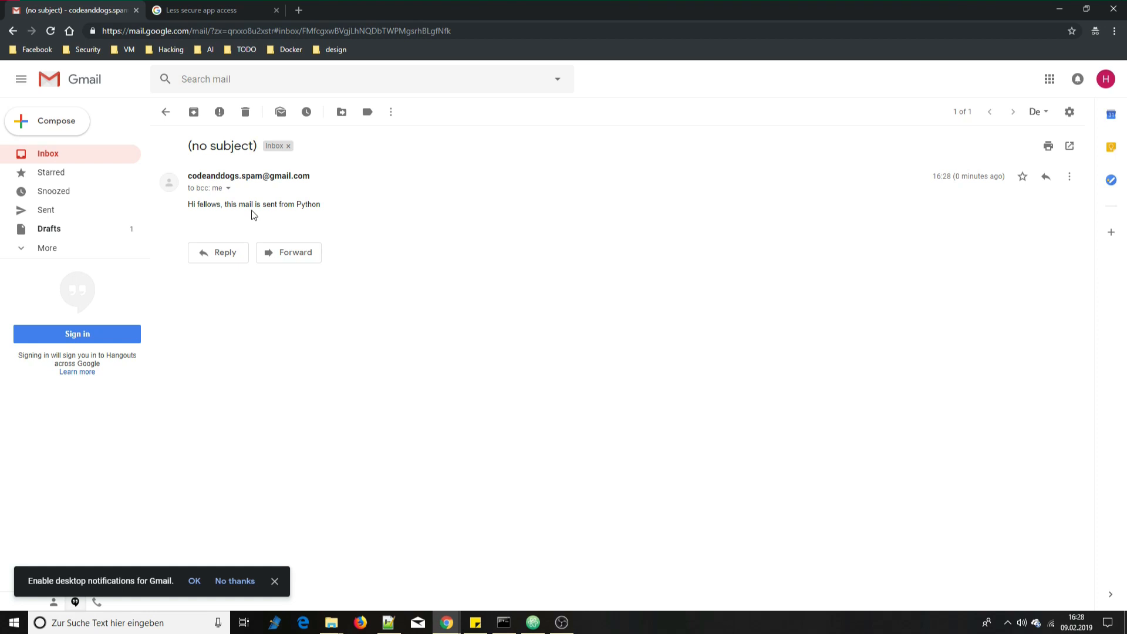
mouse_move(265, 217)
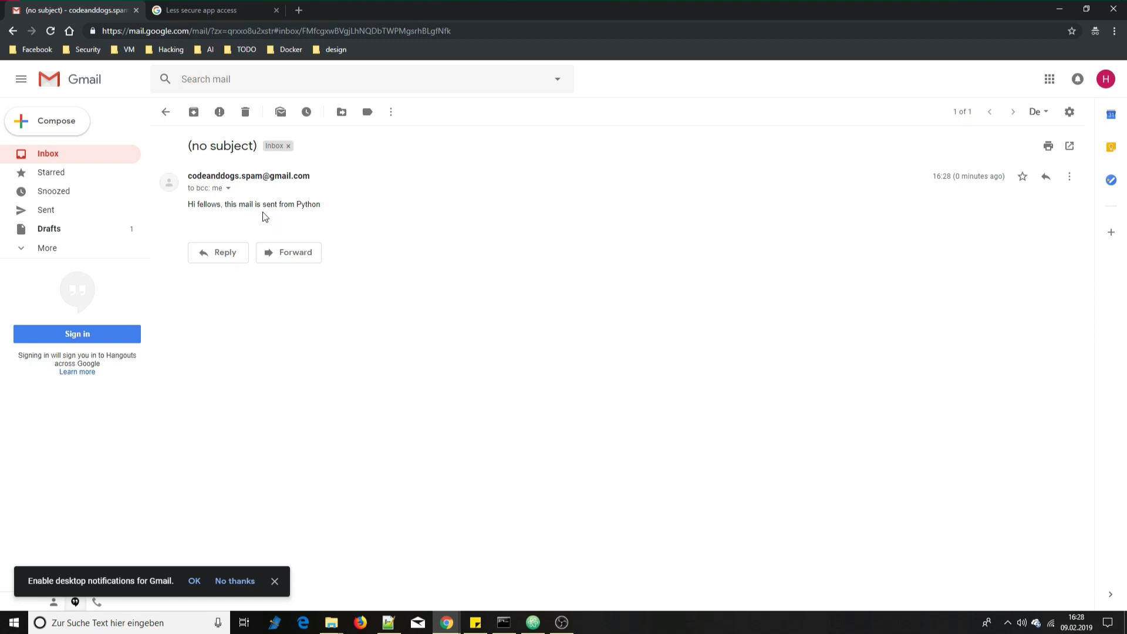
mouse_move(272, 201)
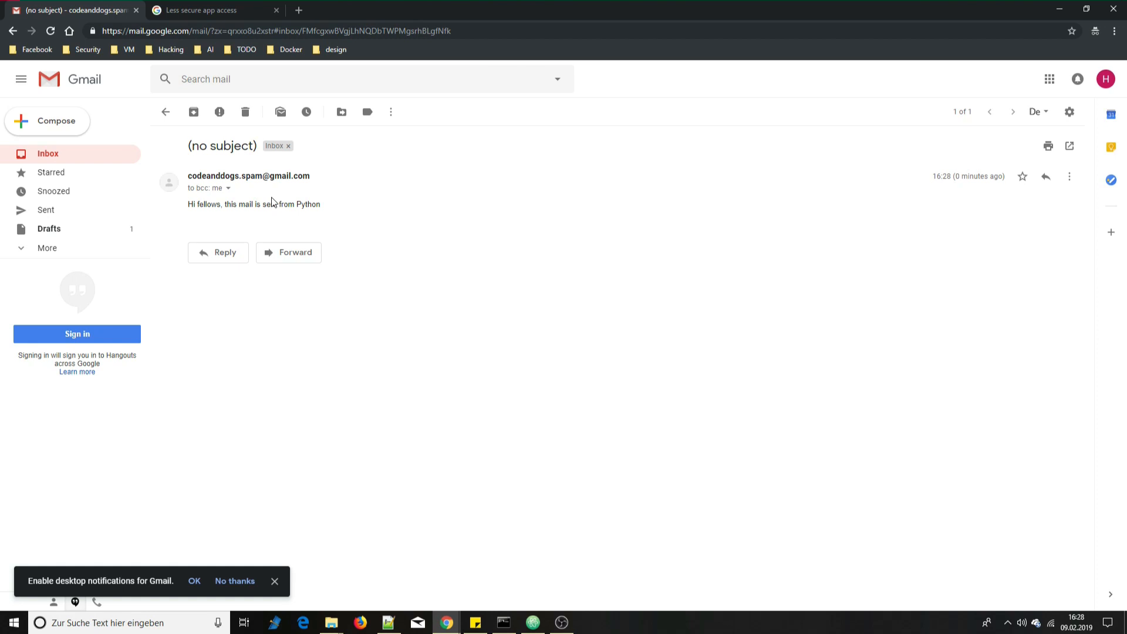
Return to the inbox and review the Less secure app access page with access allowed
click(165, 112)
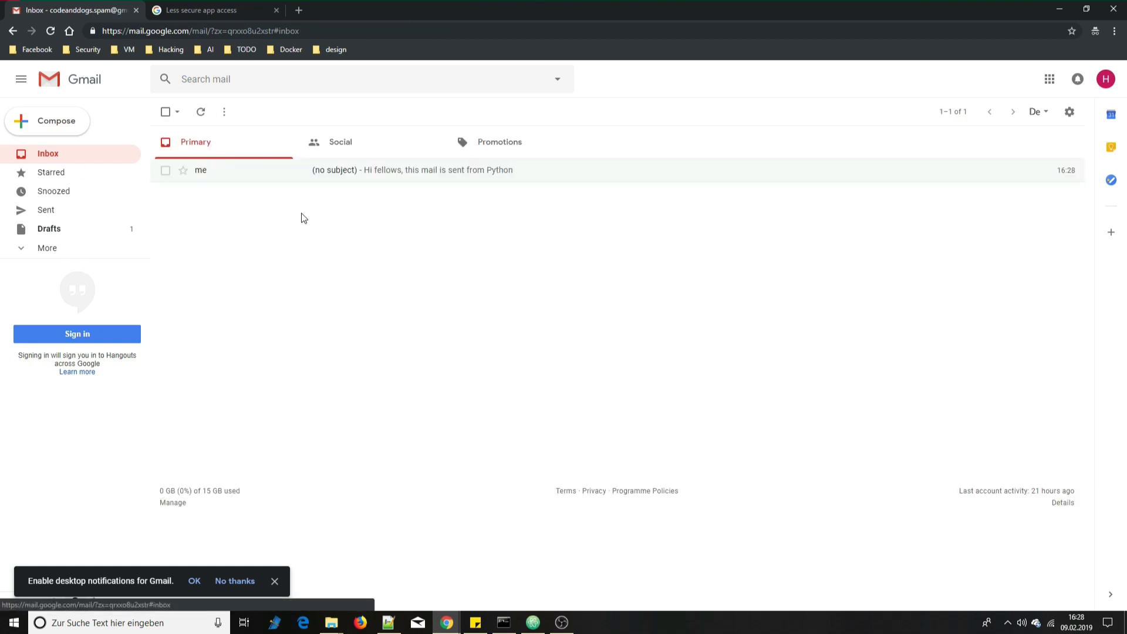
click(209, 10)
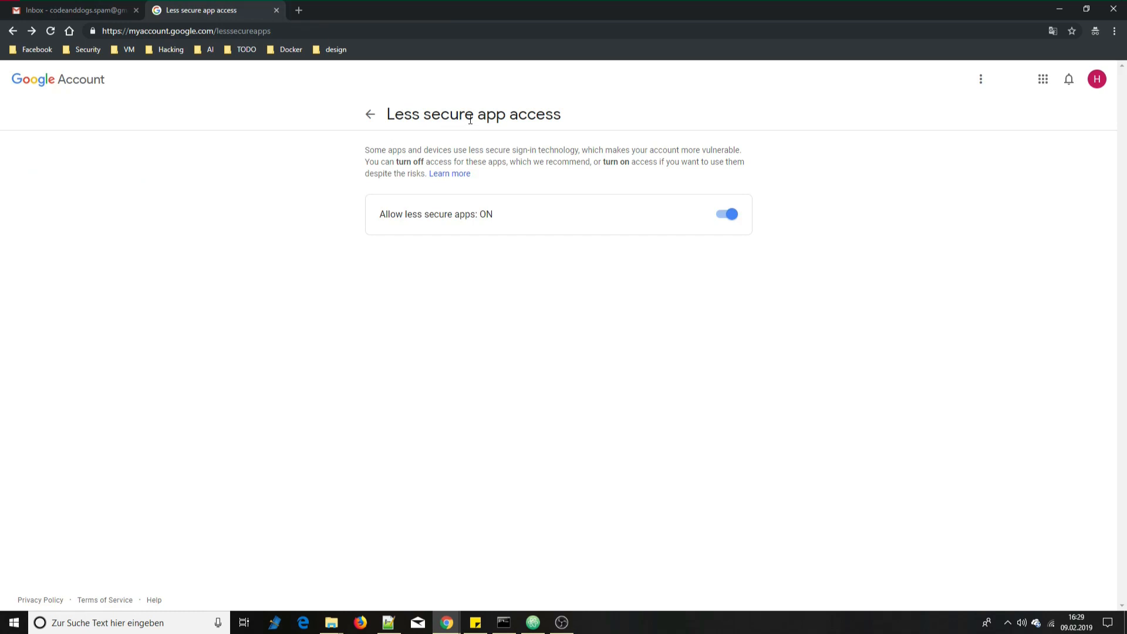
mouse_move(448, 231)
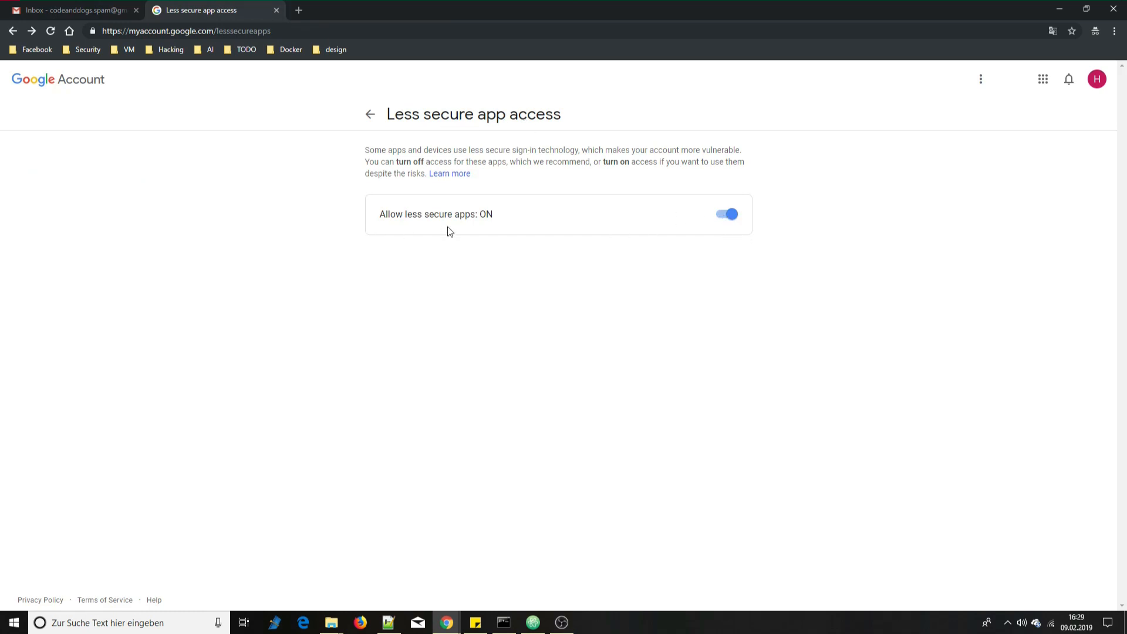
mouse_move(517, 219)
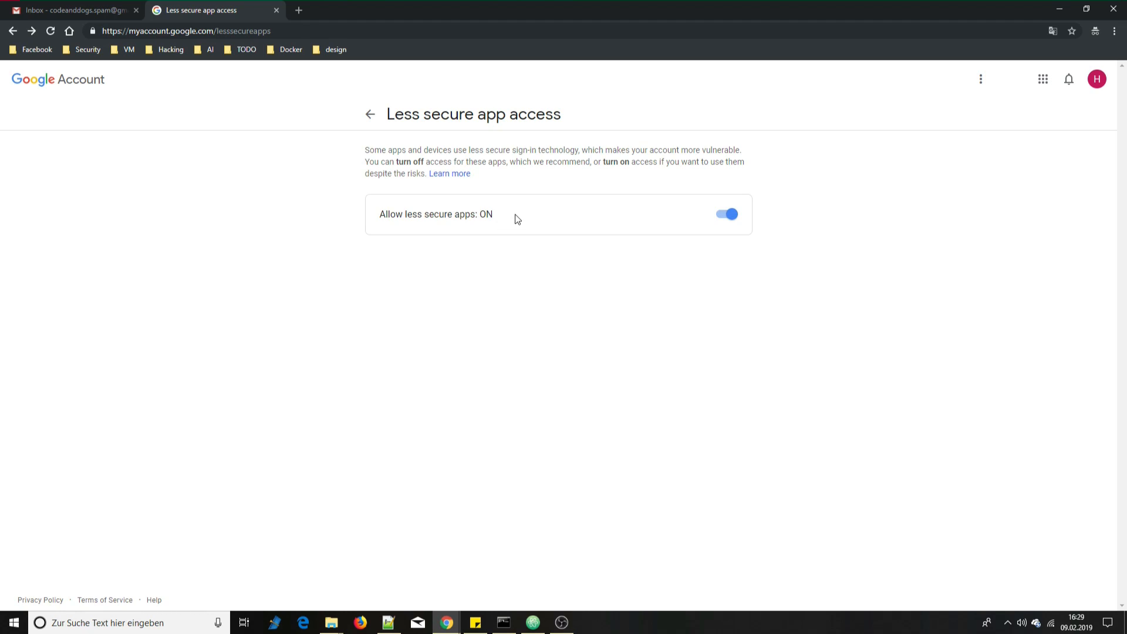
click(71, 10)
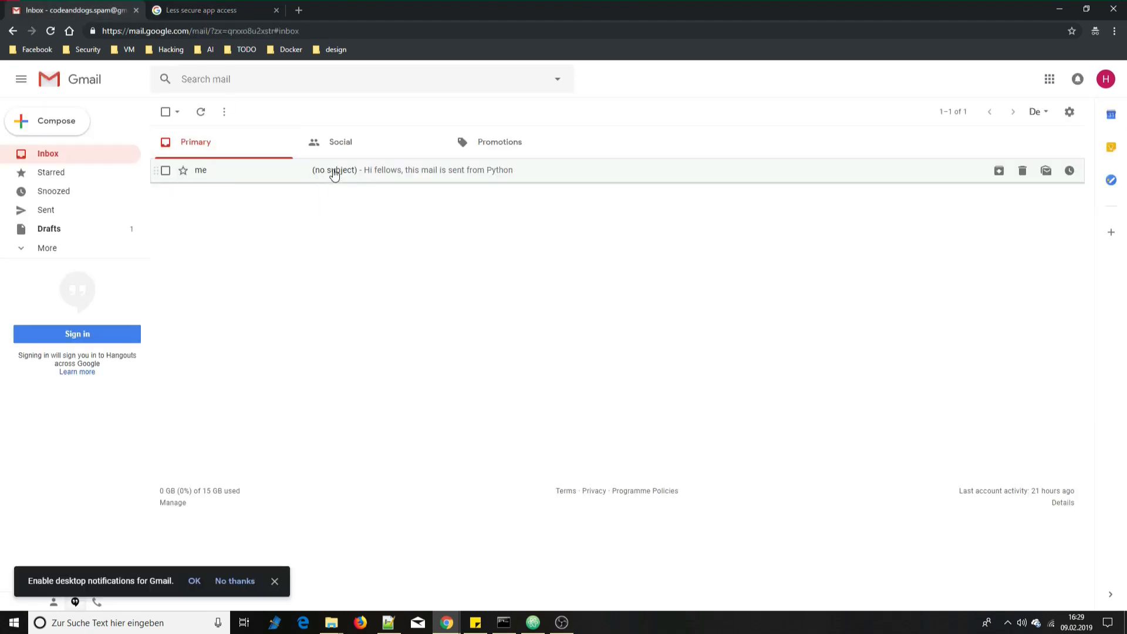
click(209, 11)
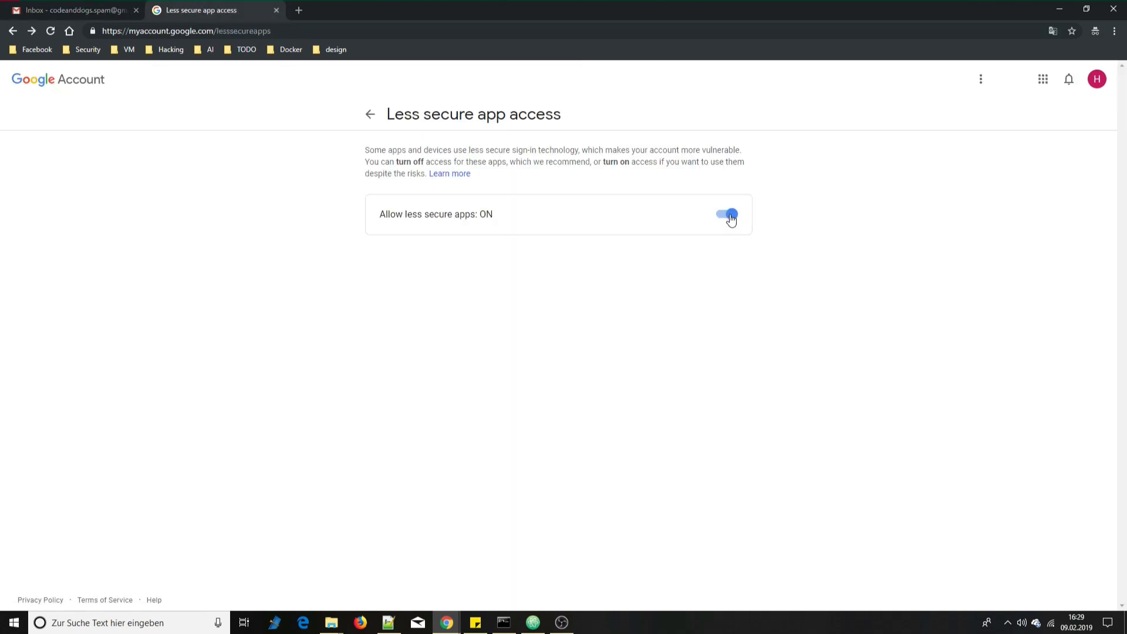
mouse_move(635, 318)
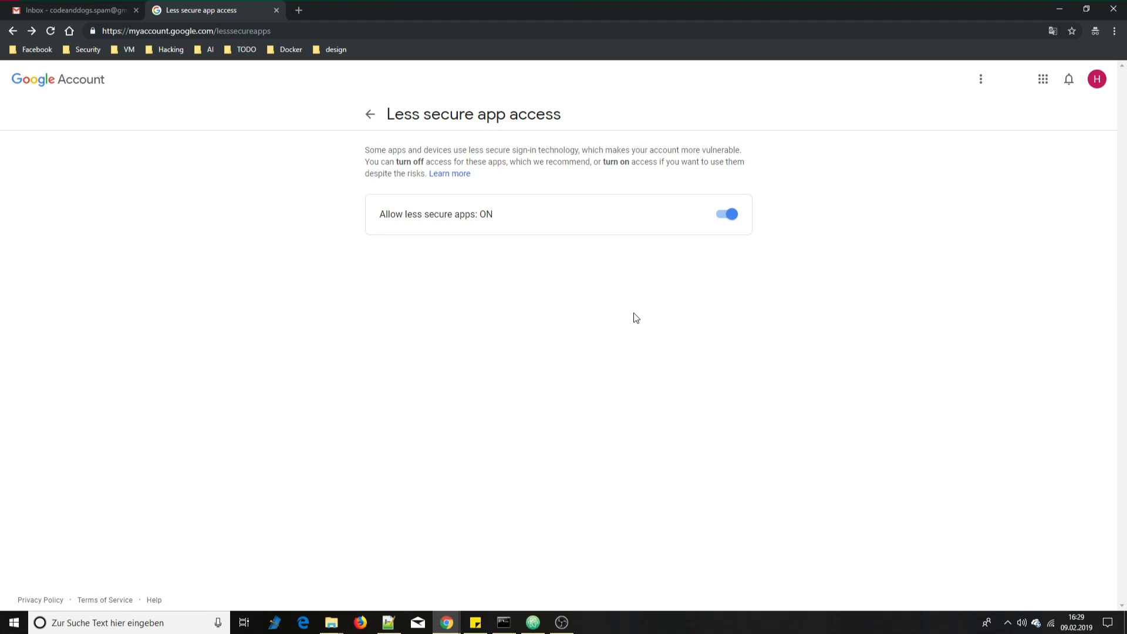
mouse_move(85, 6)
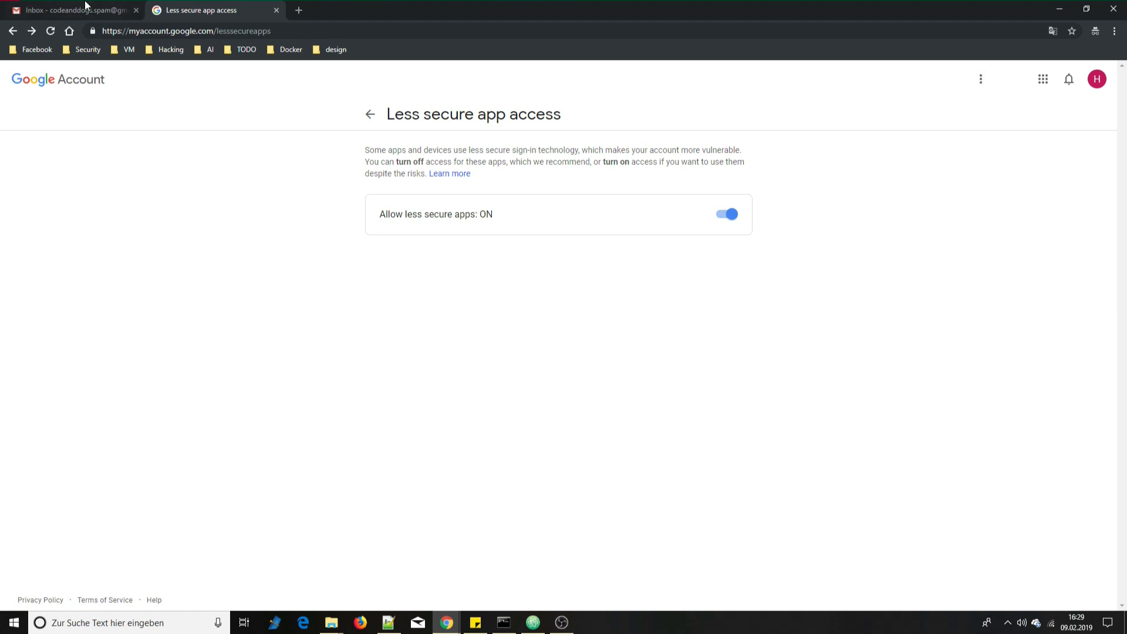
Reopen the Python-sent email, check its sender details, and return to the Atom script
click(72, 10)
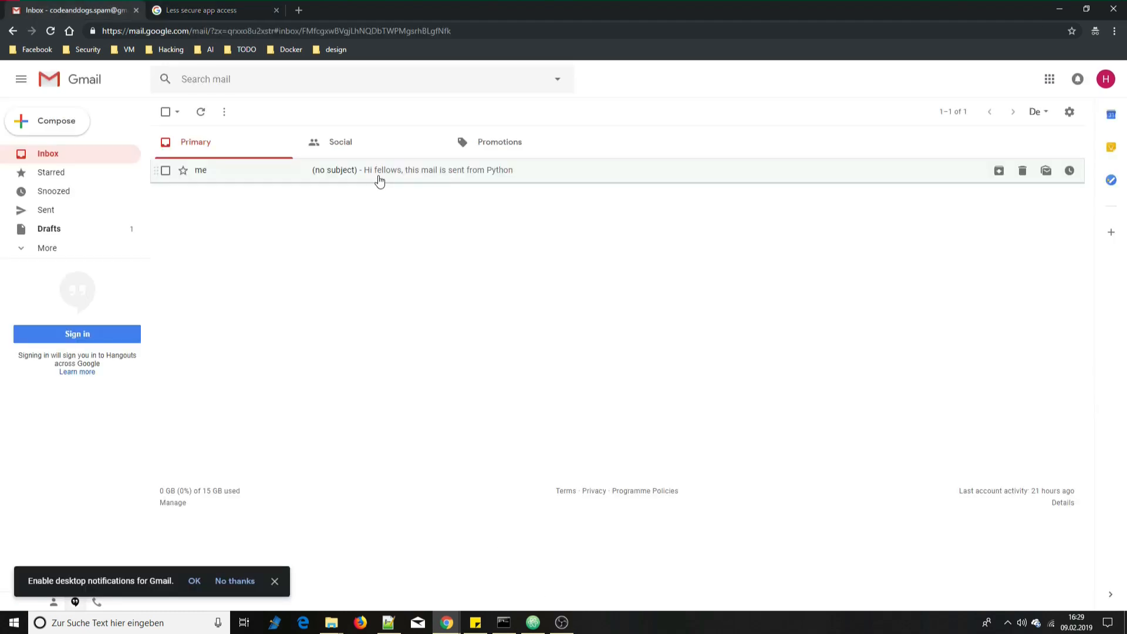
click(412, 169)
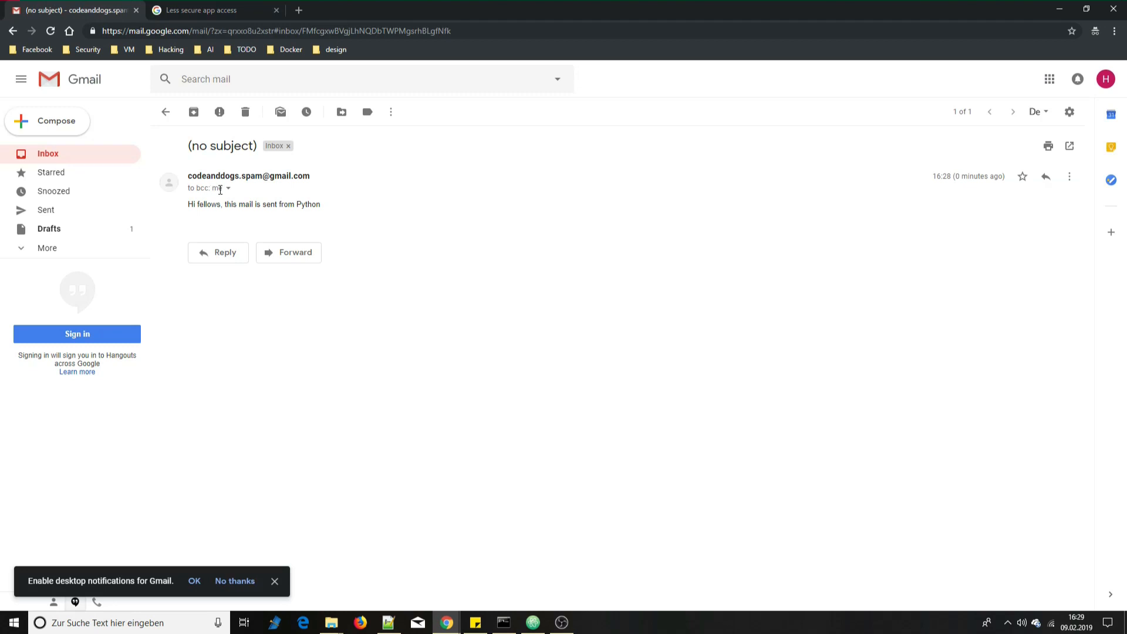
click(228, 188)
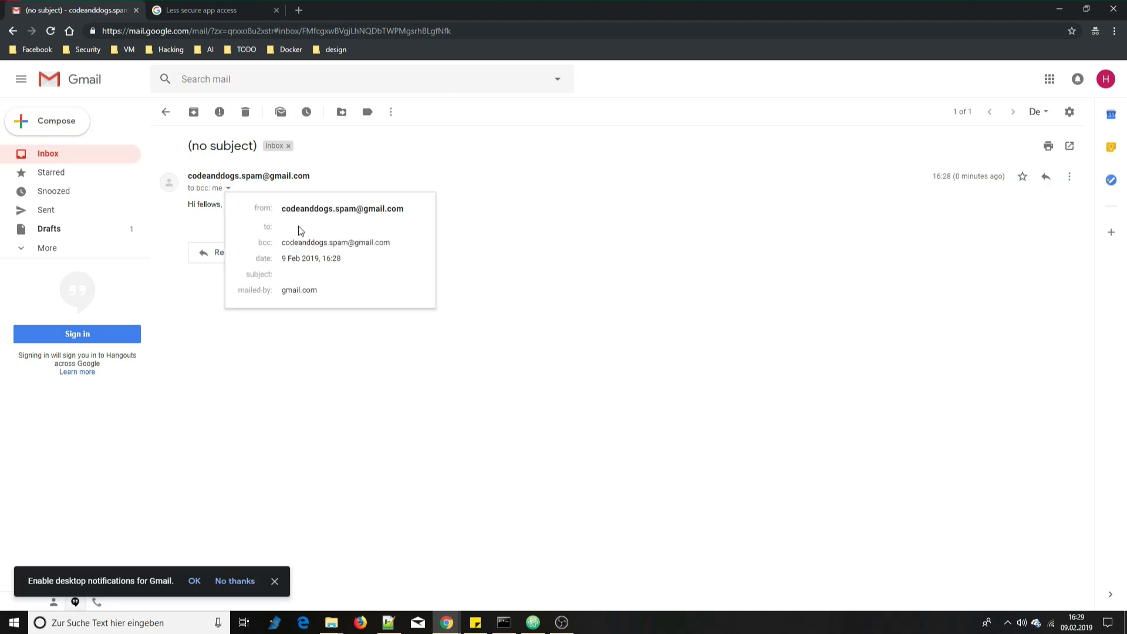
mouse_move(344, 406)
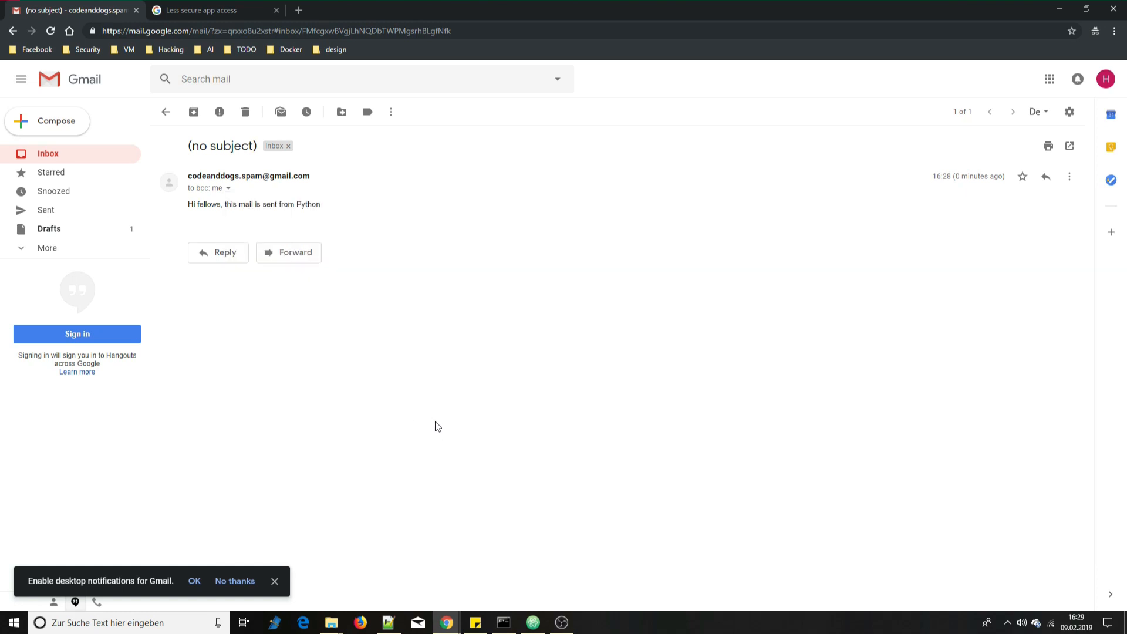
mouse_move(464, 416)
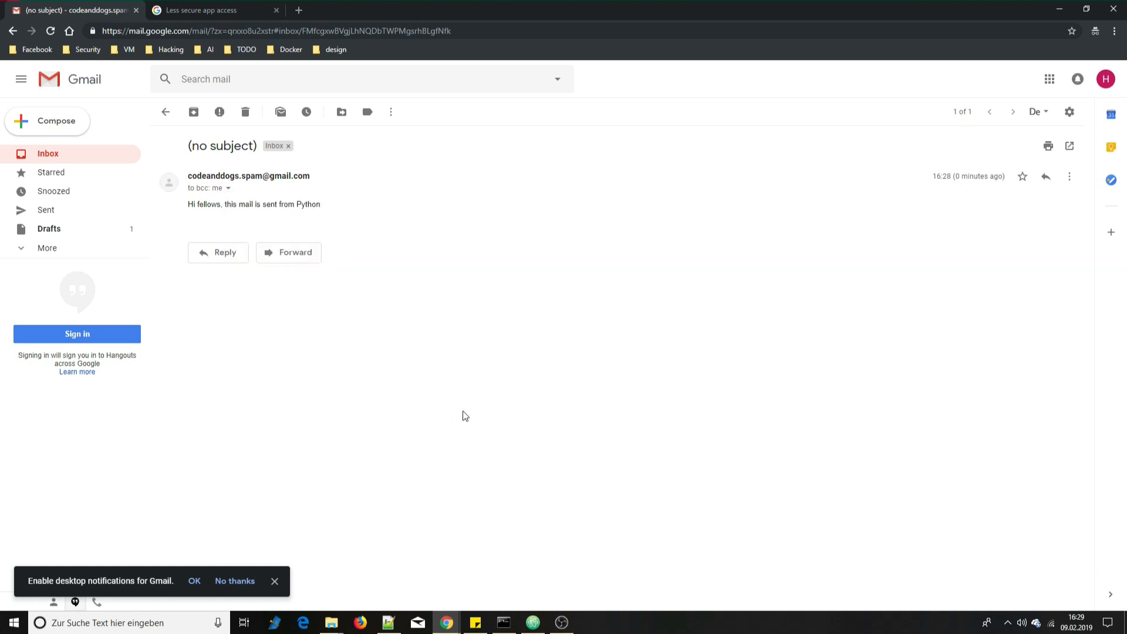
click(532, 622)
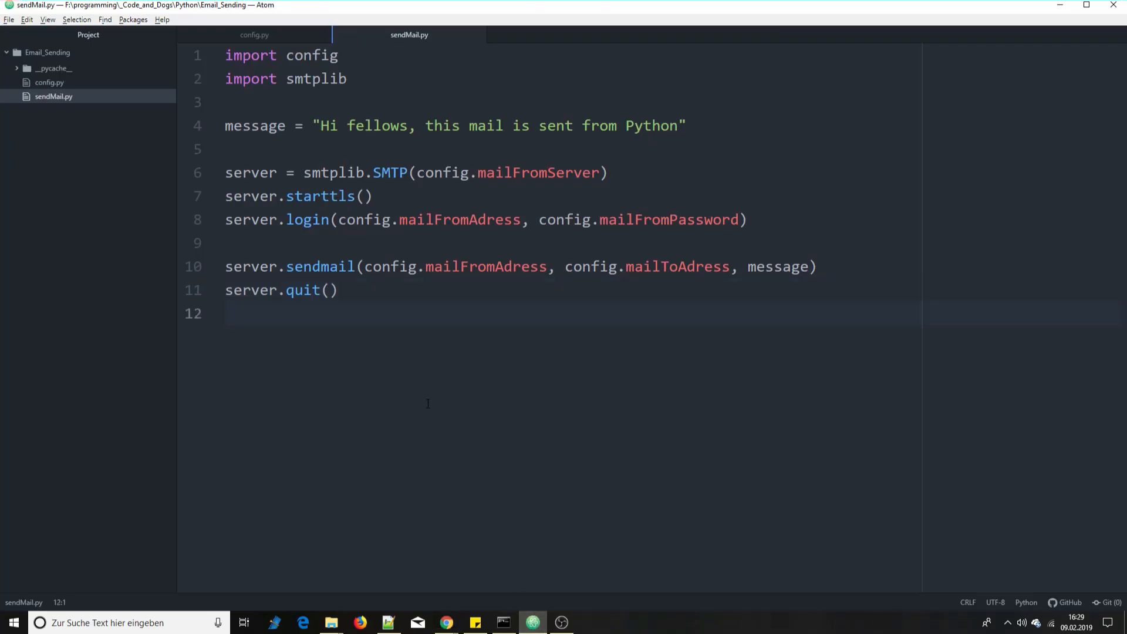
Add imports of MIMEText from email.mime.text and MIMEMultipart from email.mime.multipart below smtplib
click(347, 79)
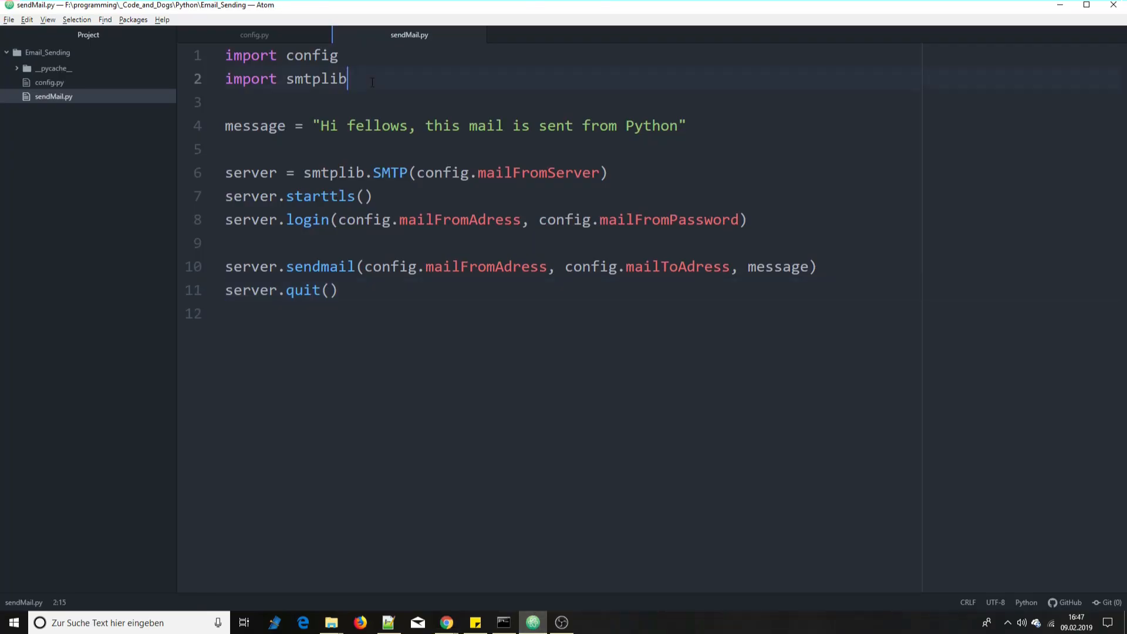
key(enter)
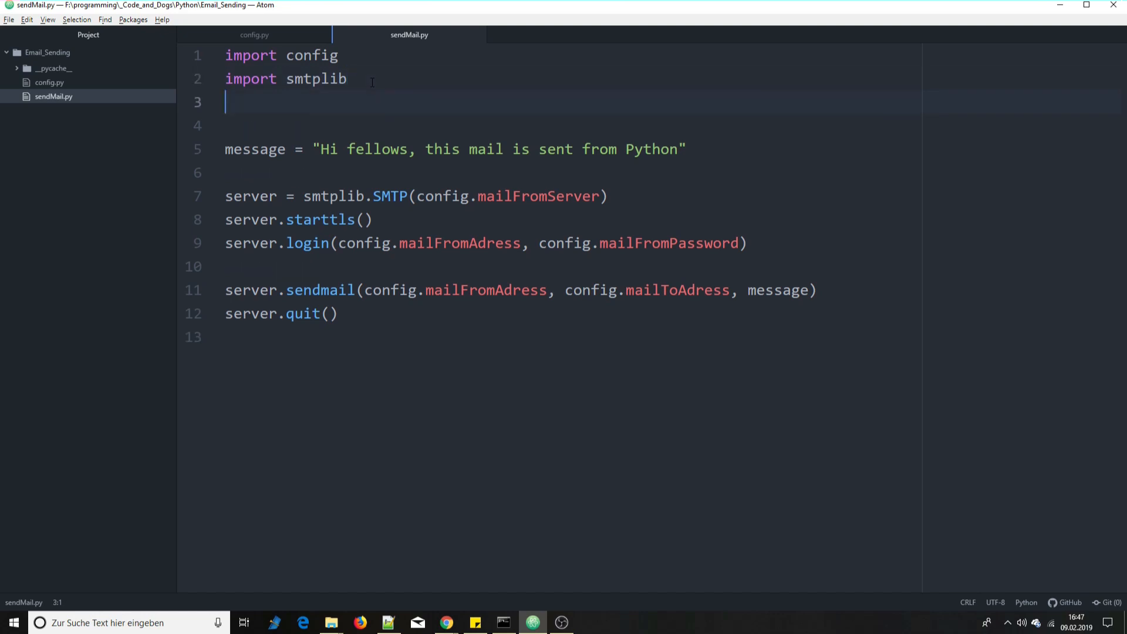
text(from emaiö,)
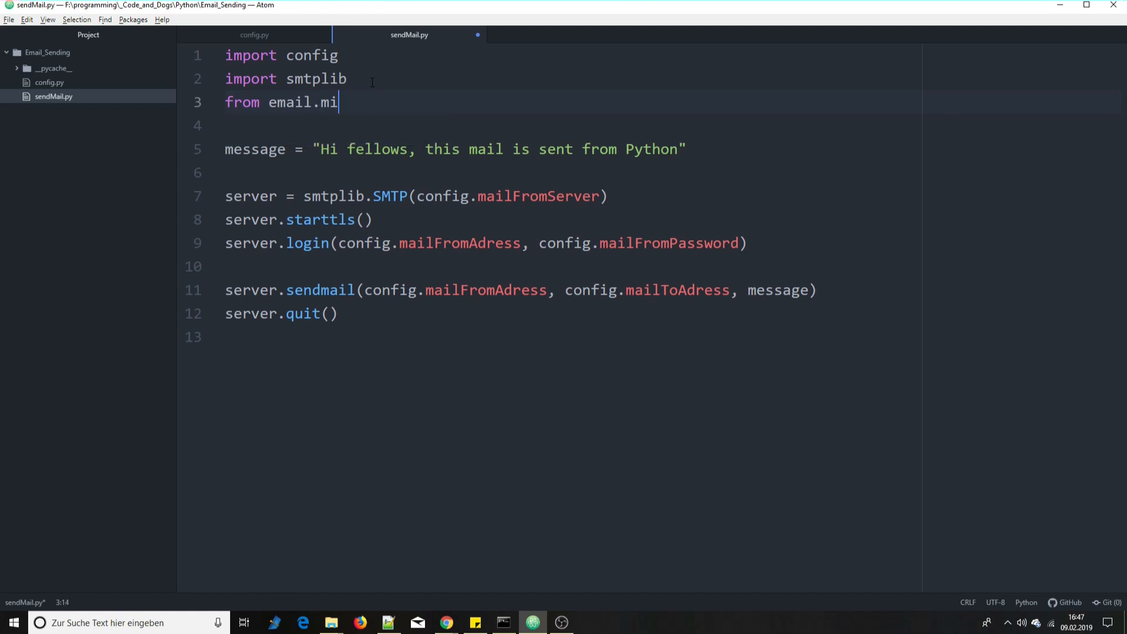
text(me.text import MIMEText)
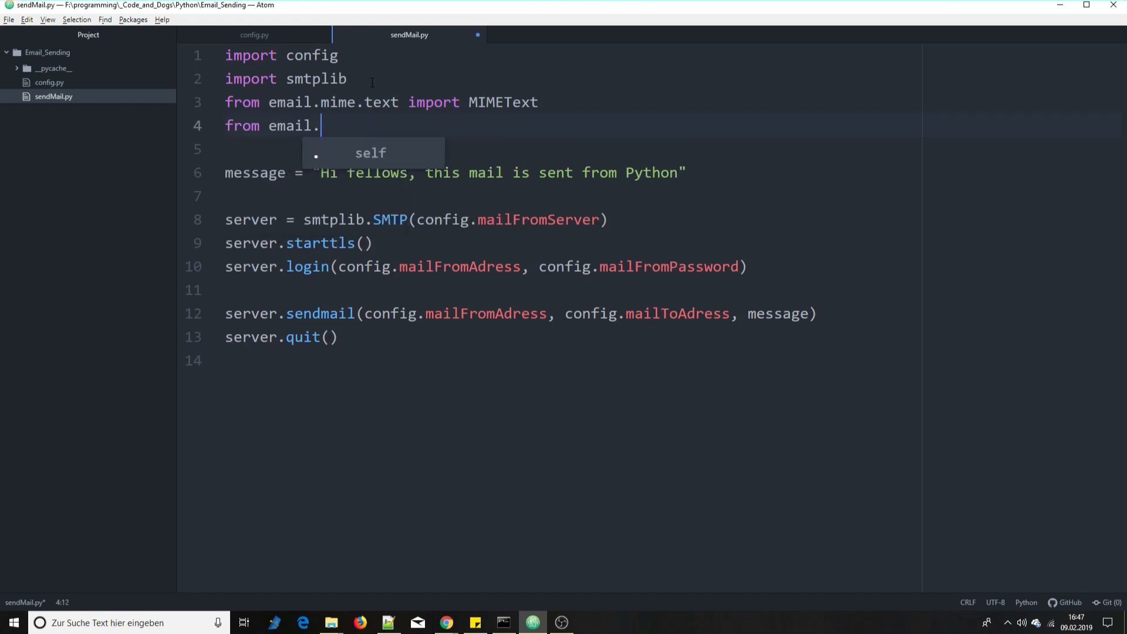
text(mime.mult)
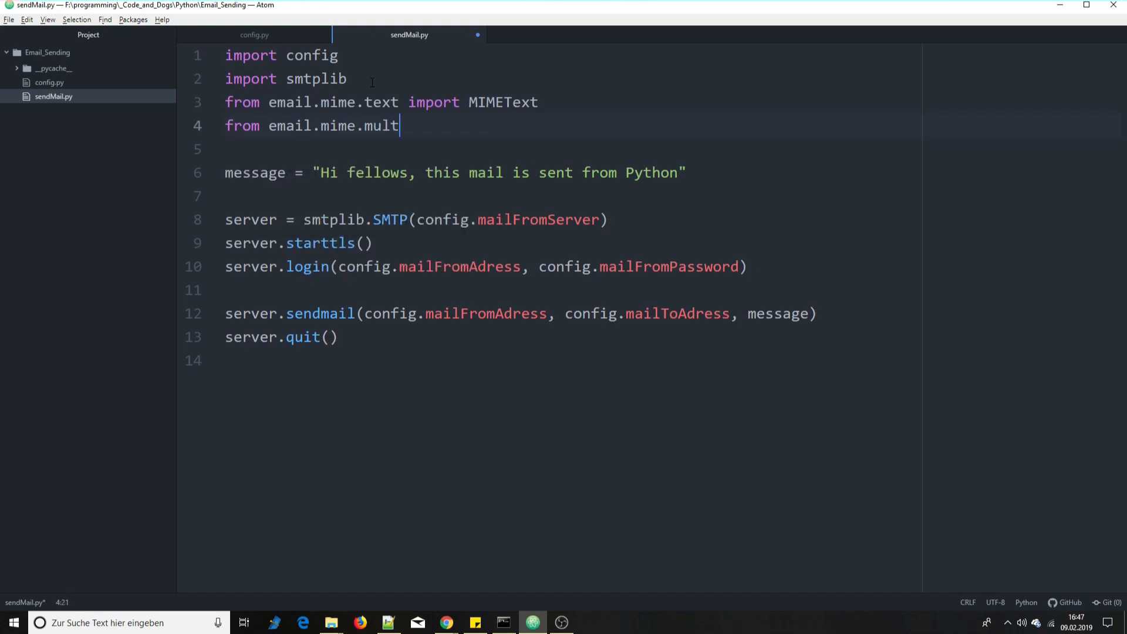
text(ipart import M)
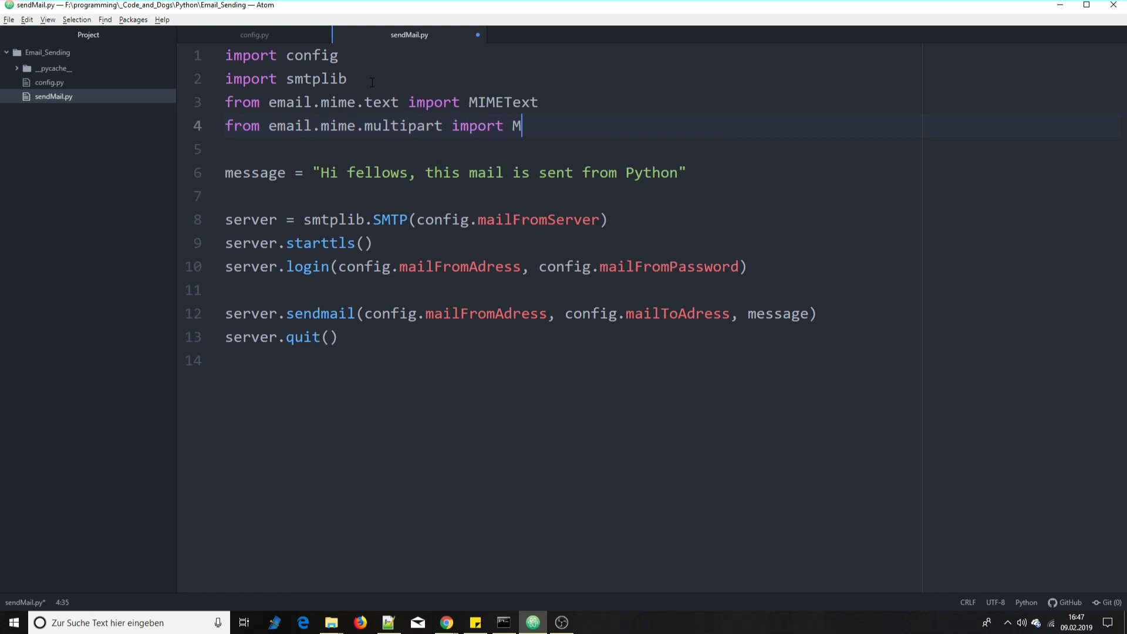
text(IMEMultipa)
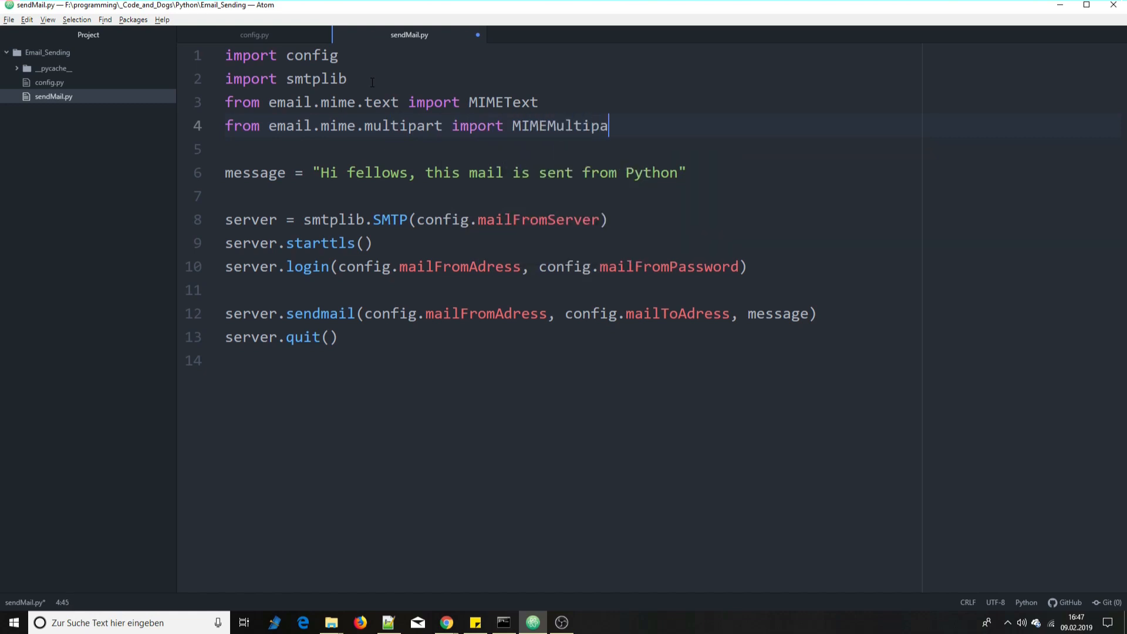
text(rt)
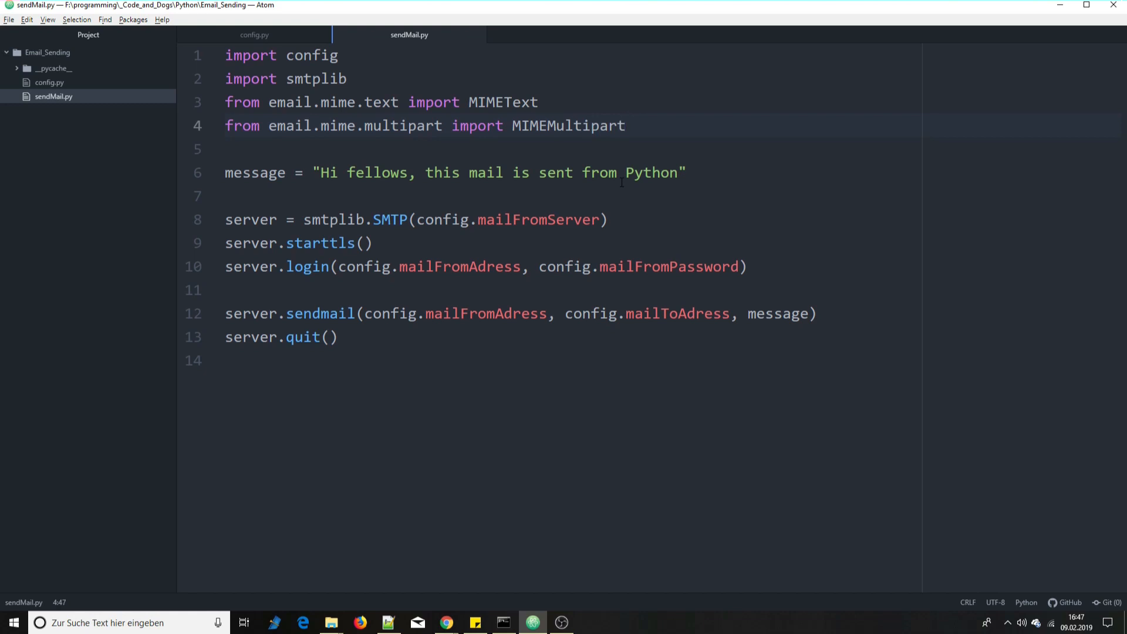
Move the insertion point to the end of the message string line
click(626, 126)
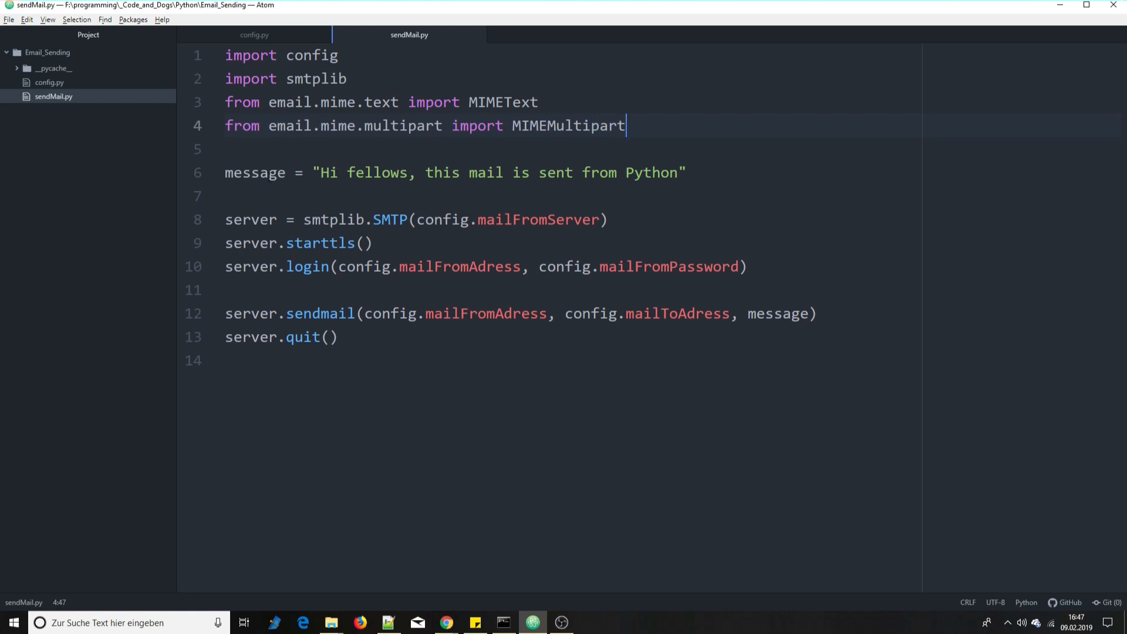
click(225, 172)
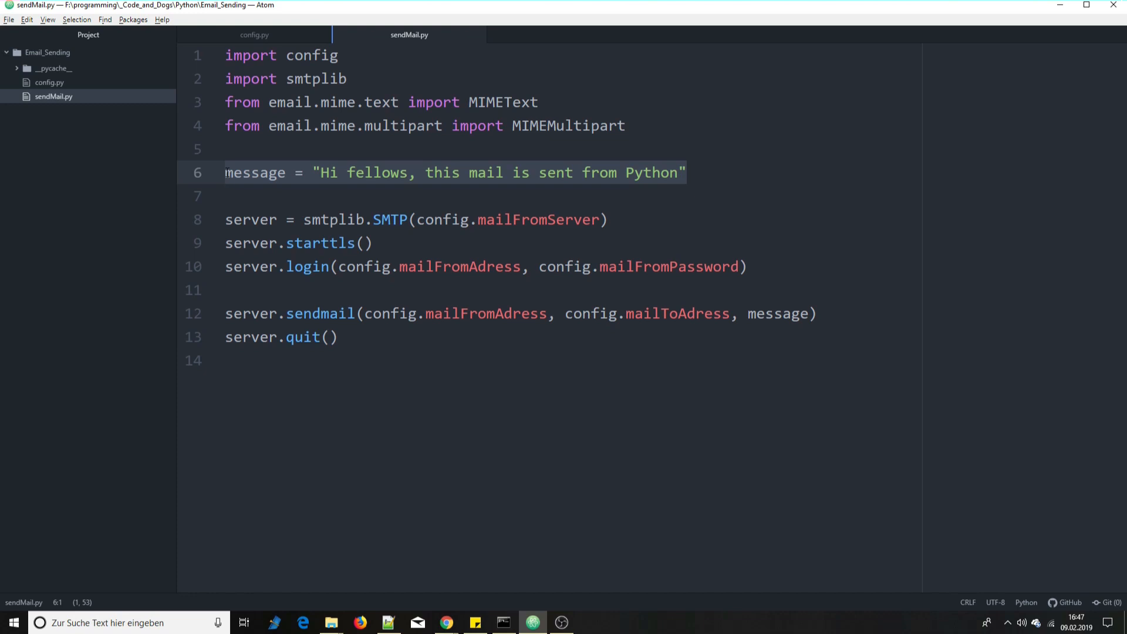
click(716, 173)
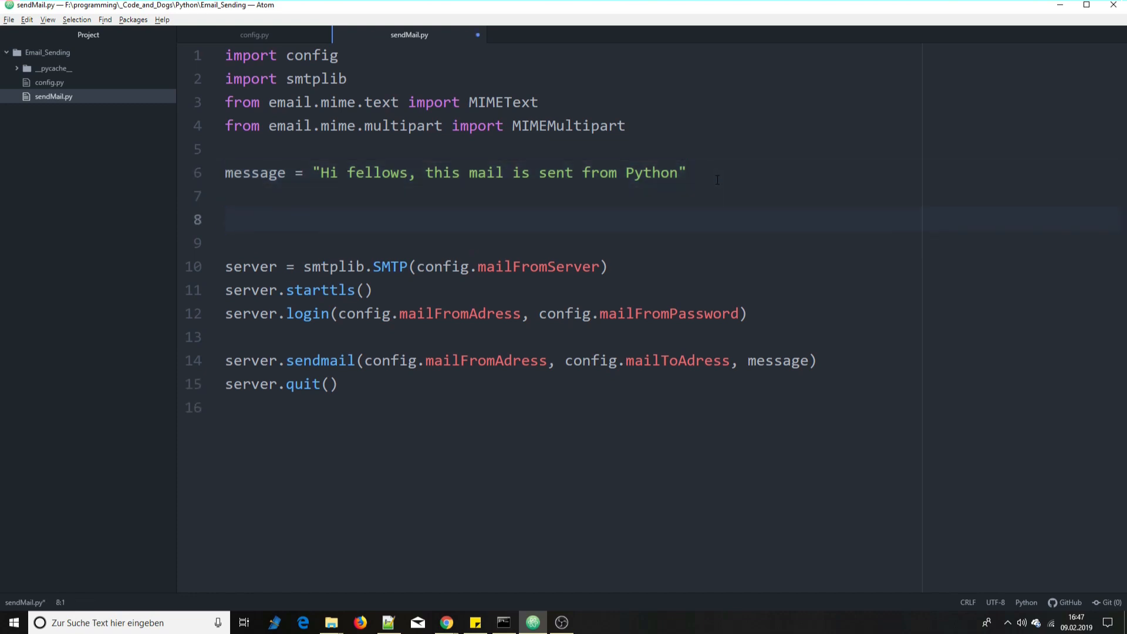
Create msg = MIMEMultipart() on its own line below the imports
text(msg)
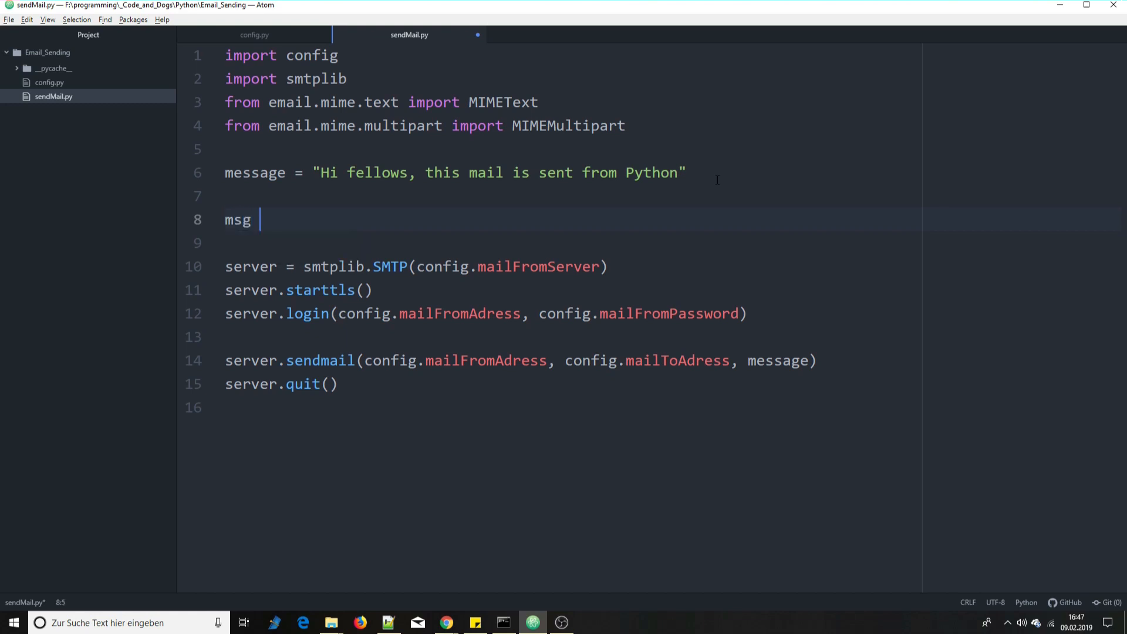
text(=)
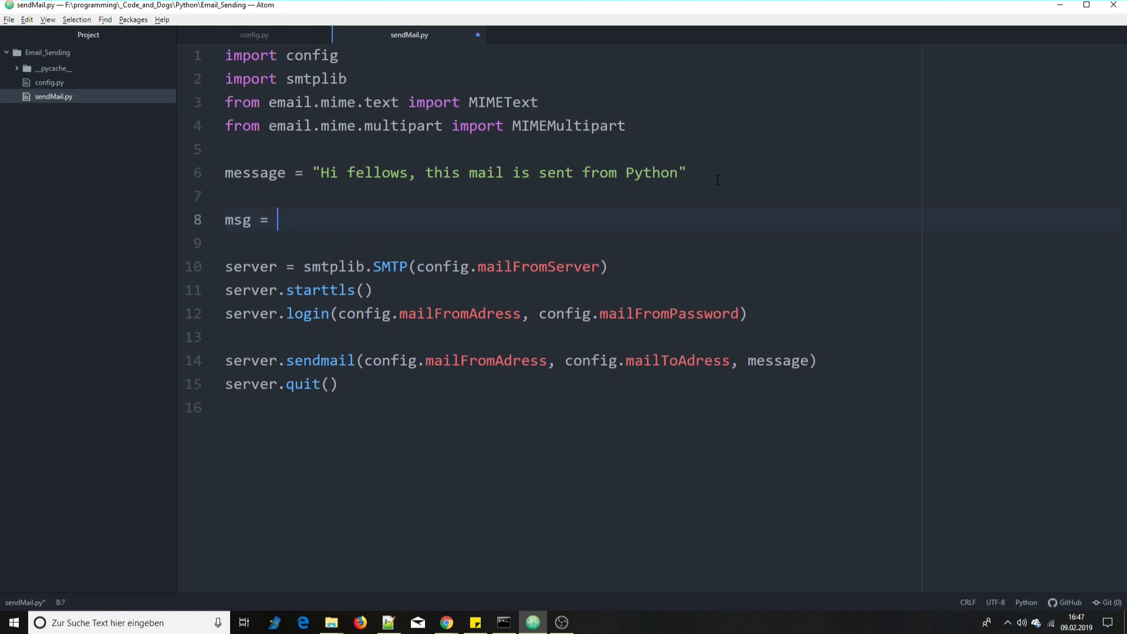
text(MOM)
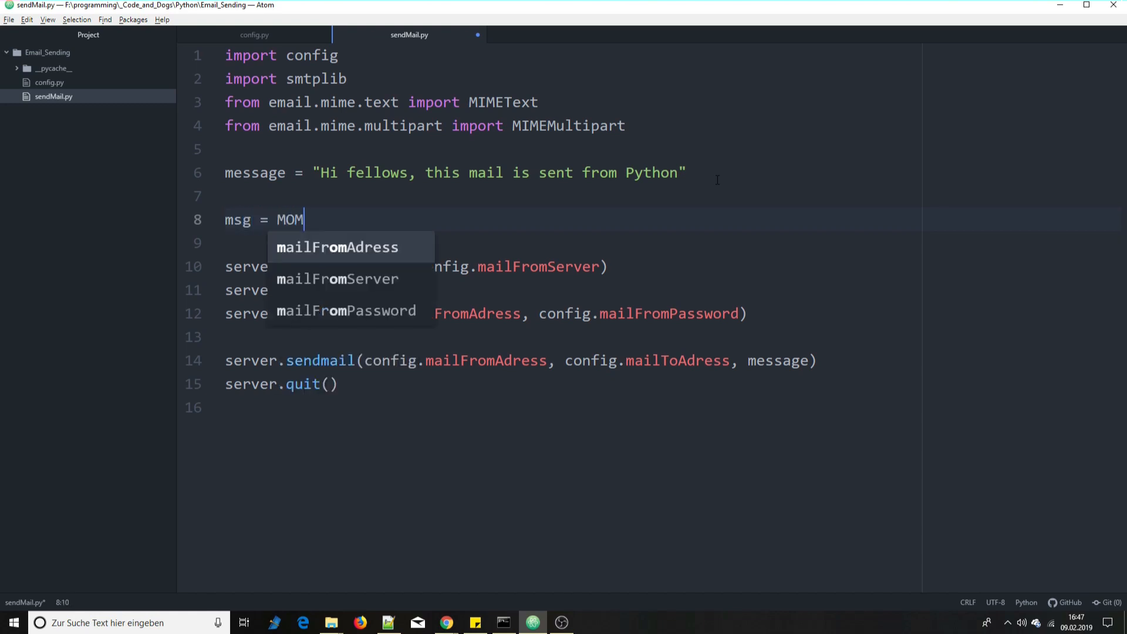
text(MIMEMultipart()
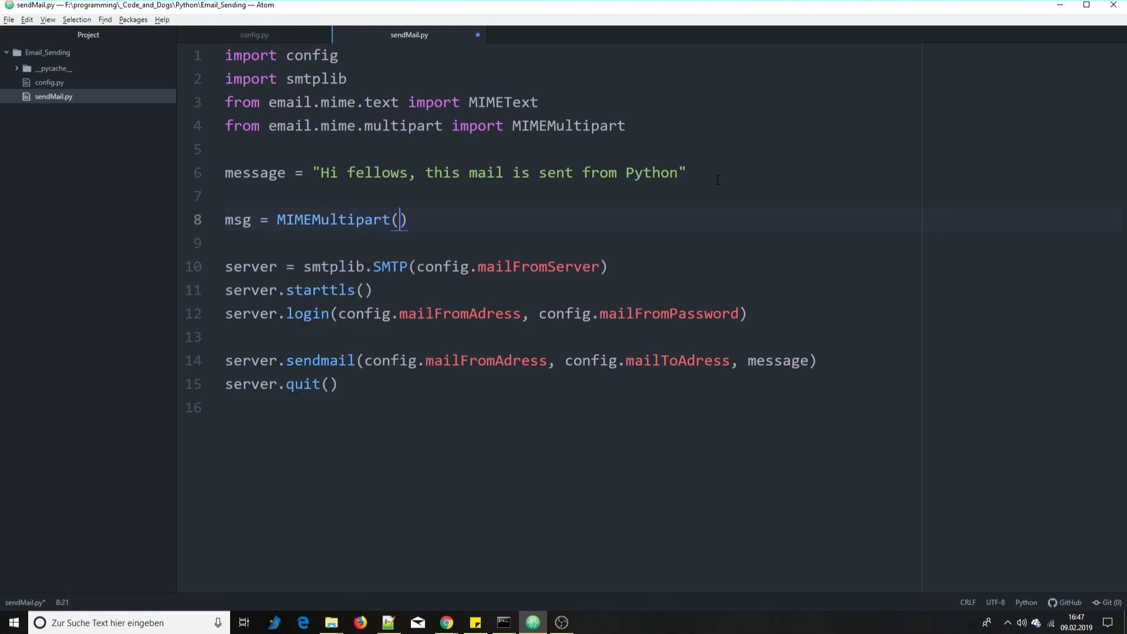
key(Return)
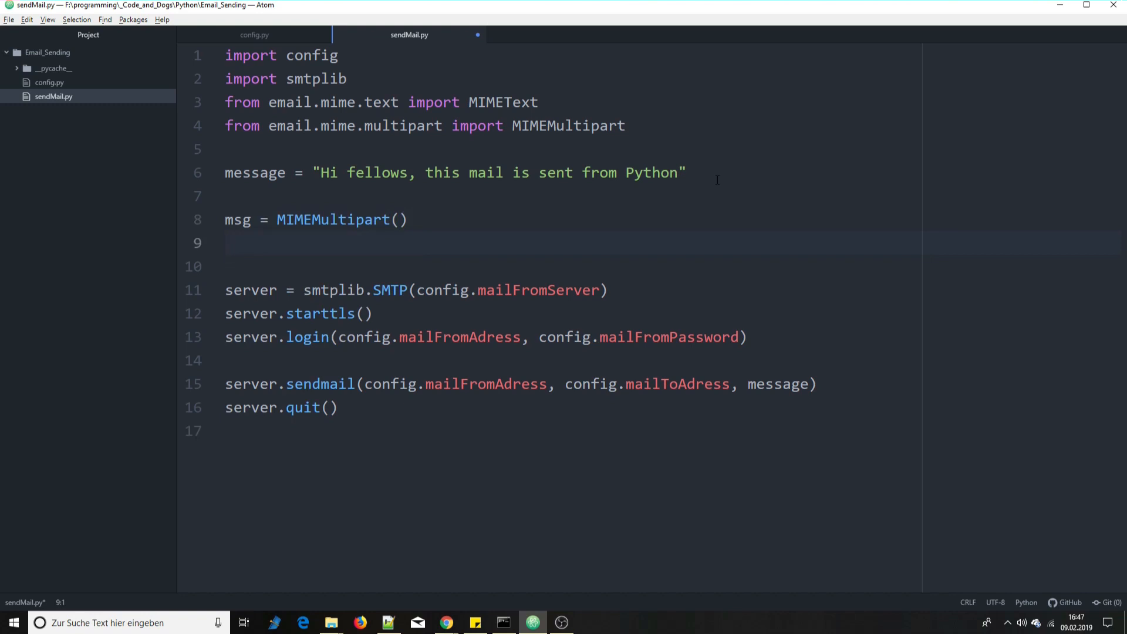
click(226, 243)
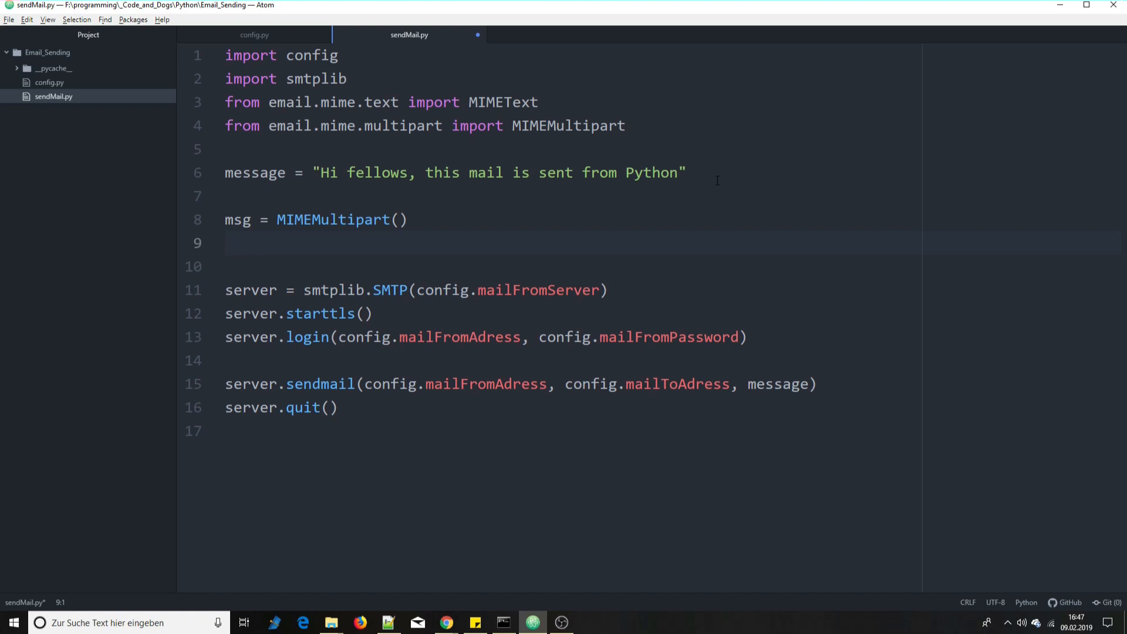
Set msg['To'] = config.mailToAdress and msg['From'] = config.mailFromAdress
text(msg)
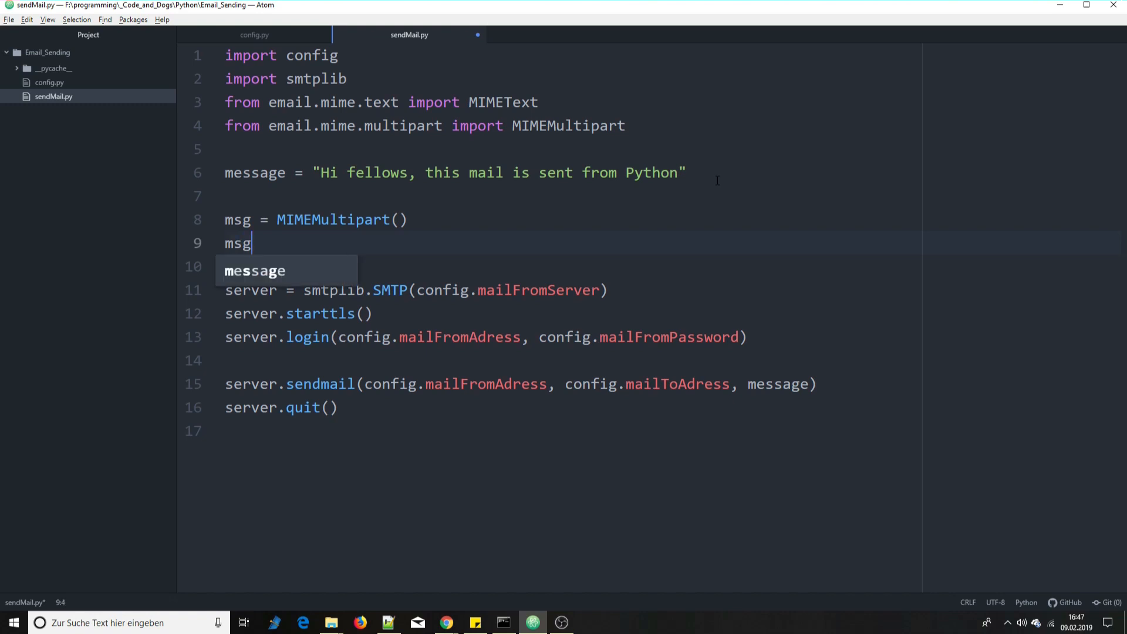
text(['To'] =)
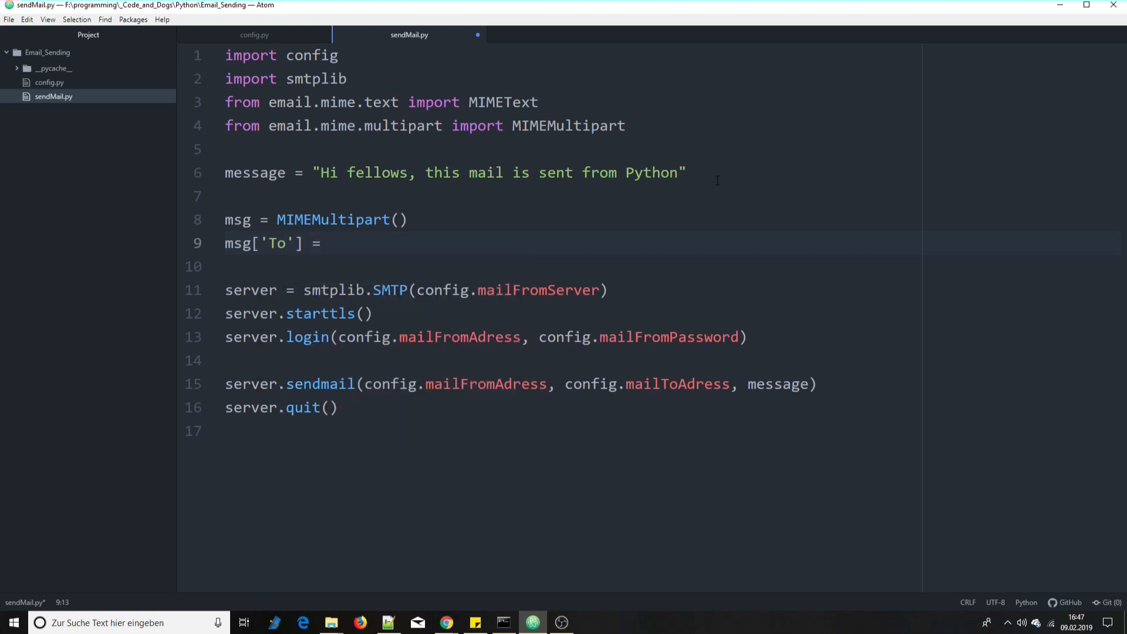
text(config.)
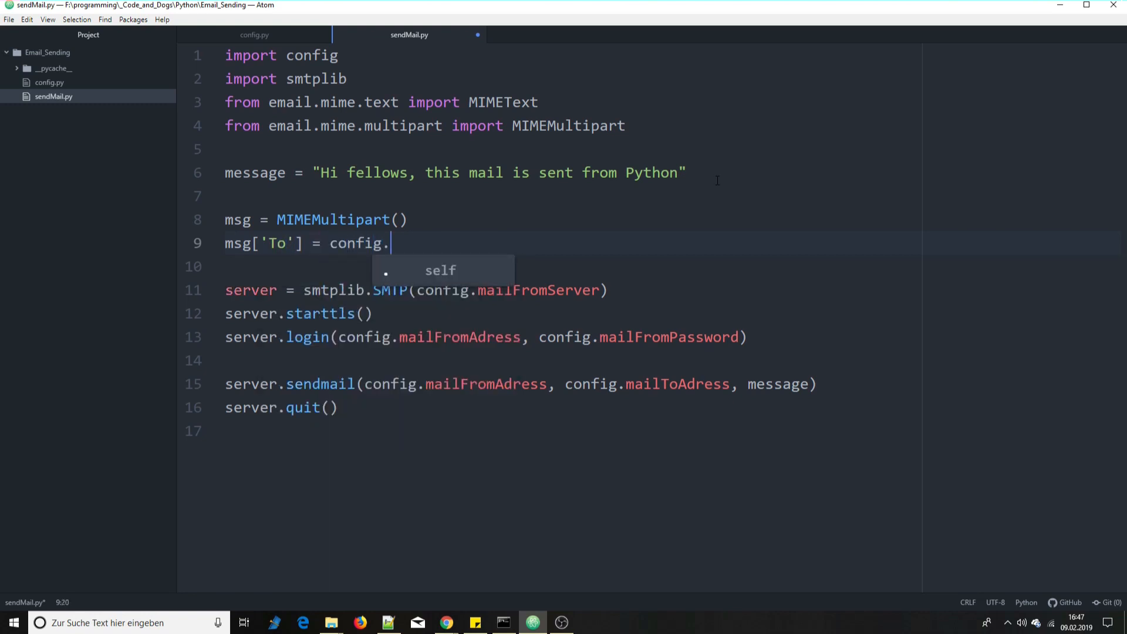
text(mailToAdress)
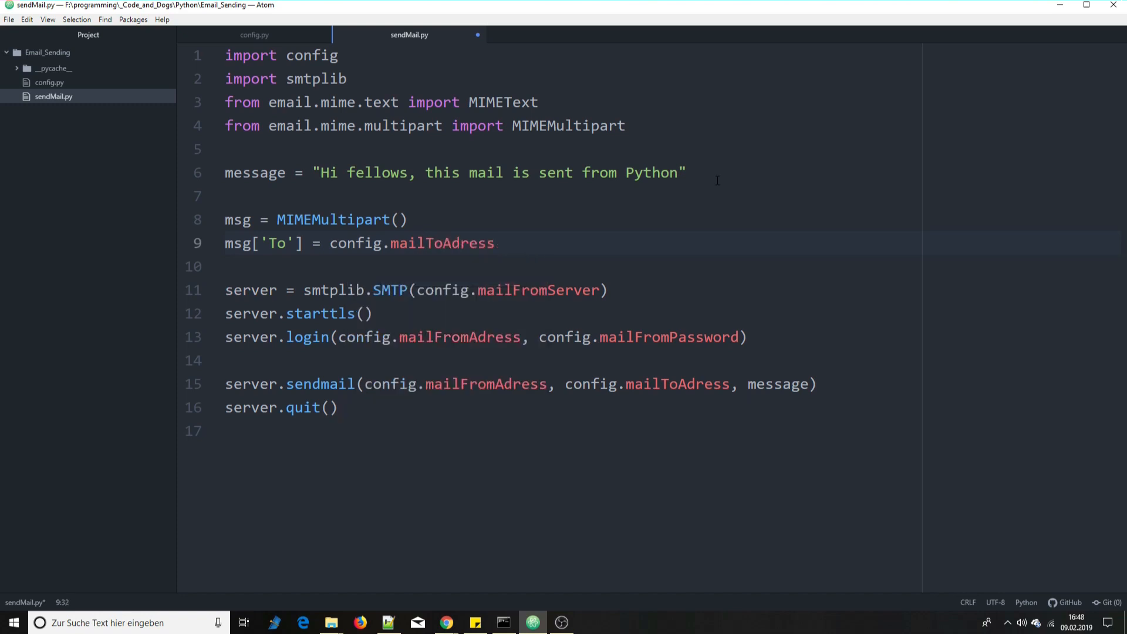
text(msg['FR)
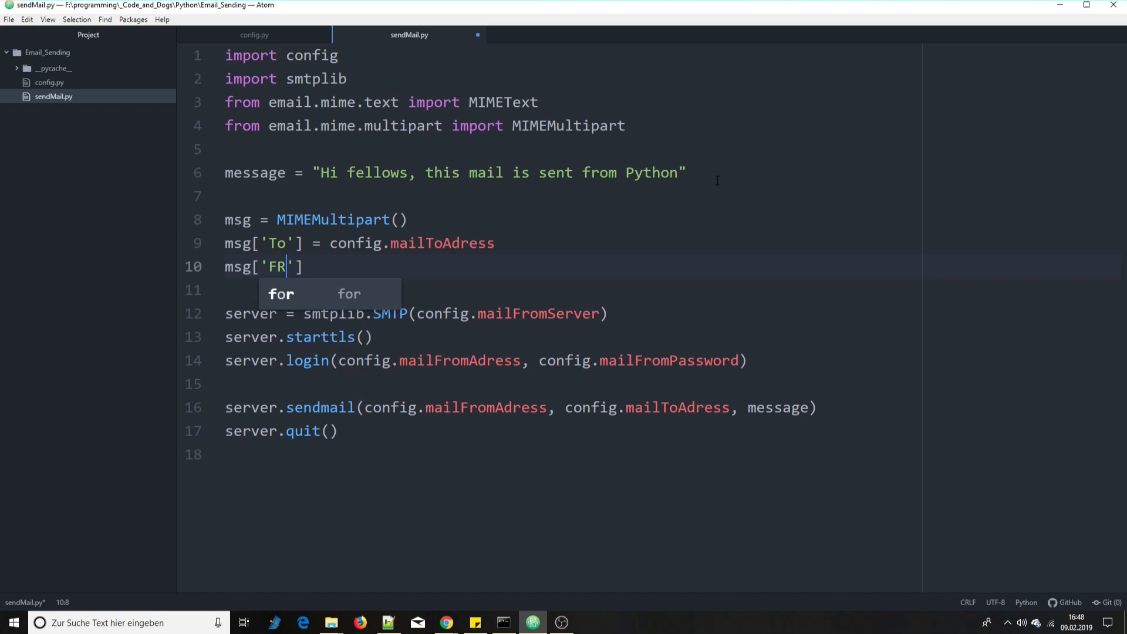
text(om'] =)
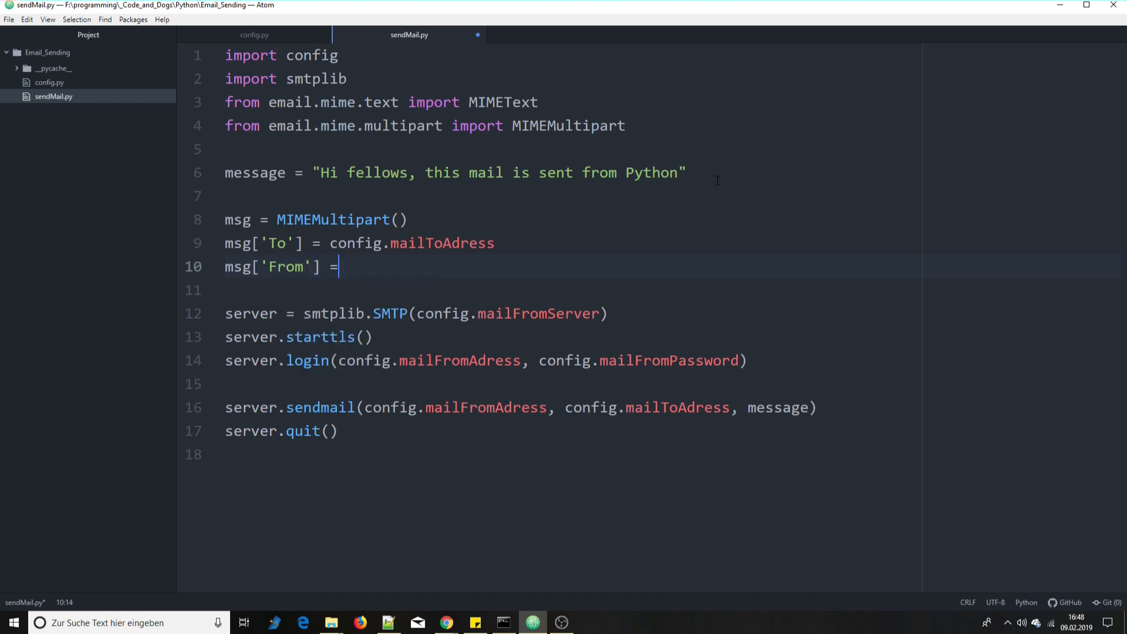
text(config.mailF)
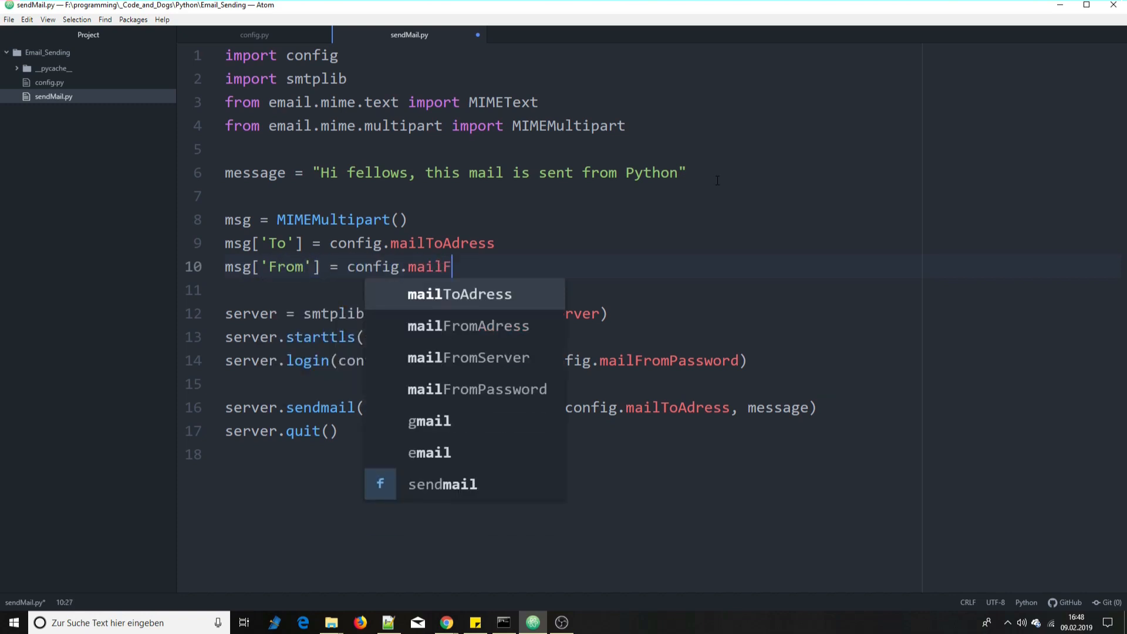
click(468, 325)
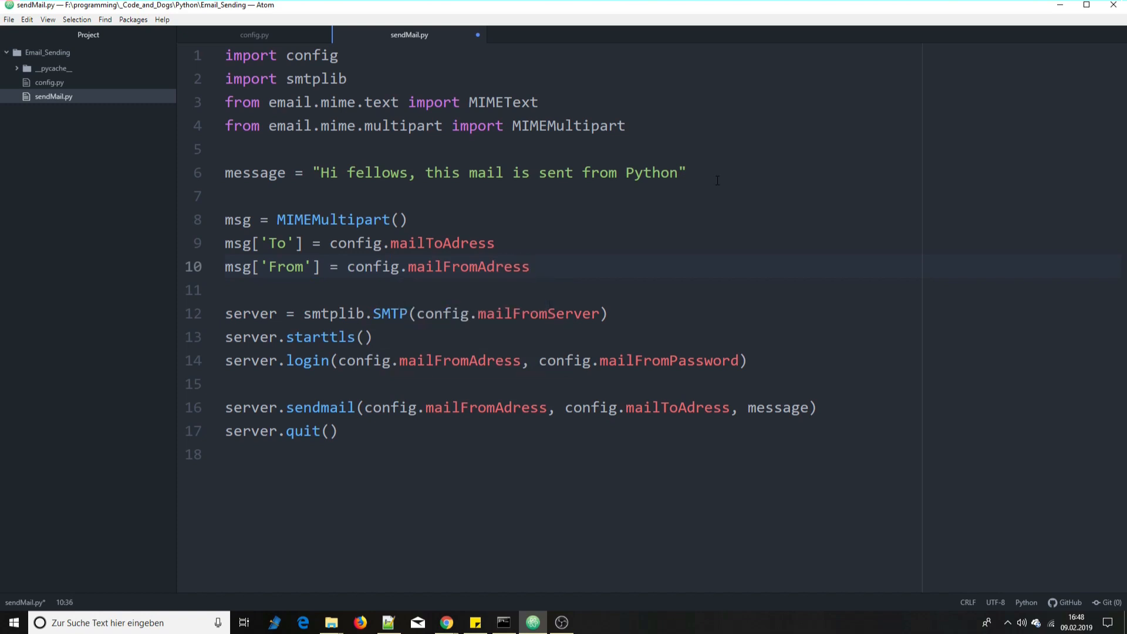
Set msg['Subject'] = subject
text(msg[])
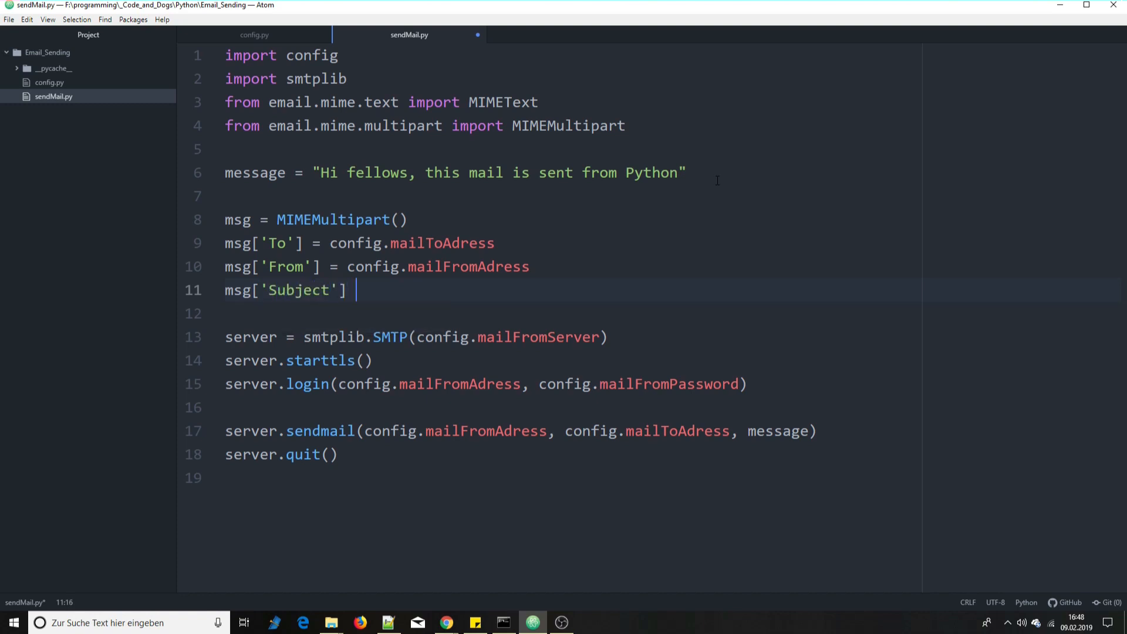
text(=)
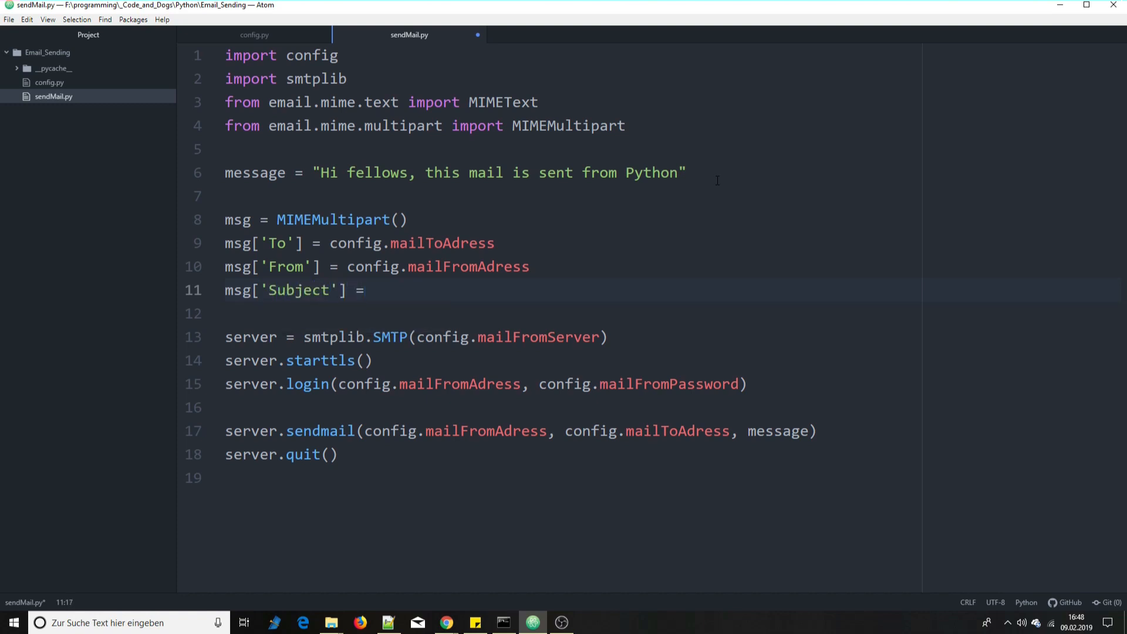
text(su)
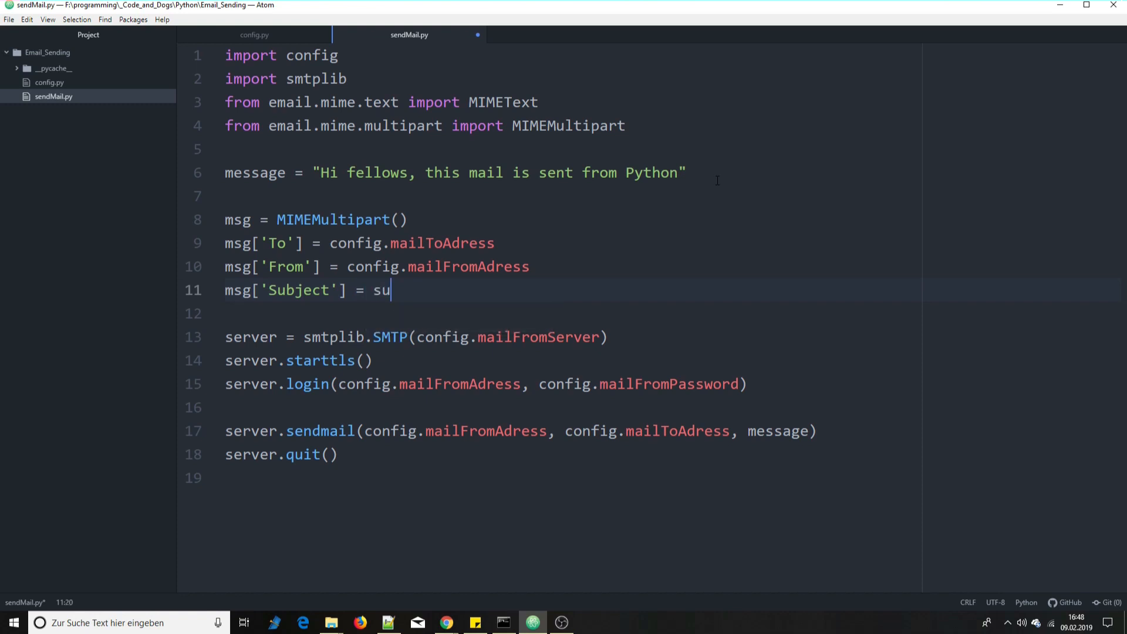
text(bject)
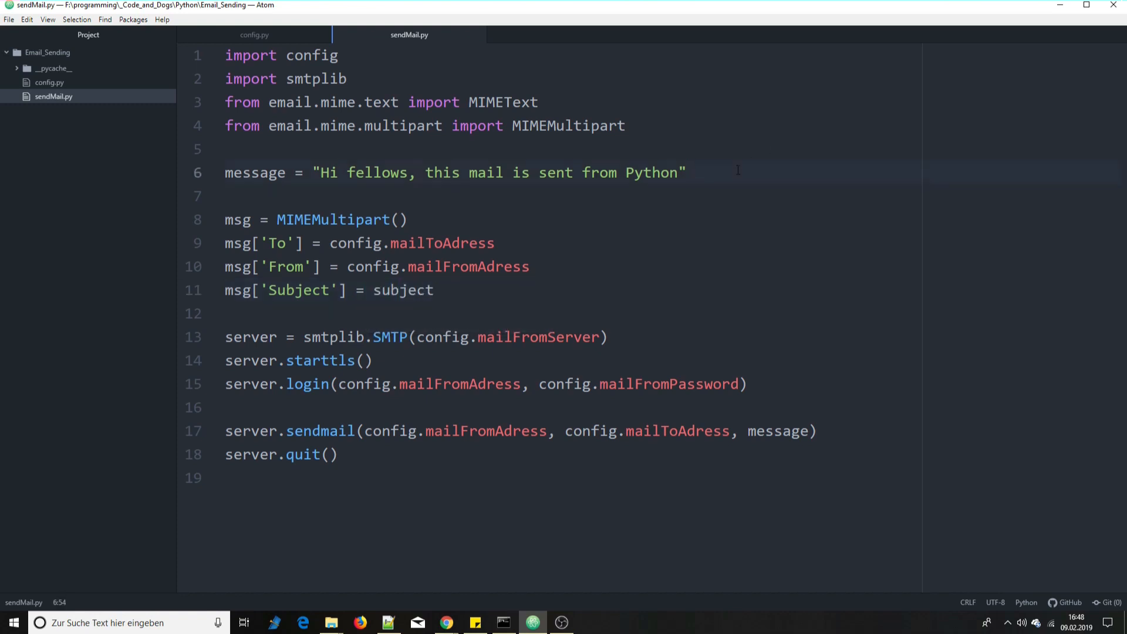
Define subject = "NEW EMAIL FROM PYTHON"
text(subject = ")
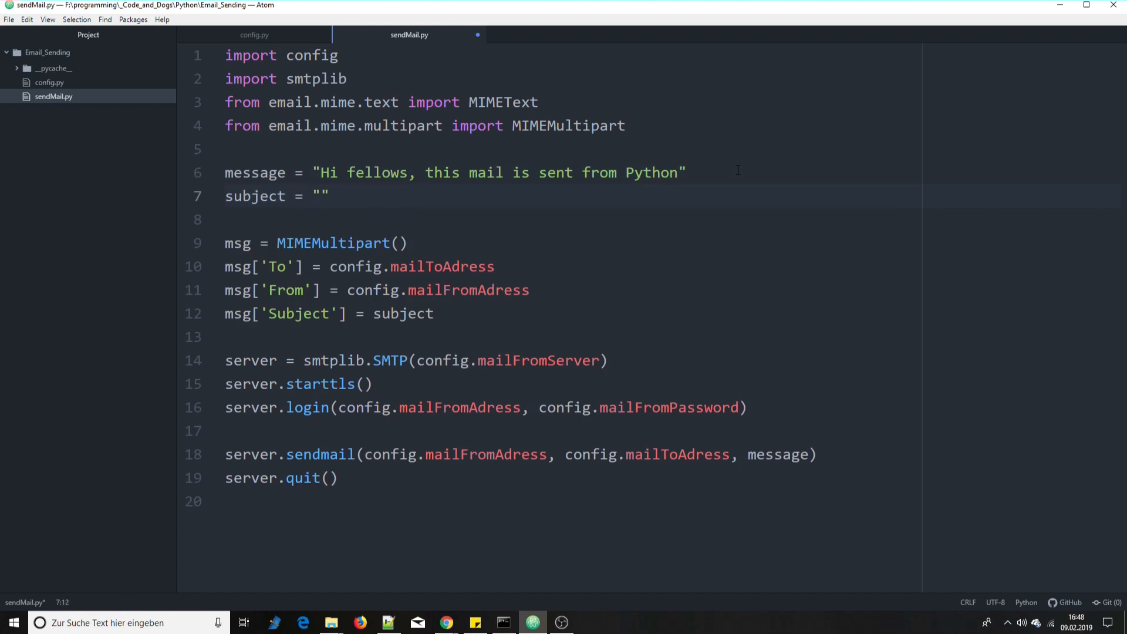
text(NEW EMAIL)
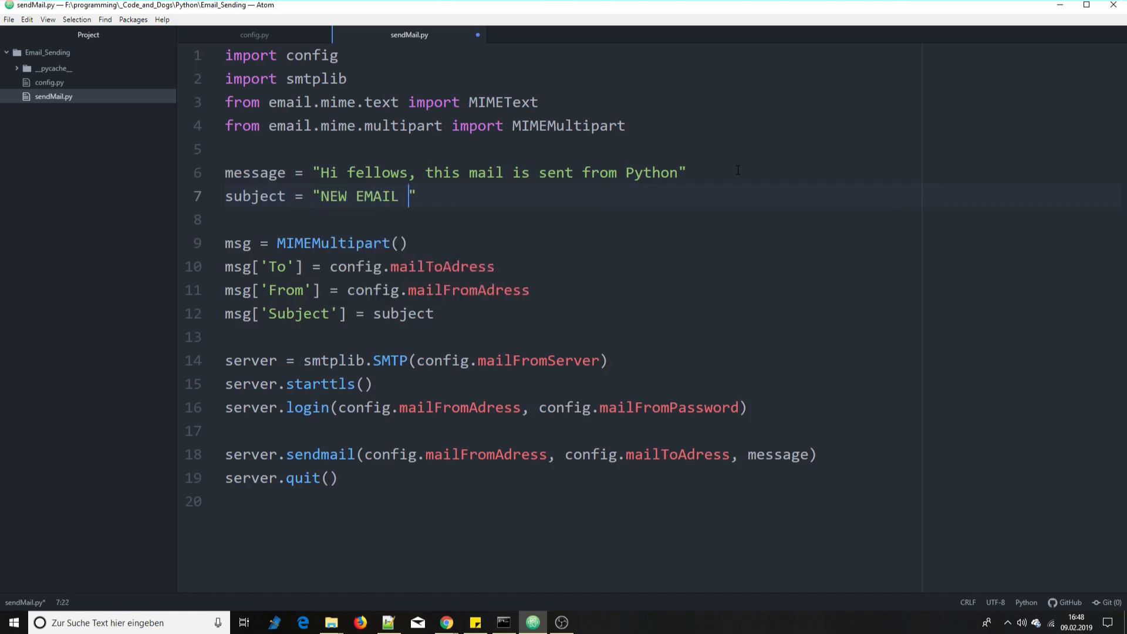
text(FROM PYTHON)
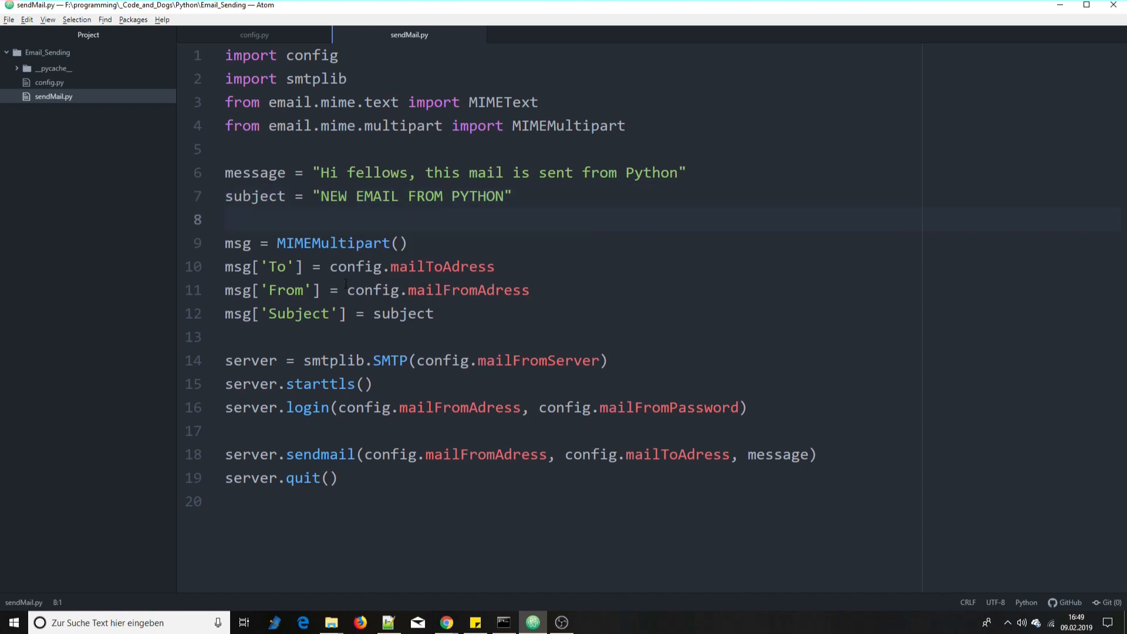
Rename the message string variable to body and return to the end of the Subject line
click(230, 219)
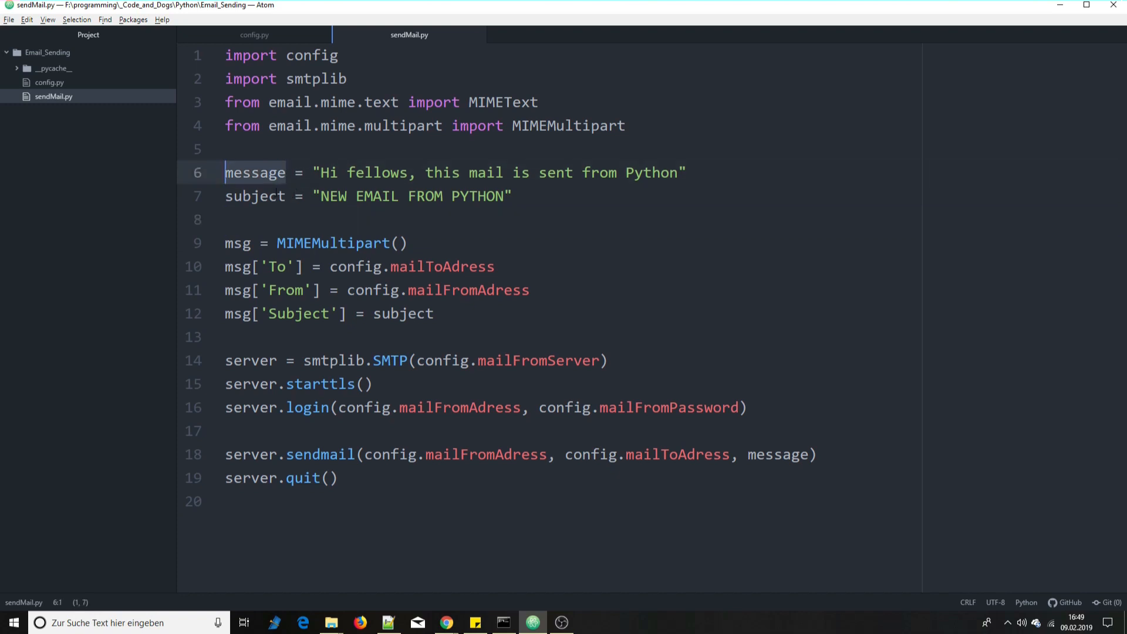
text(body)
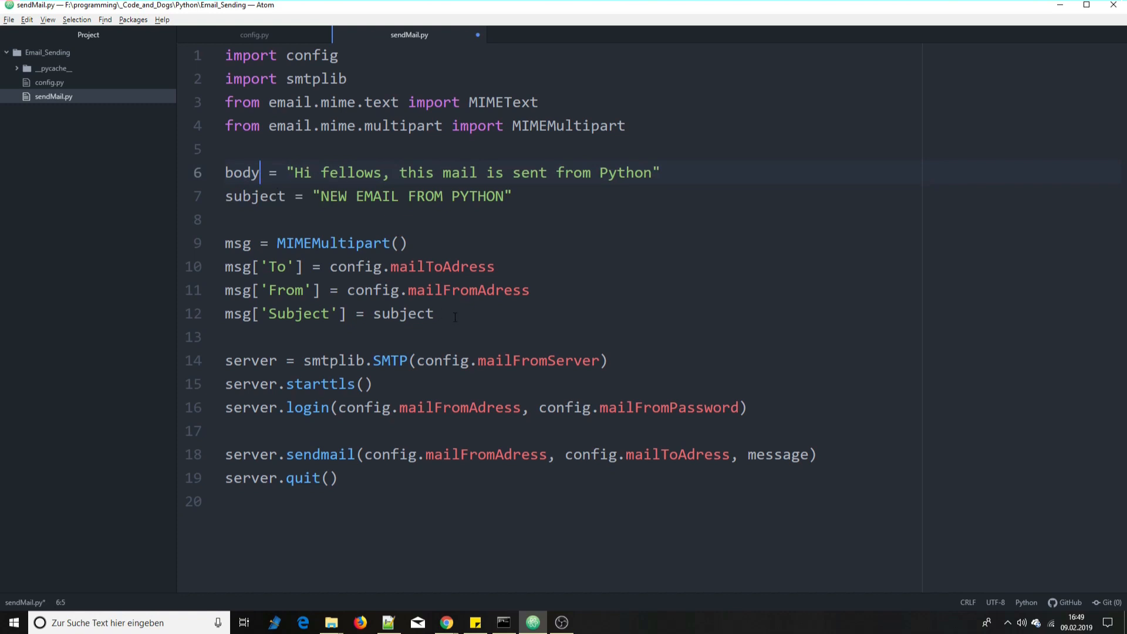
click(451, 313)
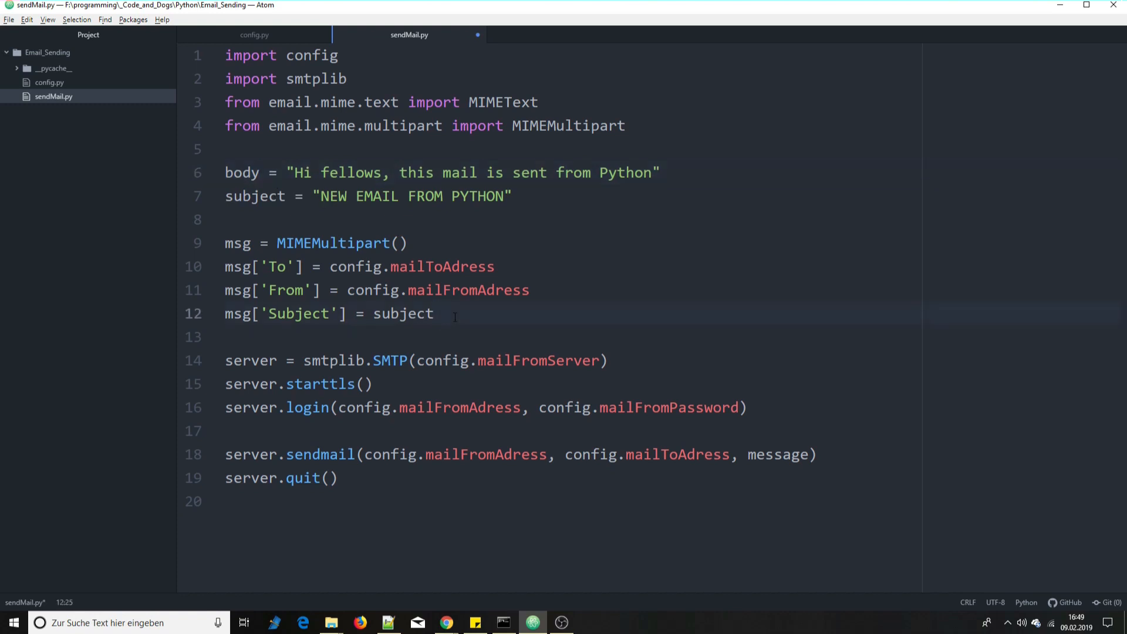
click(434, 313)
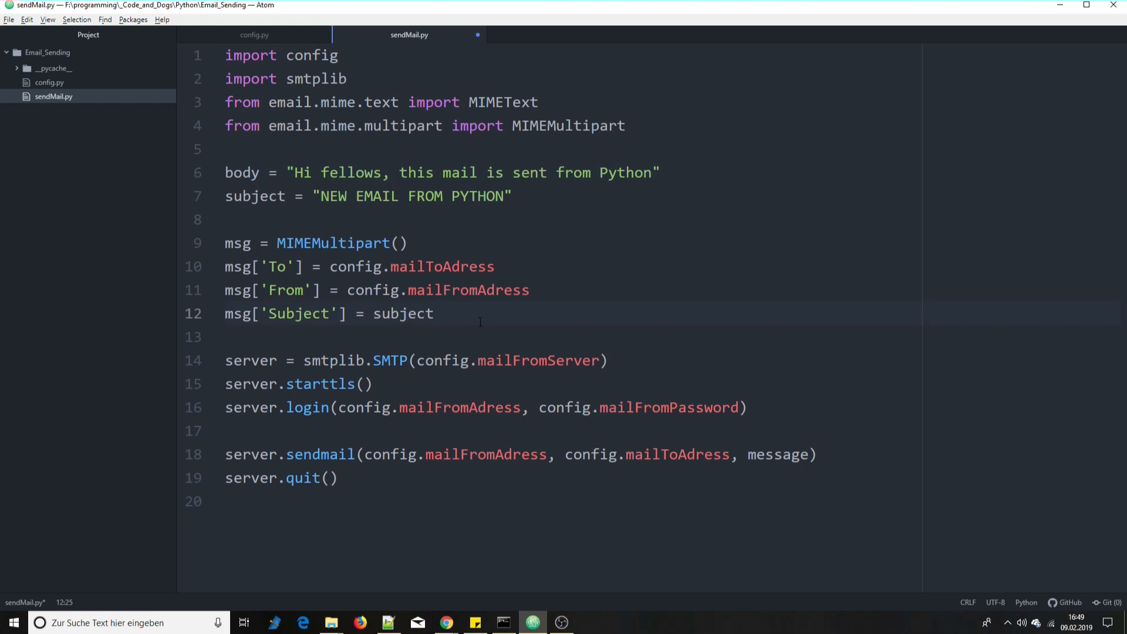
Attach the body as plain text with msg.attach(MIMEText(body,'plain'))
text(msg.attach()
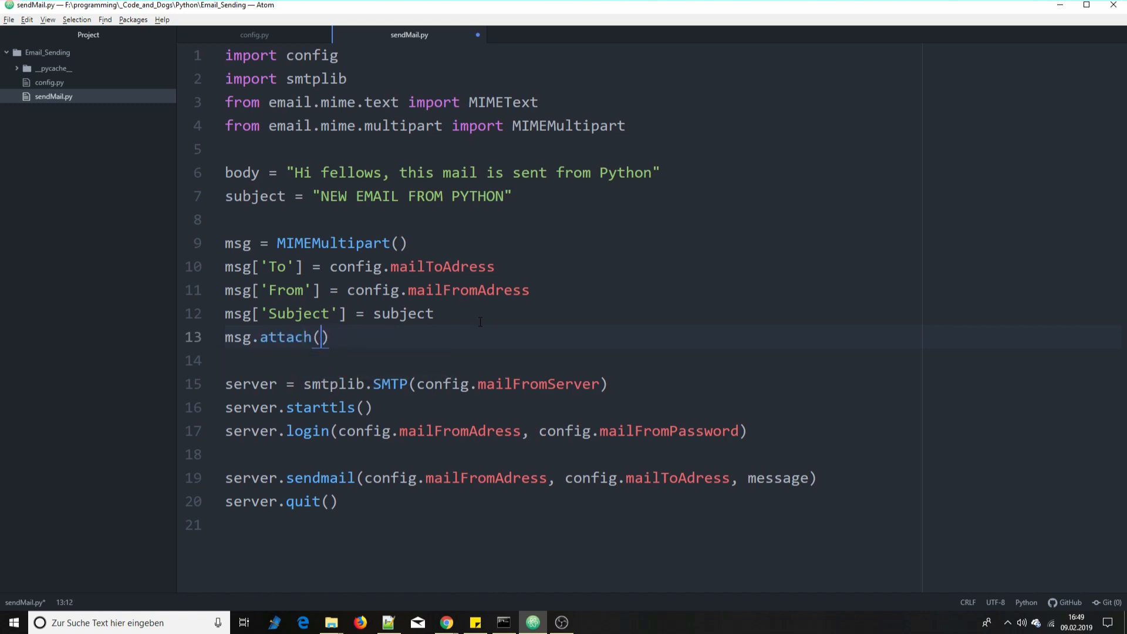
text(MIMEText)
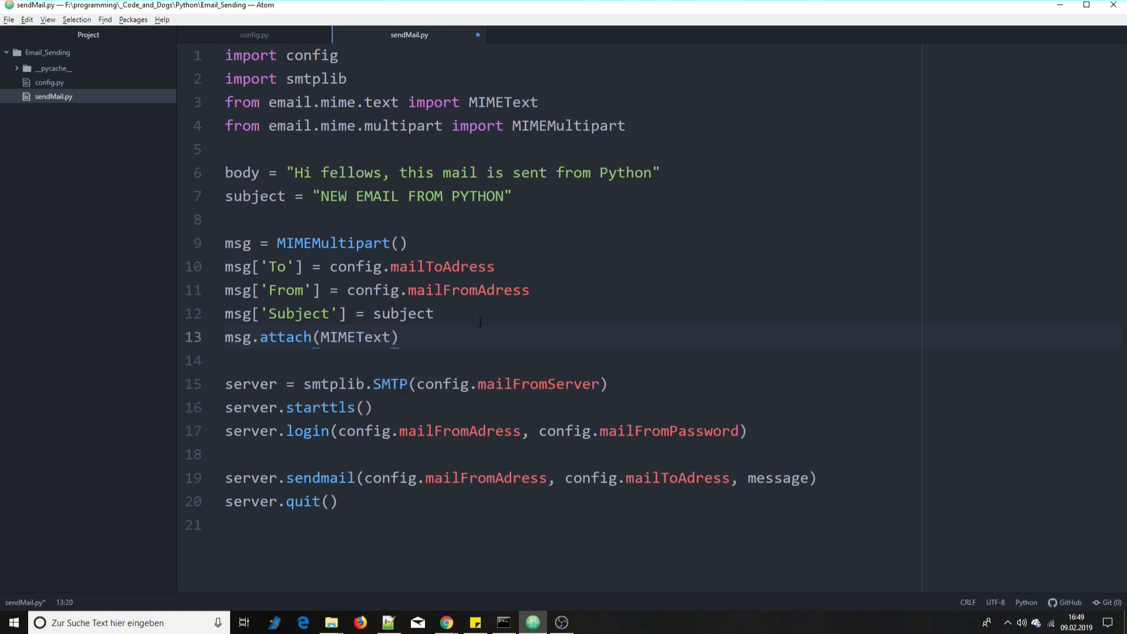
text(body)
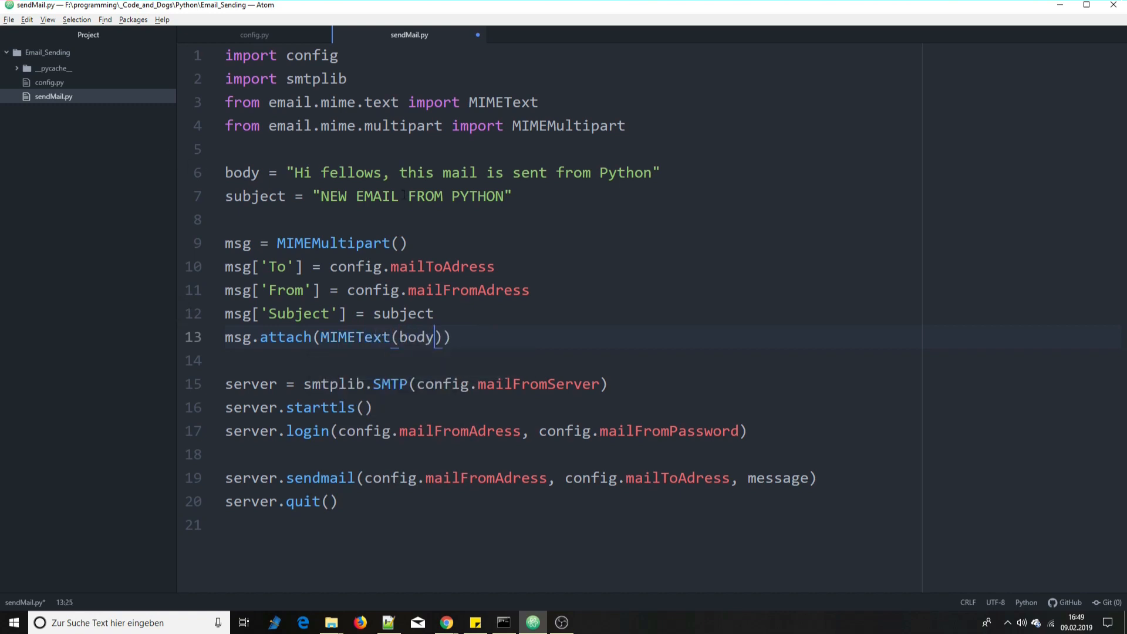
text(,'po')
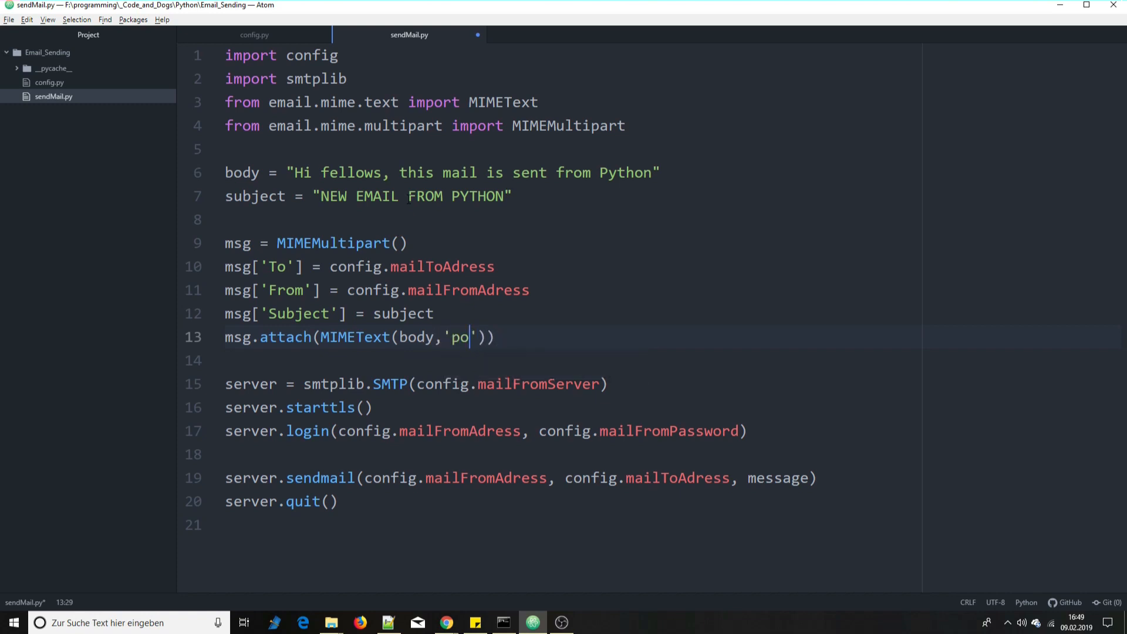
text(lain)
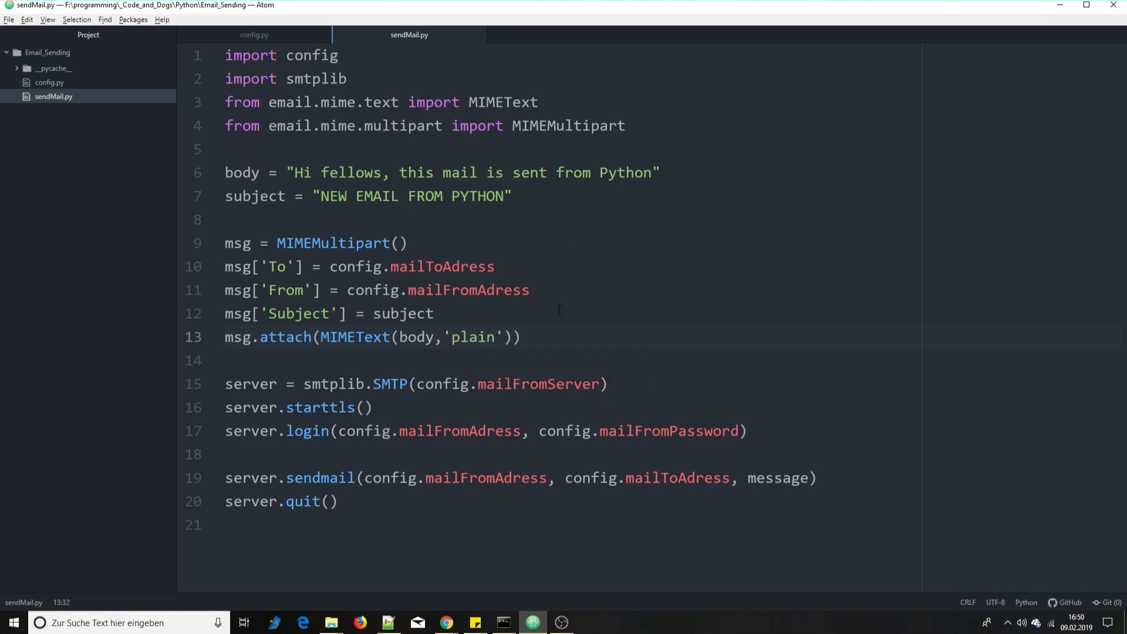
click(523, 337)
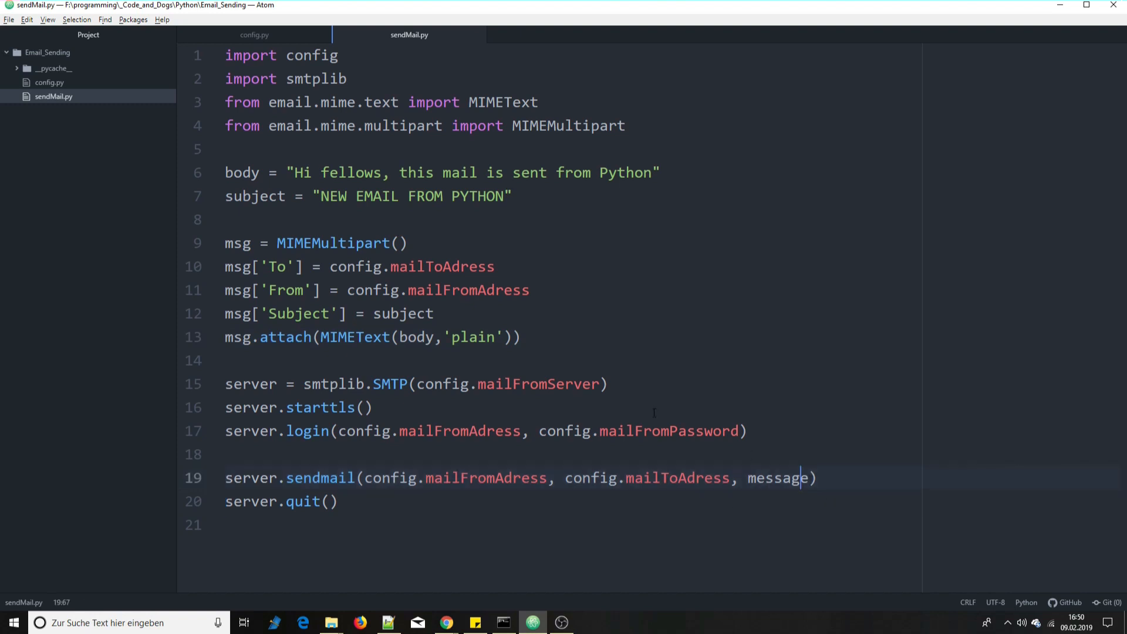
Add message = msg.as_string() above the server lines so sendmail sends the built message
text(m)
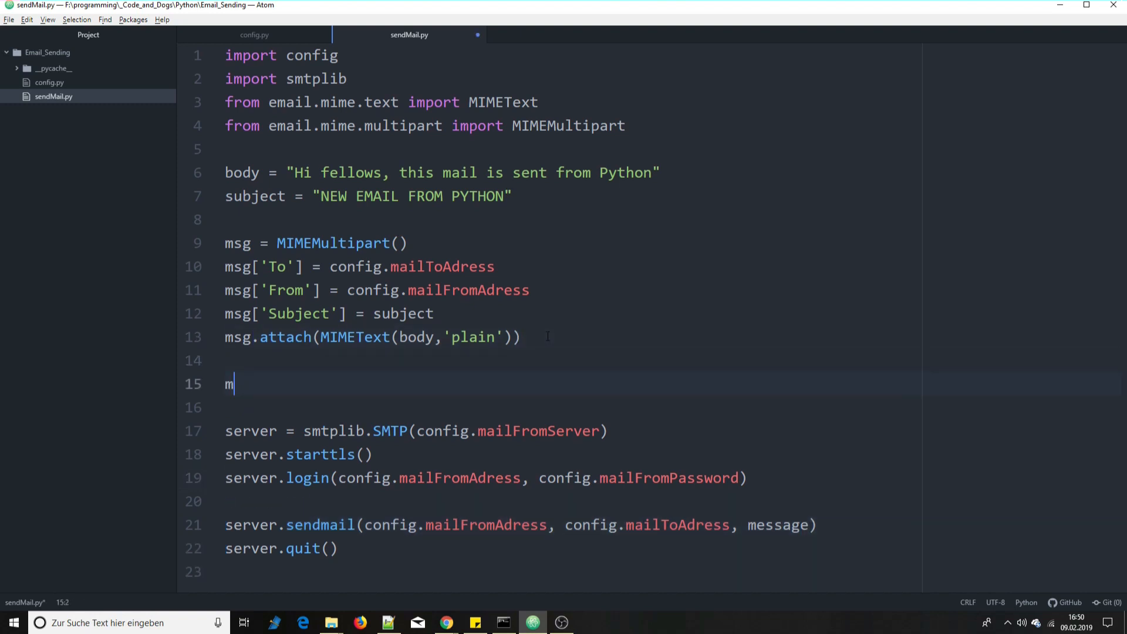
text(essage =)
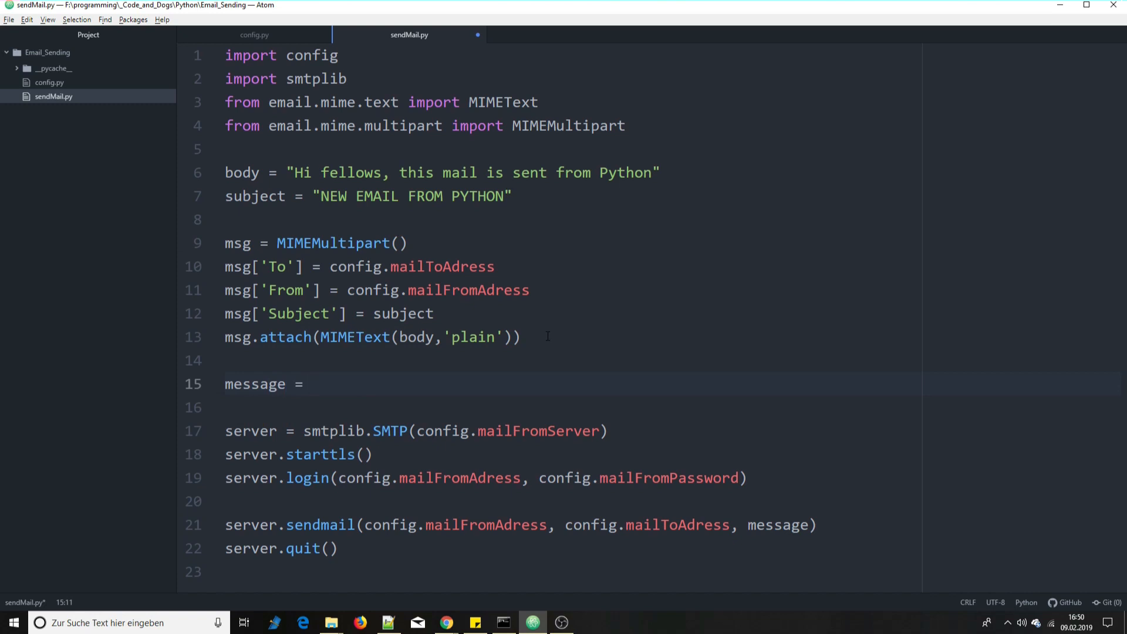
click(310, 384)
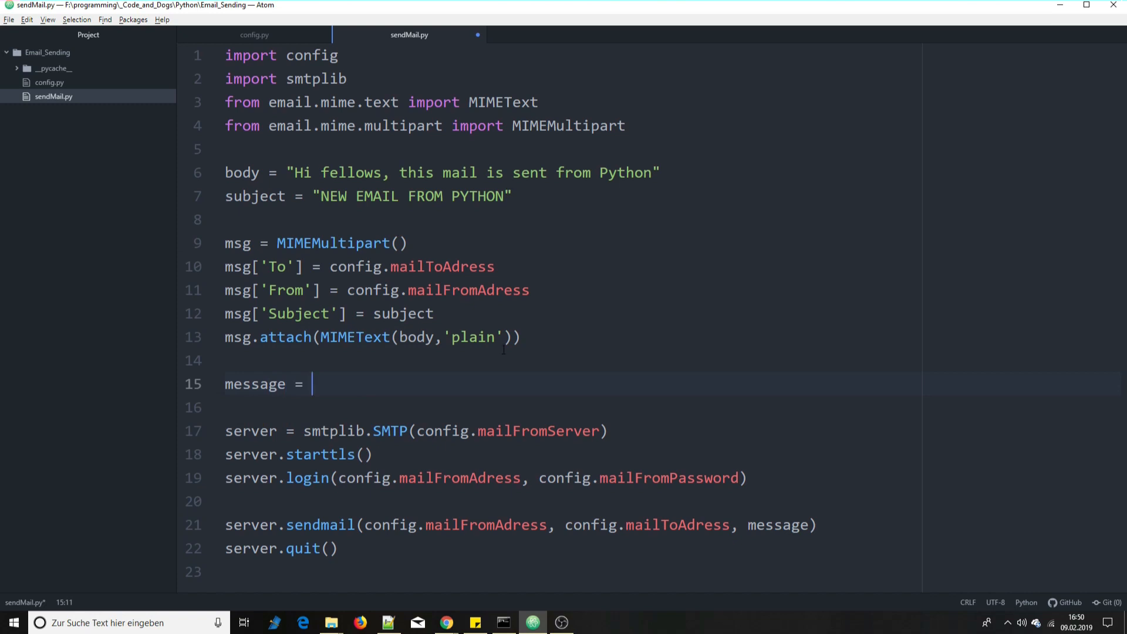
text(msg.as_string()
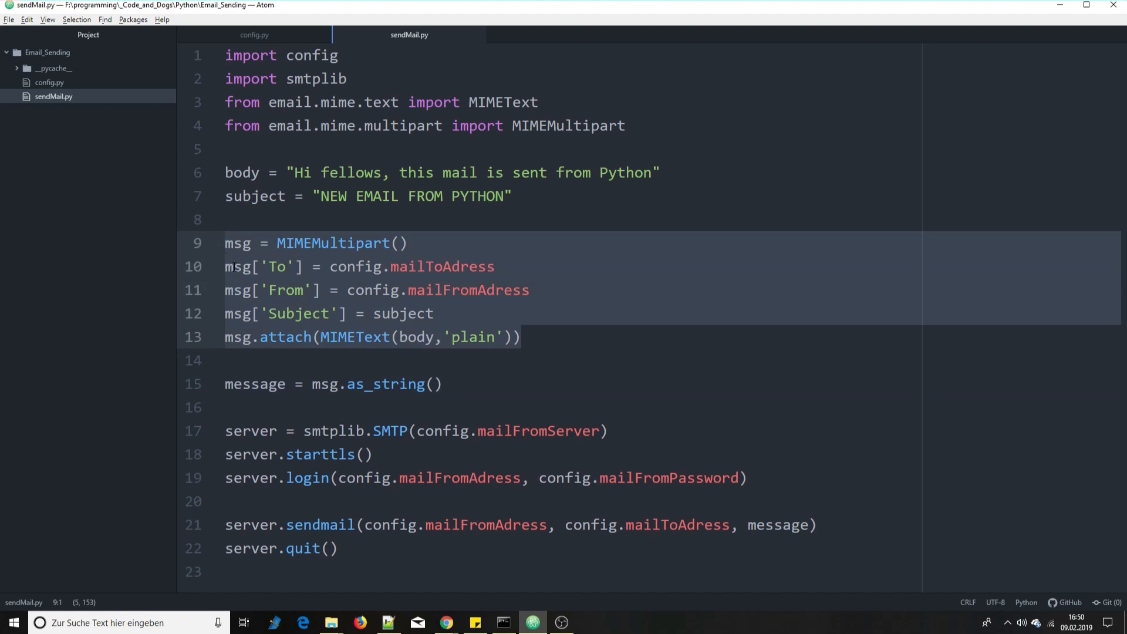
double_click(255, 384)
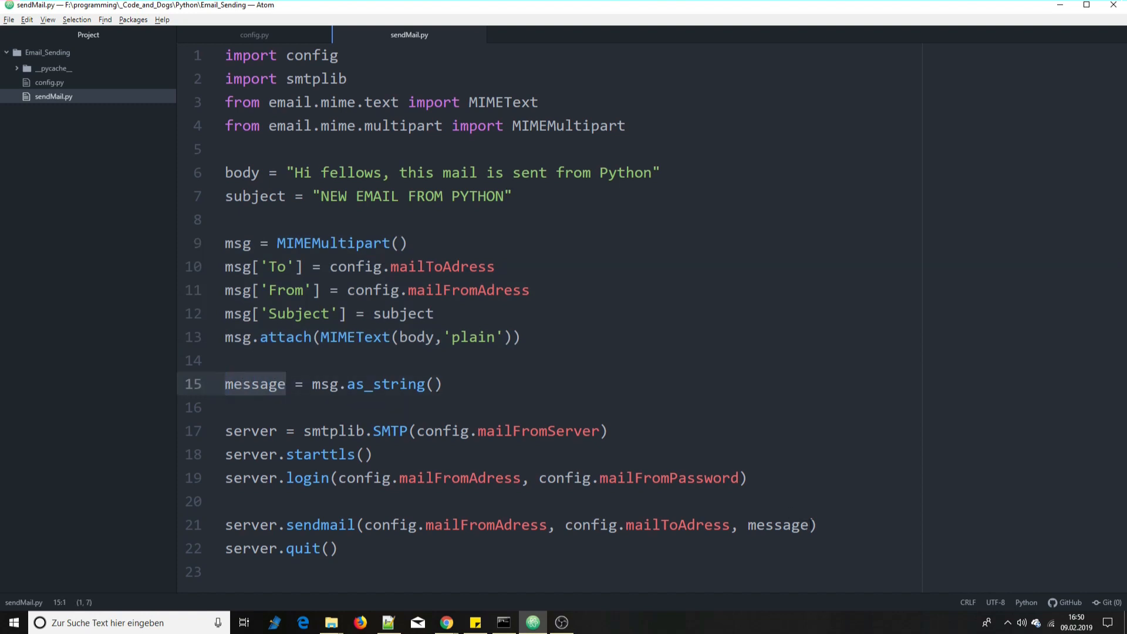
click(817, 525)
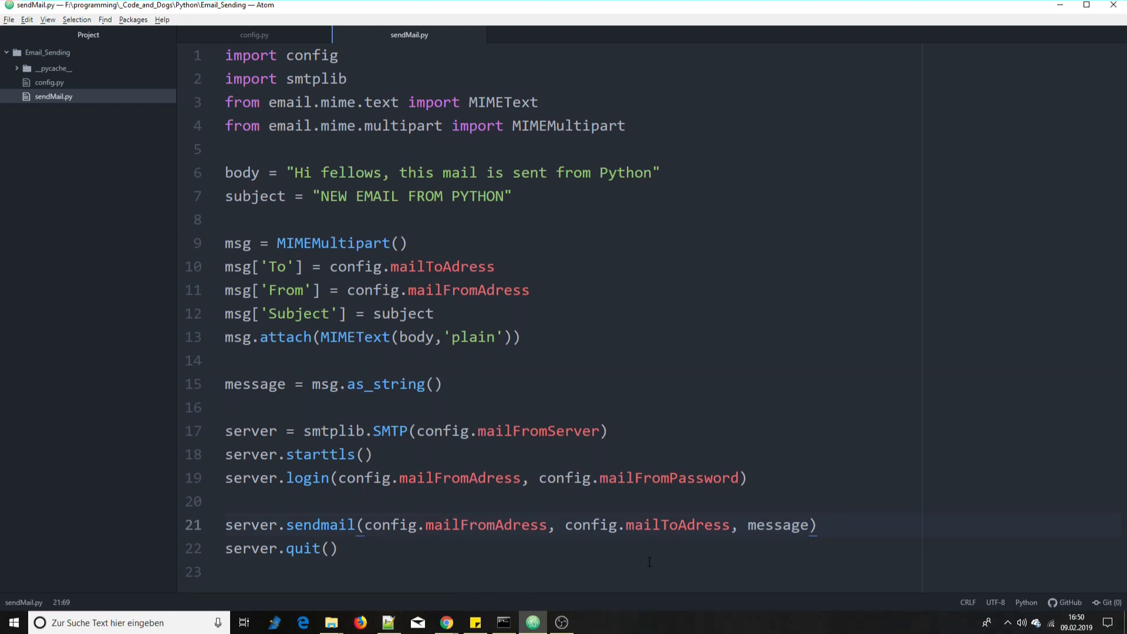
Rerun sendmail.py from Command Prompt and switch to the Gmail inbox
click(503, 622)
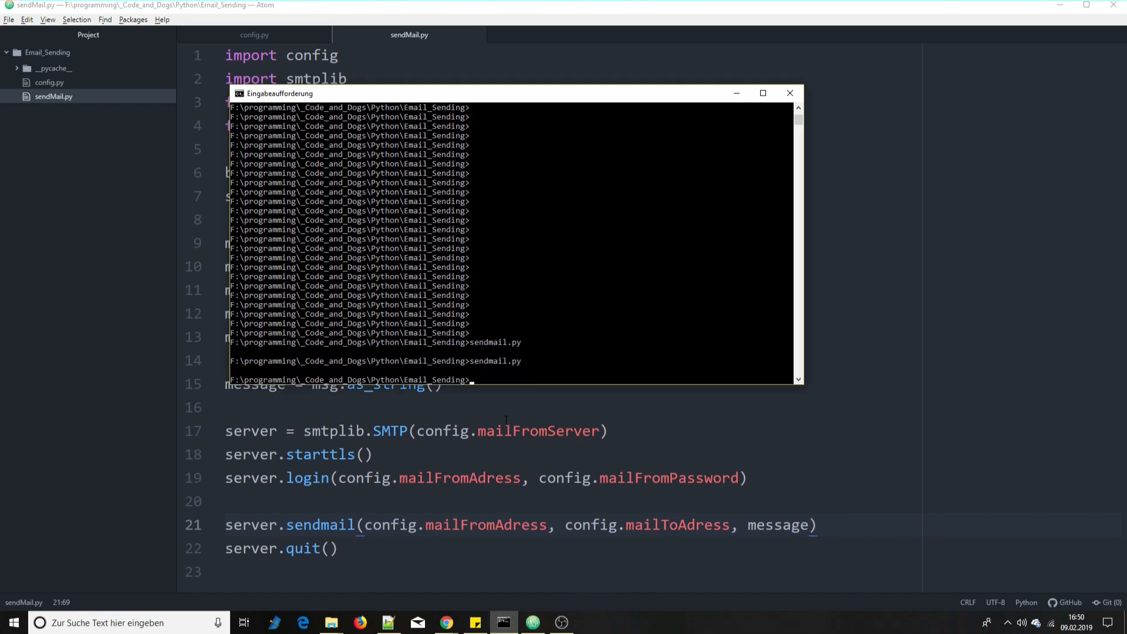
click(446, 622)
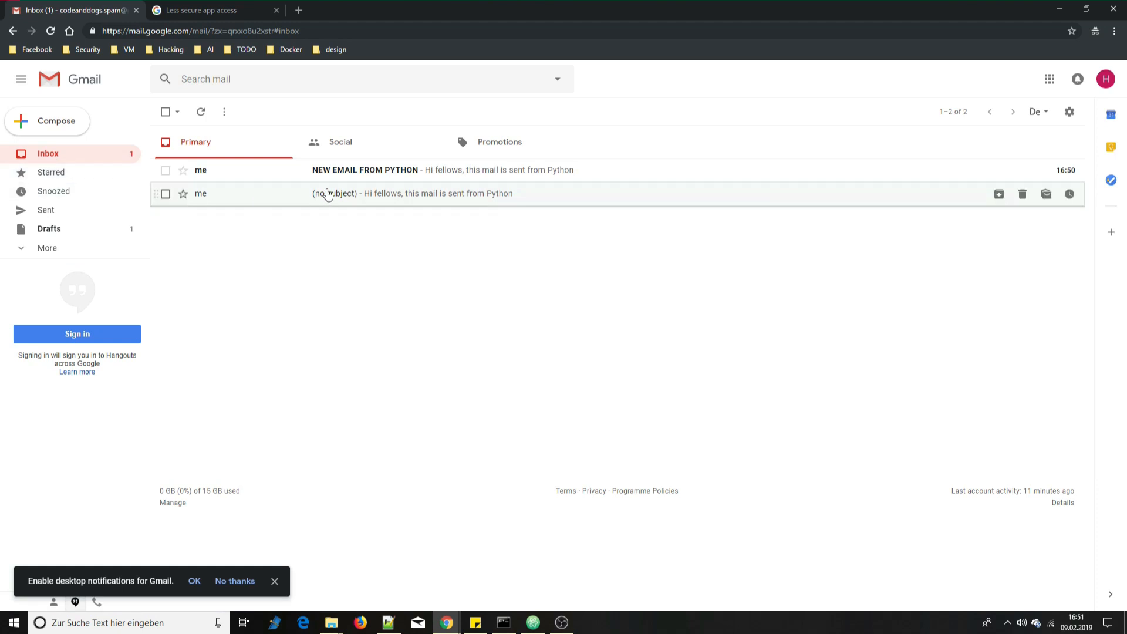
mouse_move(342, 171)
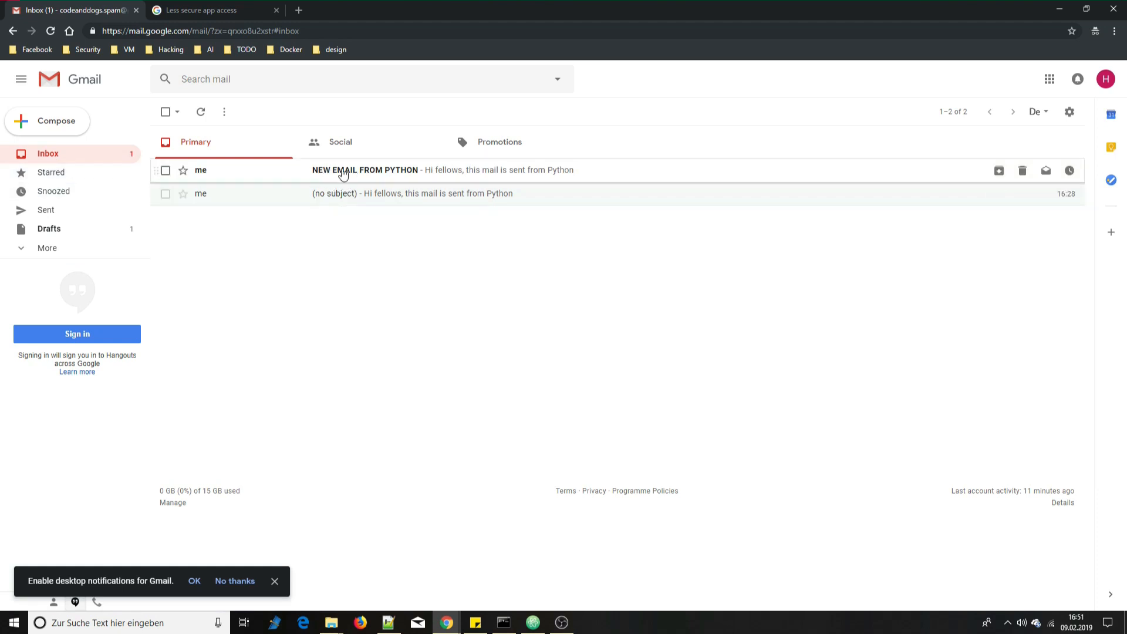
mouse_move(359, 173)
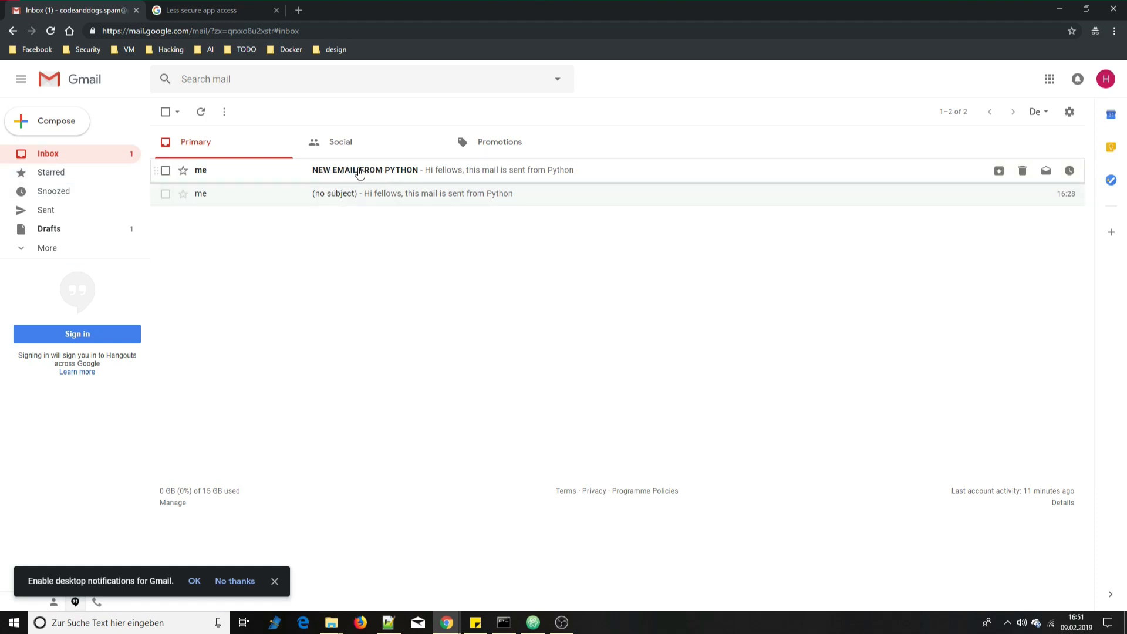
View the NEW EMAIL FROM PYTHON message and expand its sender and recipient details
click(364, 169)
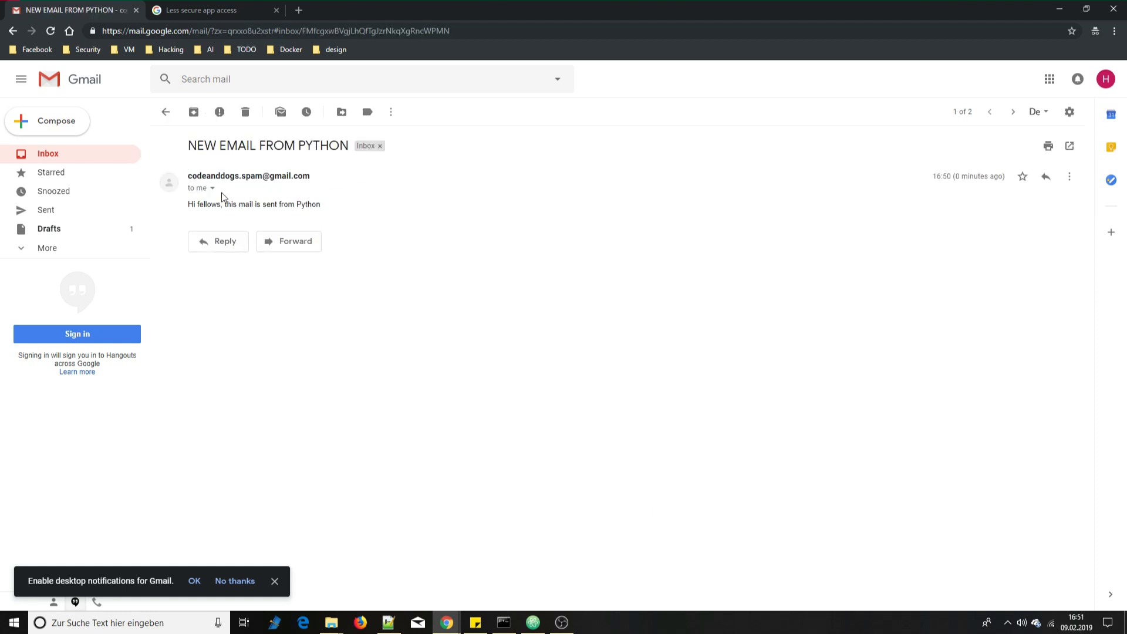
click(209, 188)
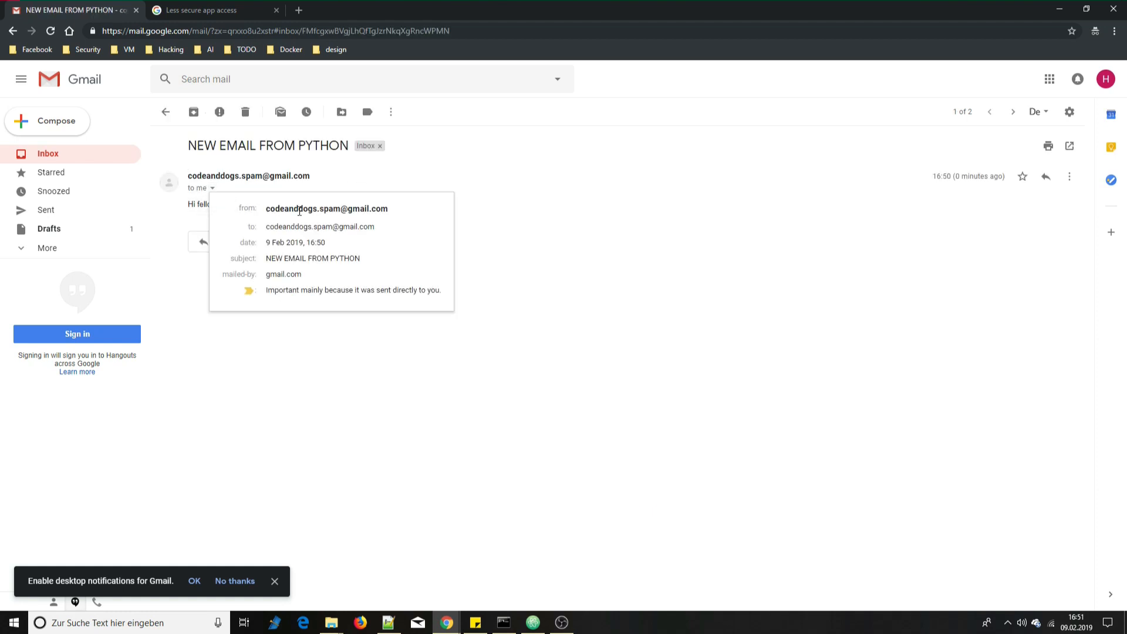
double_click(326, 209)
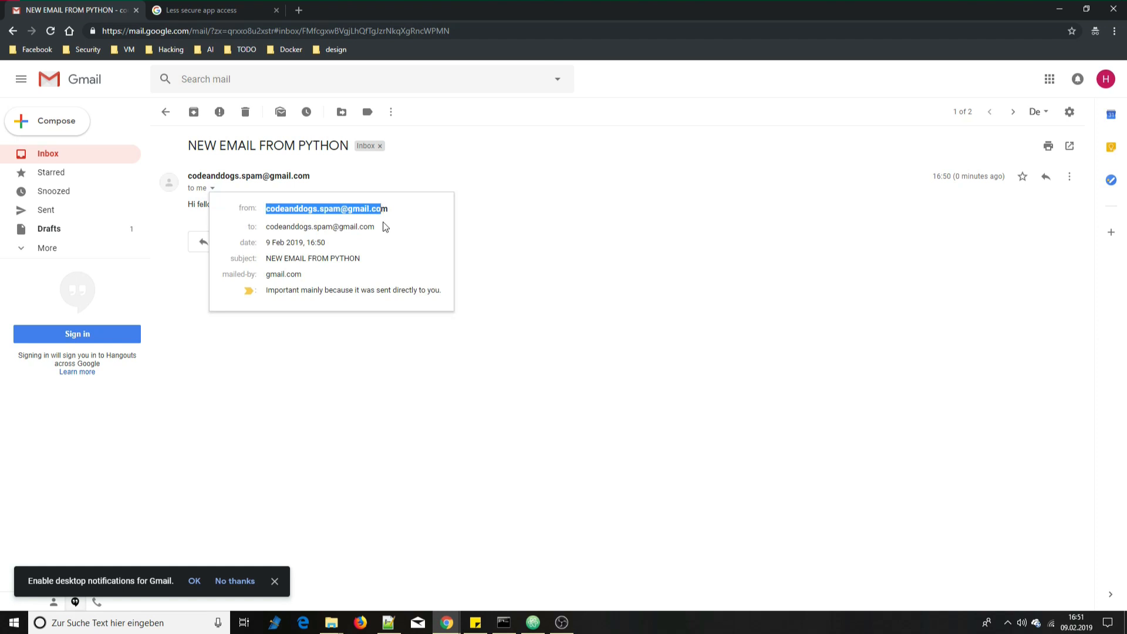
mouse_move(379, 235)
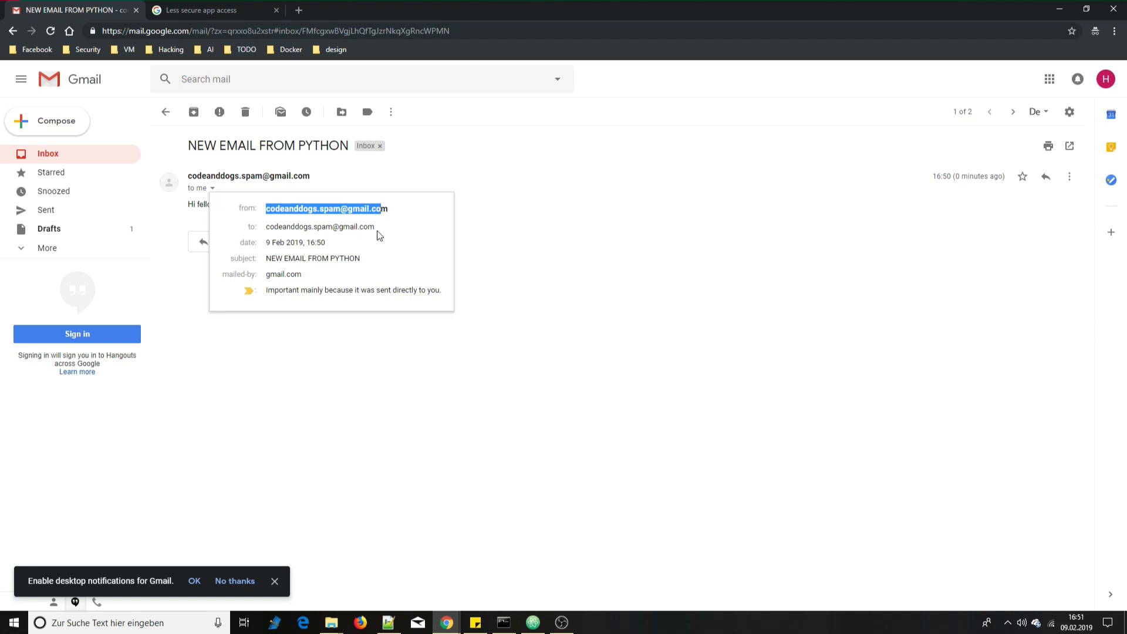